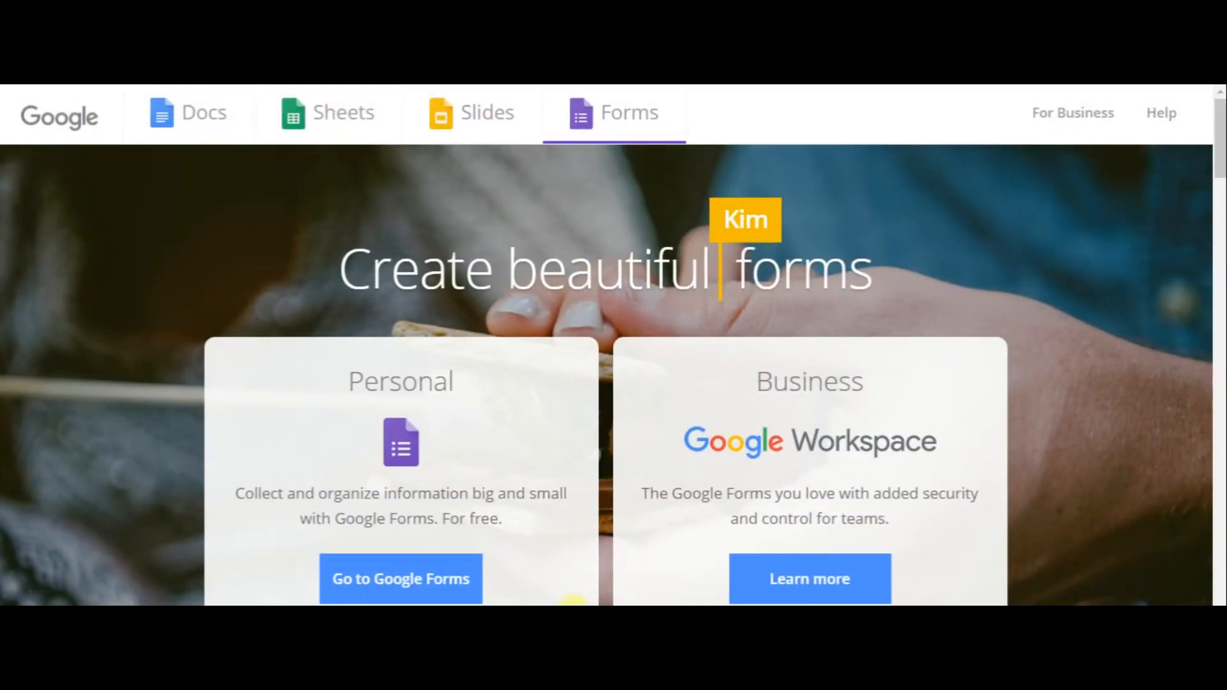
Scroll through the first section of the Customer Service Survey
{"action": "scroll", "scroll_direction": "down", "scroll_amount": 3}
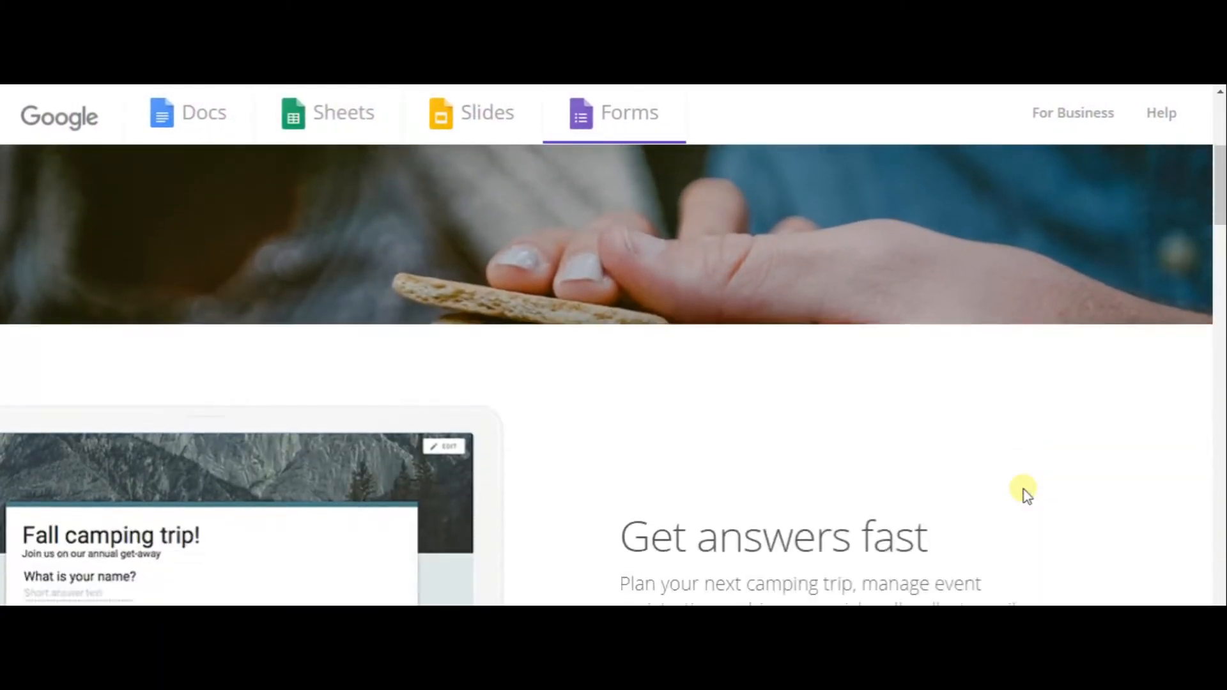
{"action": "scroll", "scroll_direction": "down", "scroll_amount": 3}
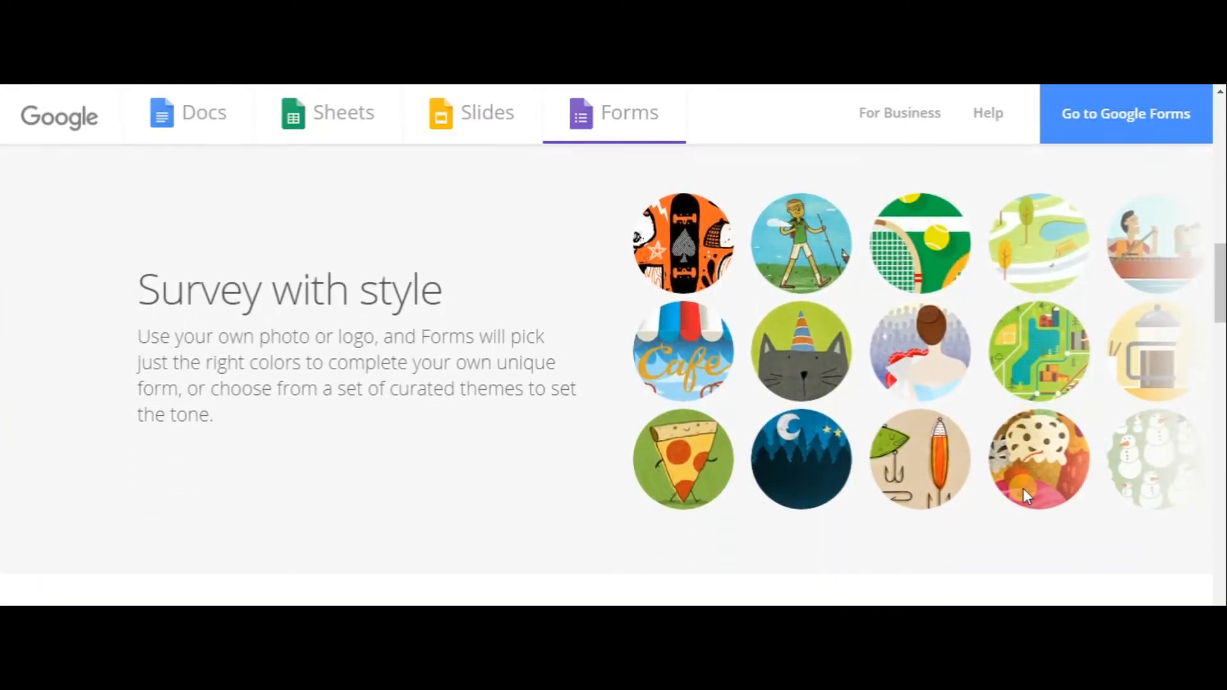
{"action": "scroll", "scroll_direction": "down", "scroll_amount": 3}
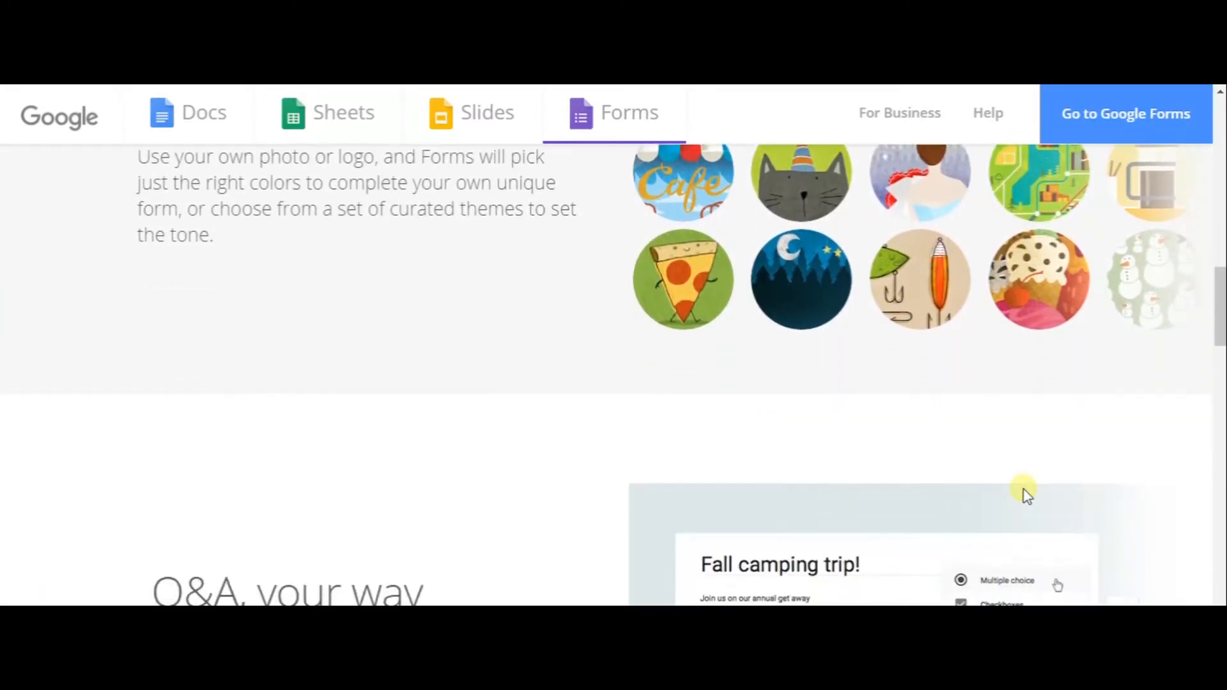
{"action": "scroll", "scroll_direction": "down", "scroll_amount": 3}
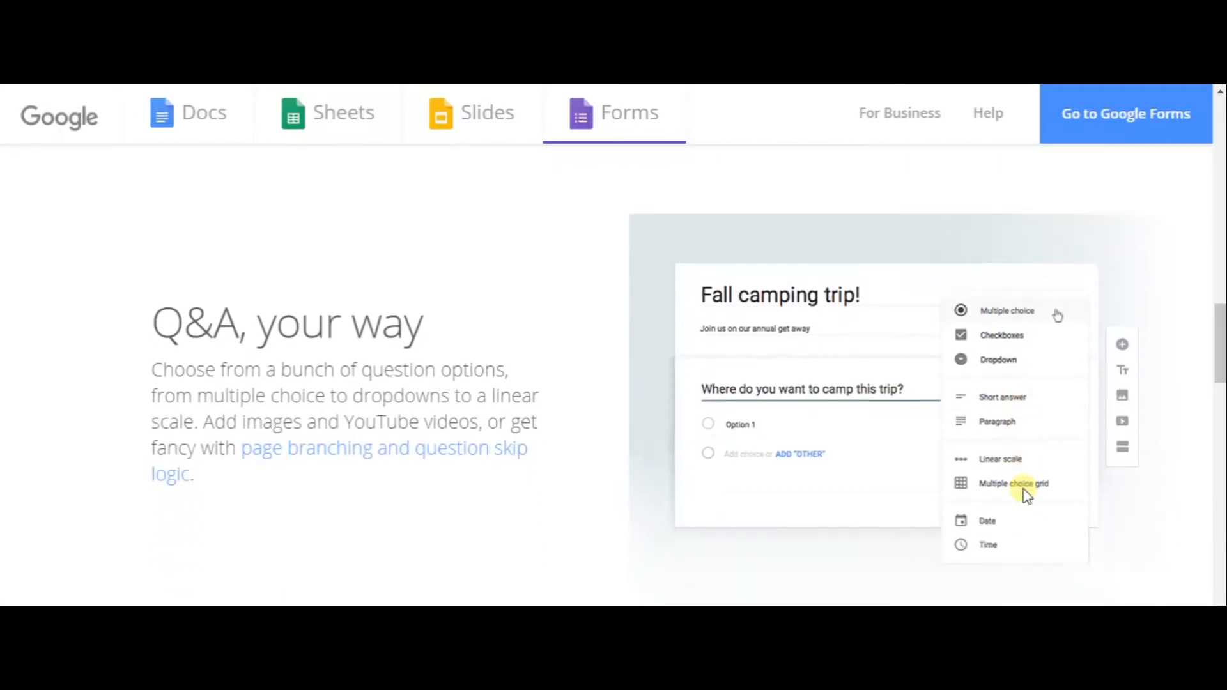
{"action": "scroll", "scroll_direction": "down", "scroll_amount": 3}
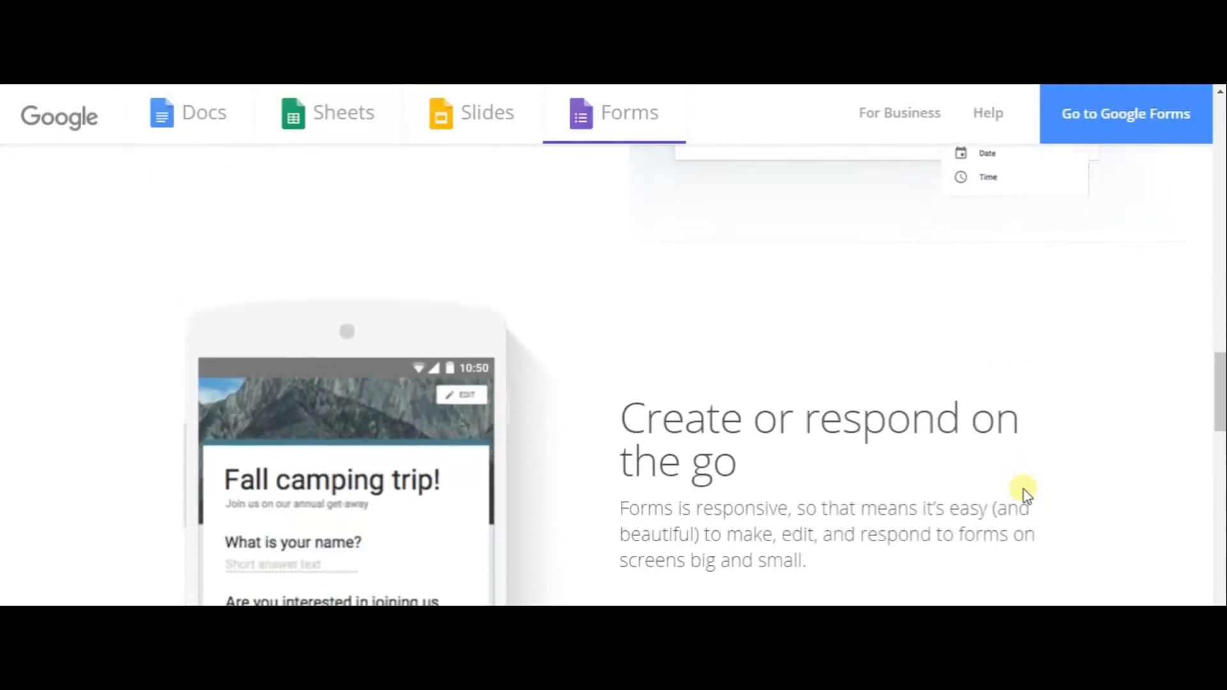
{"action": "scroll", "scroll_direction": "down", "scroll_amount": 3}
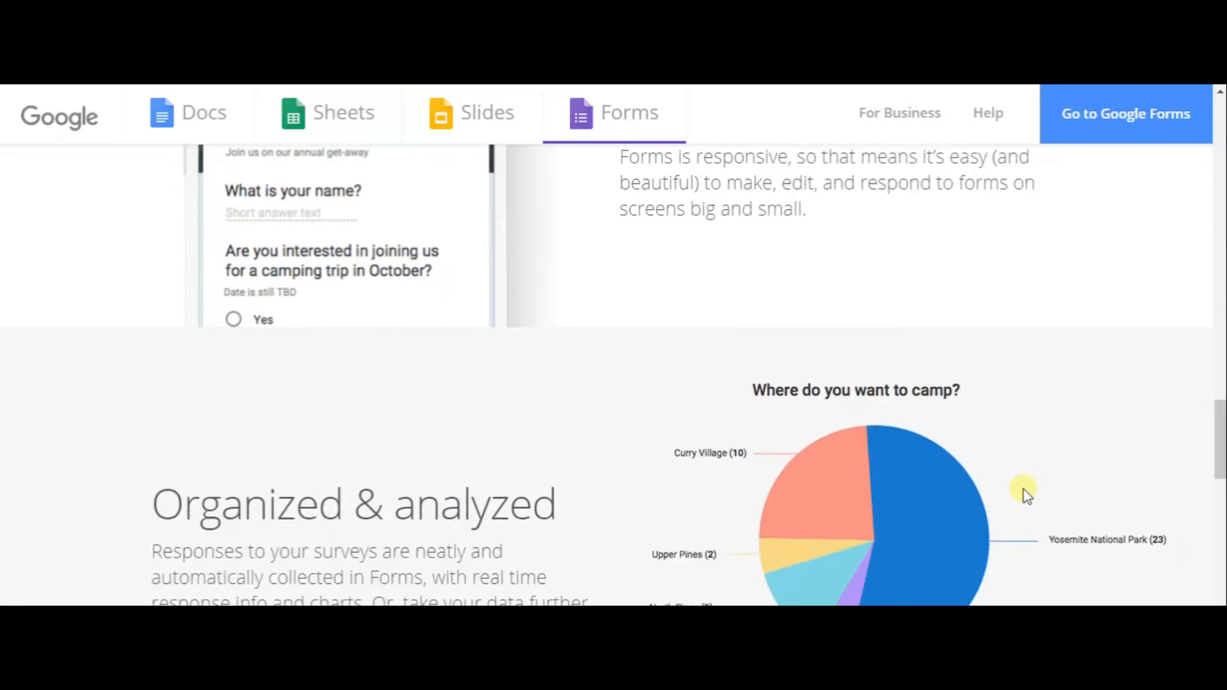
{"action": "scroll", "scroll_direction": "down", "scroll_amount": 3}
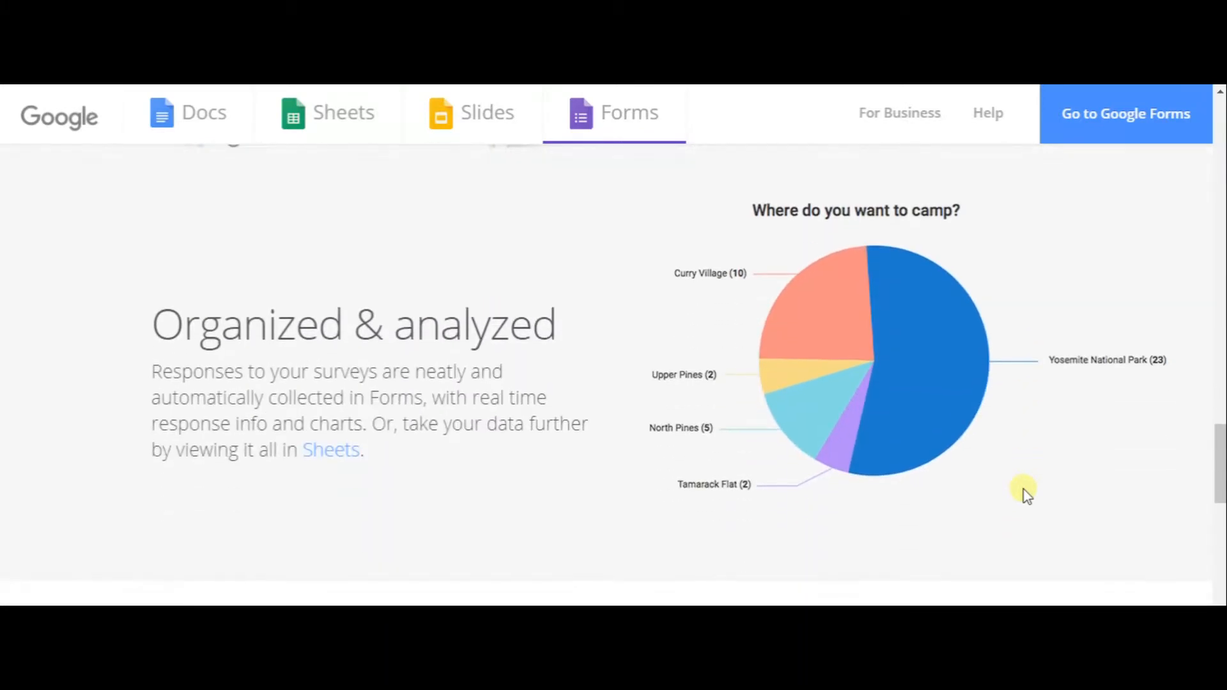
{"action": "scroll", "scroll_direction": "down", "scroll_amount": 3}
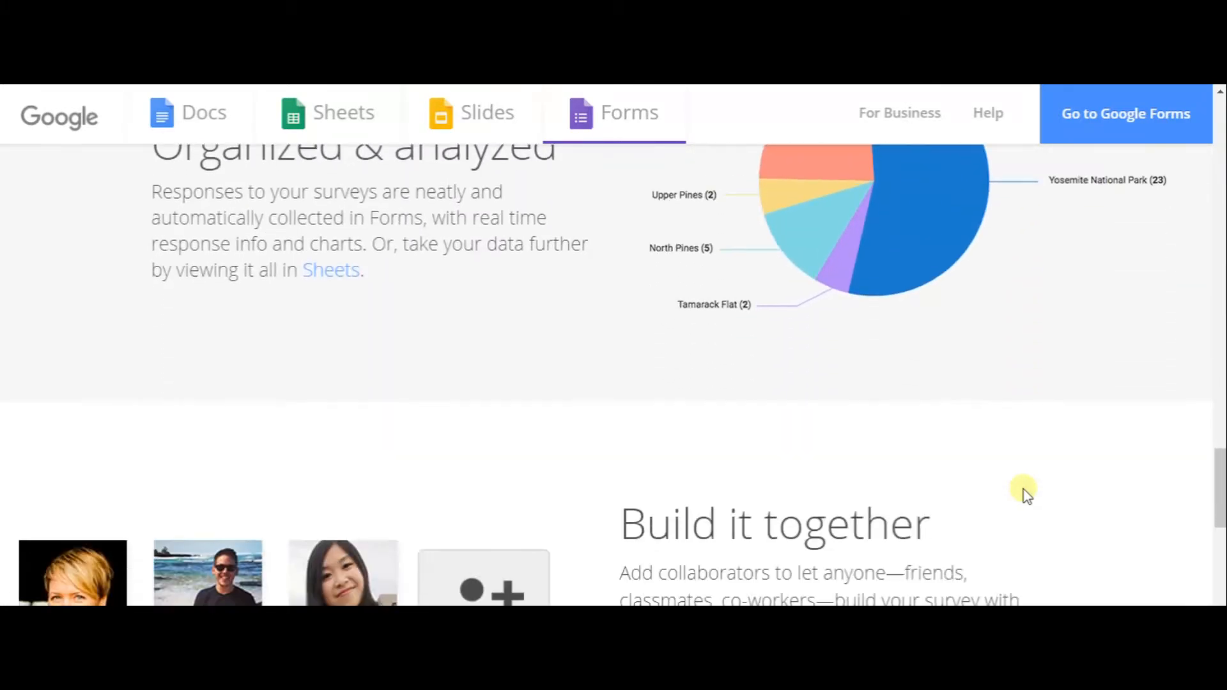
{"action": "scroll", "scroll_direction": "down", "scroll_amount": 3}
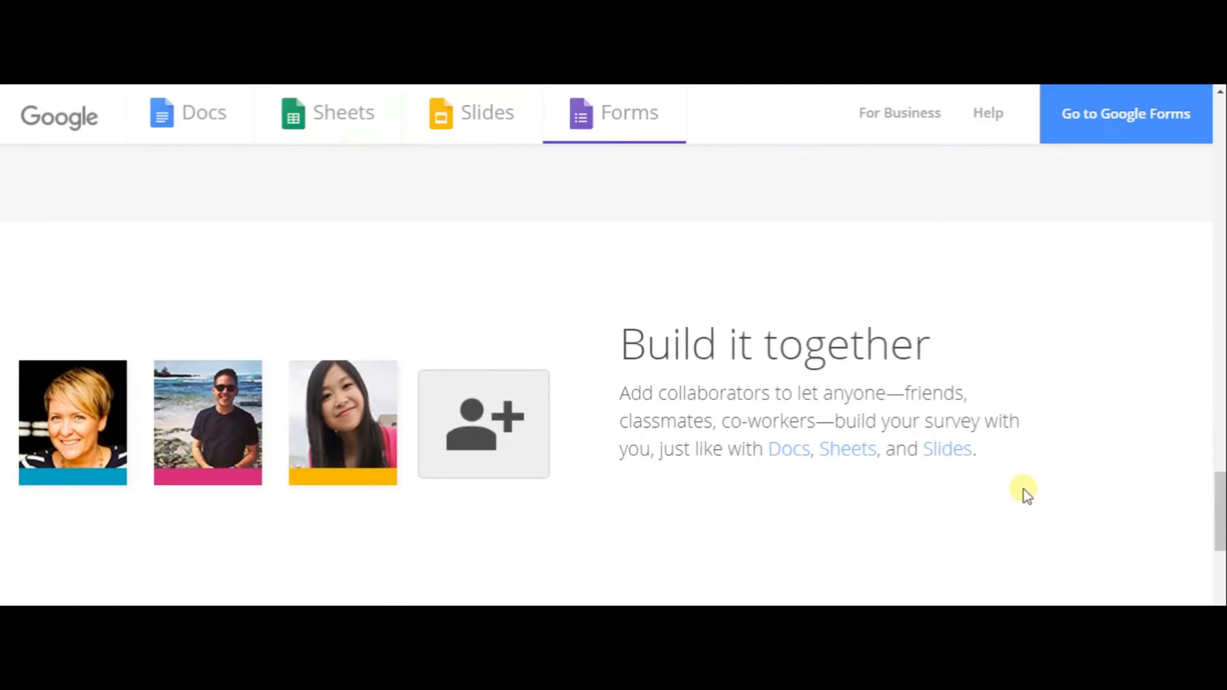
{"action": "scroll", "scroll_direction": "down", "scroll_amount": 3}
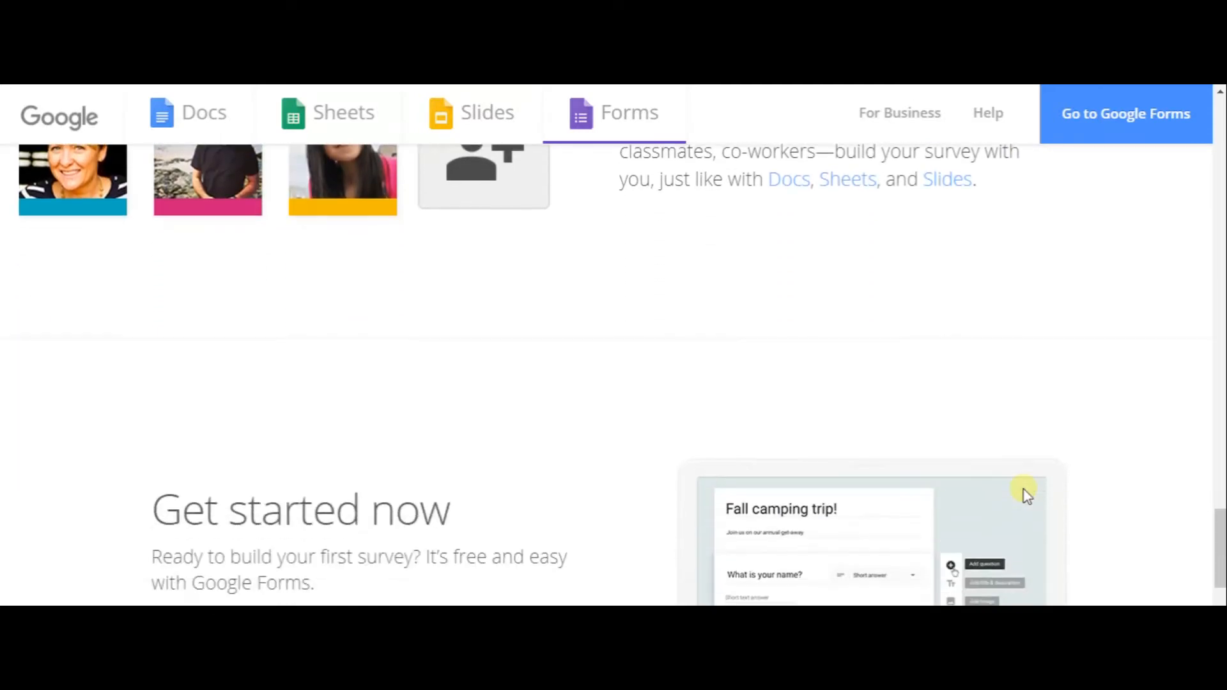
{"action": "scroll", "scroll_direction": "down", "scroll_amount": 3}
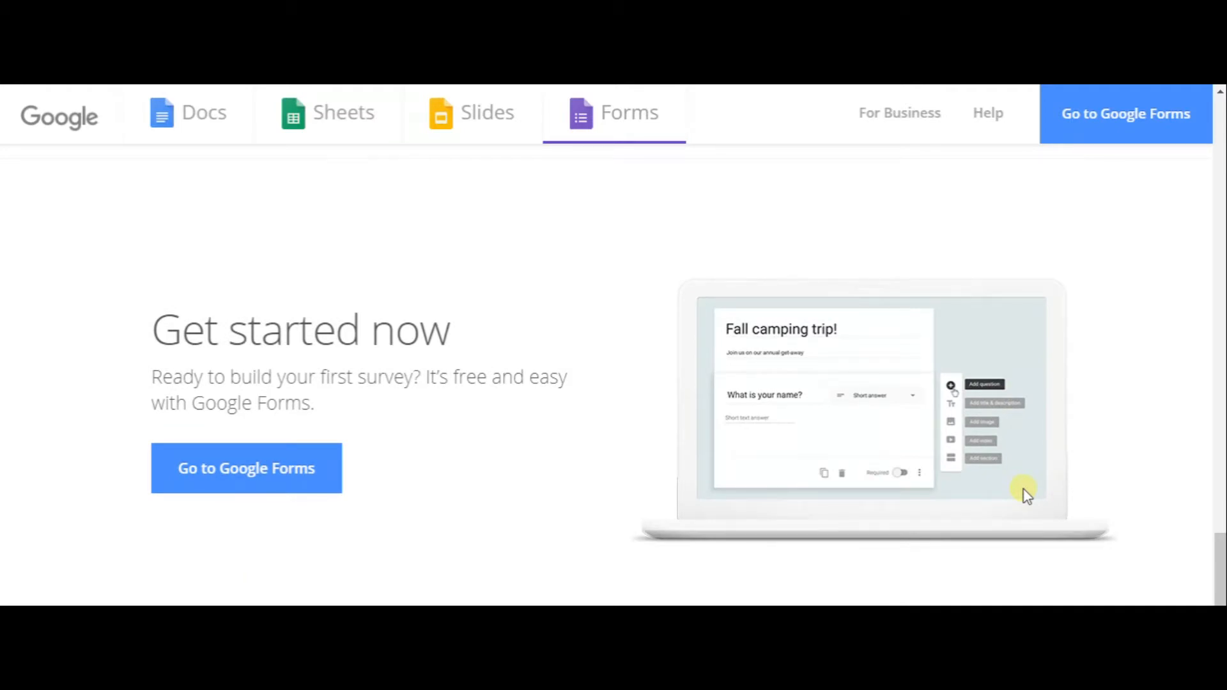
{"action": "mouse_move", "coordinate": [912, 492]}
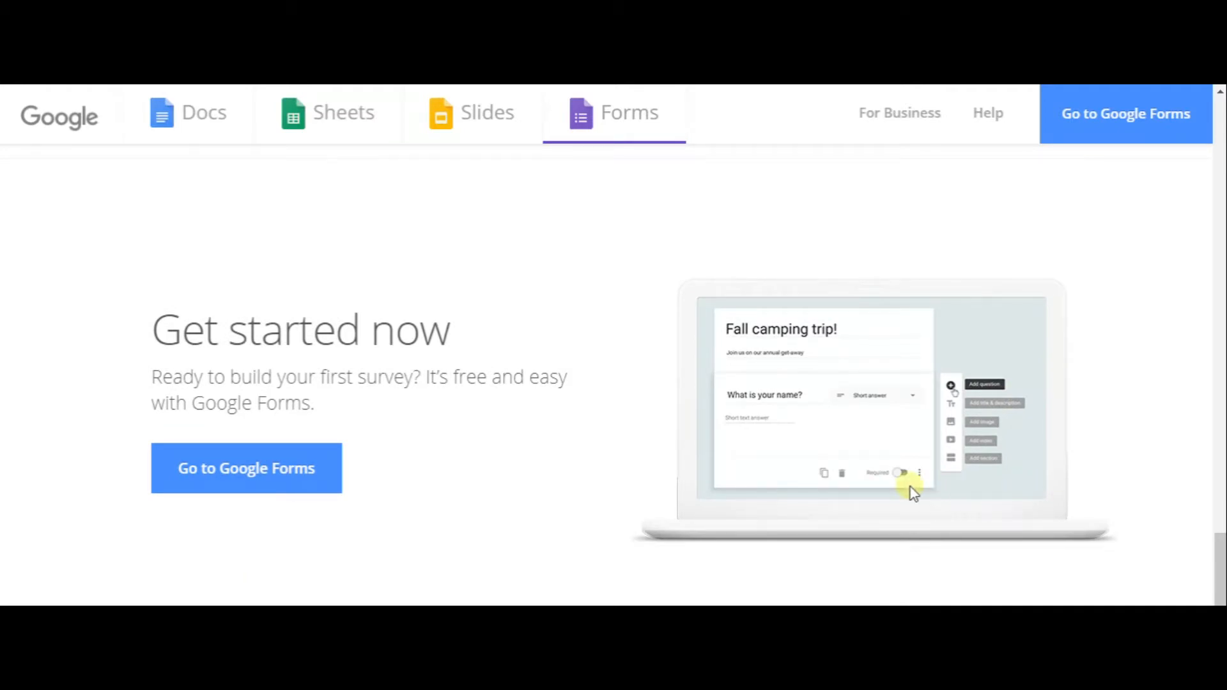
{"action": "mouse_move", "coordinate": [474, 499]}
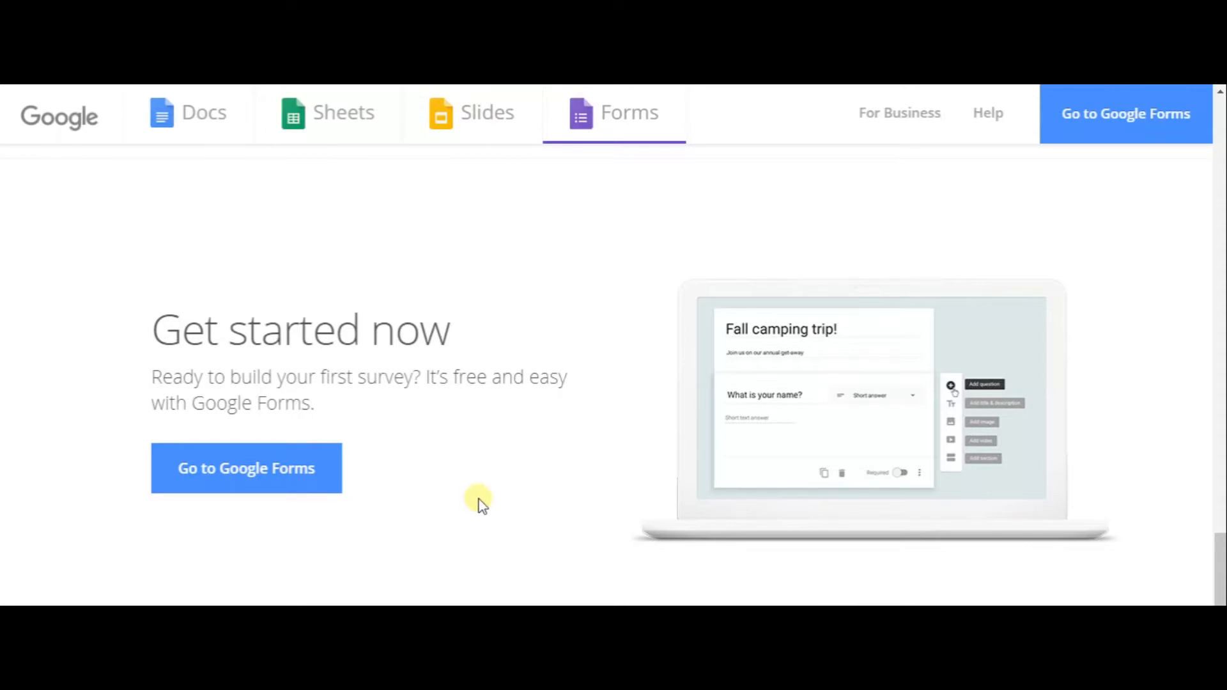
{"action": "left_click", "coordinate": [245, 468]}
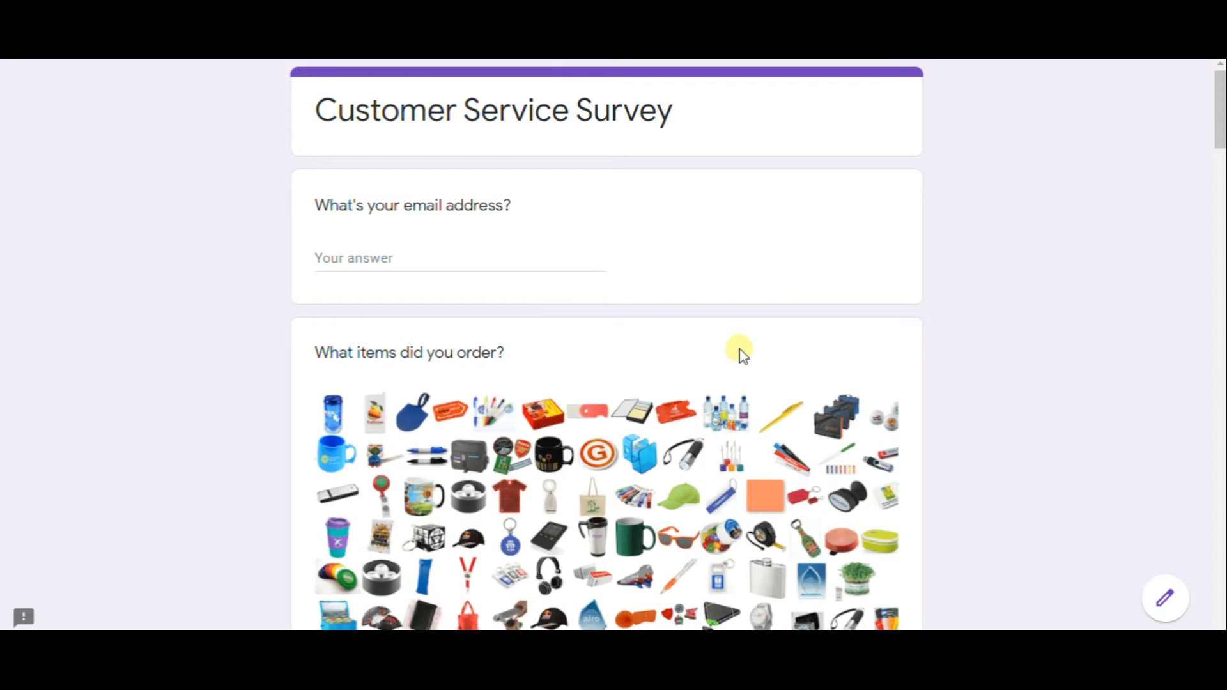
Pick Quality as the most valued aspect and go on to Customer Support
{"action": "scroll", "scroll_direction": "down", "scroll_amount": 3}
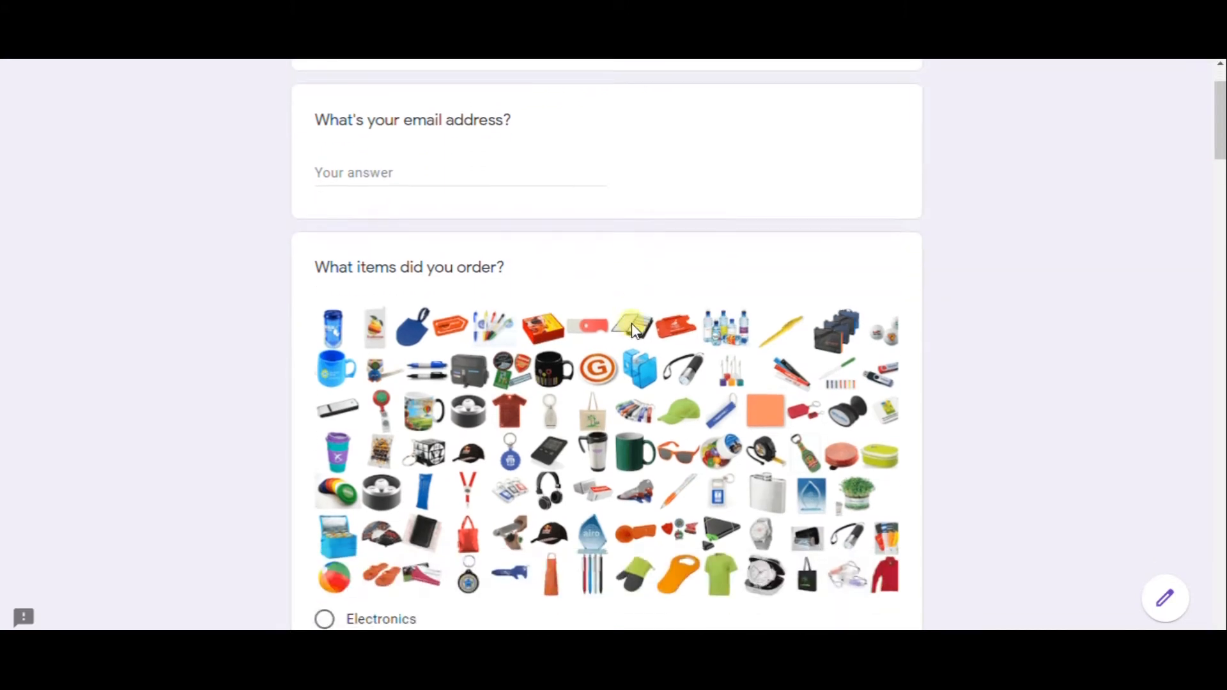
{"action": "scroll", "scroll_direction": "down", "scroll_amount": 3}
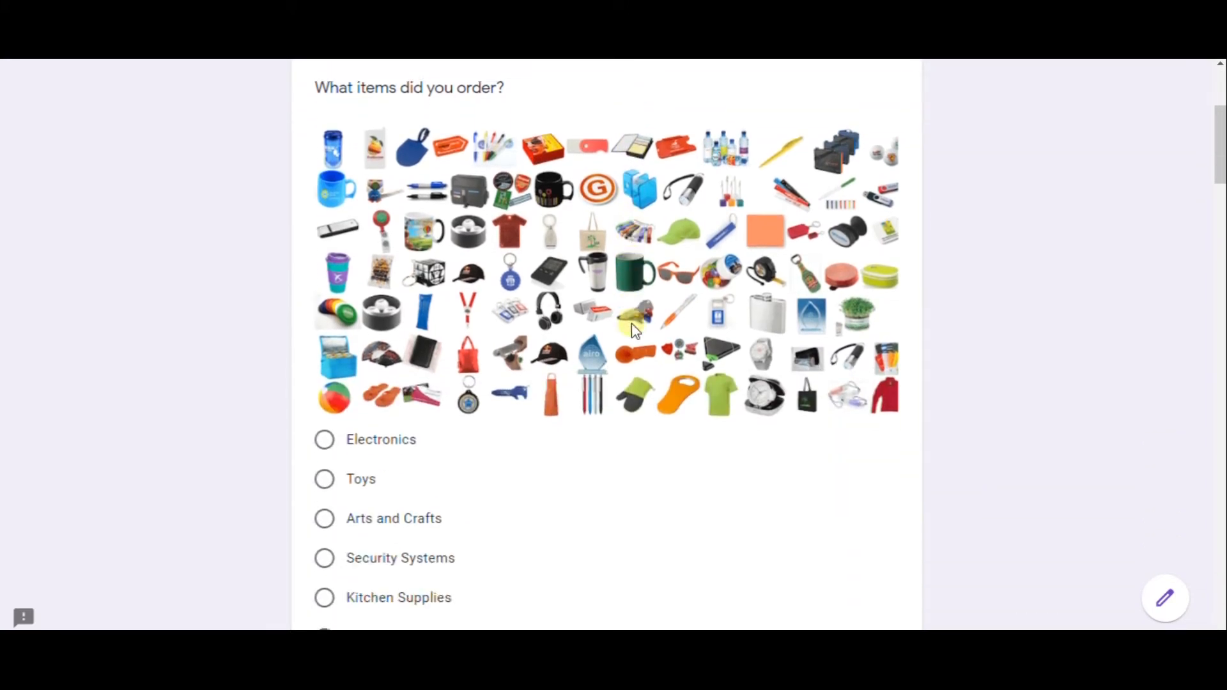
{"action": "scroll", "scroll_direction": "down", "scroll_amount": 3}
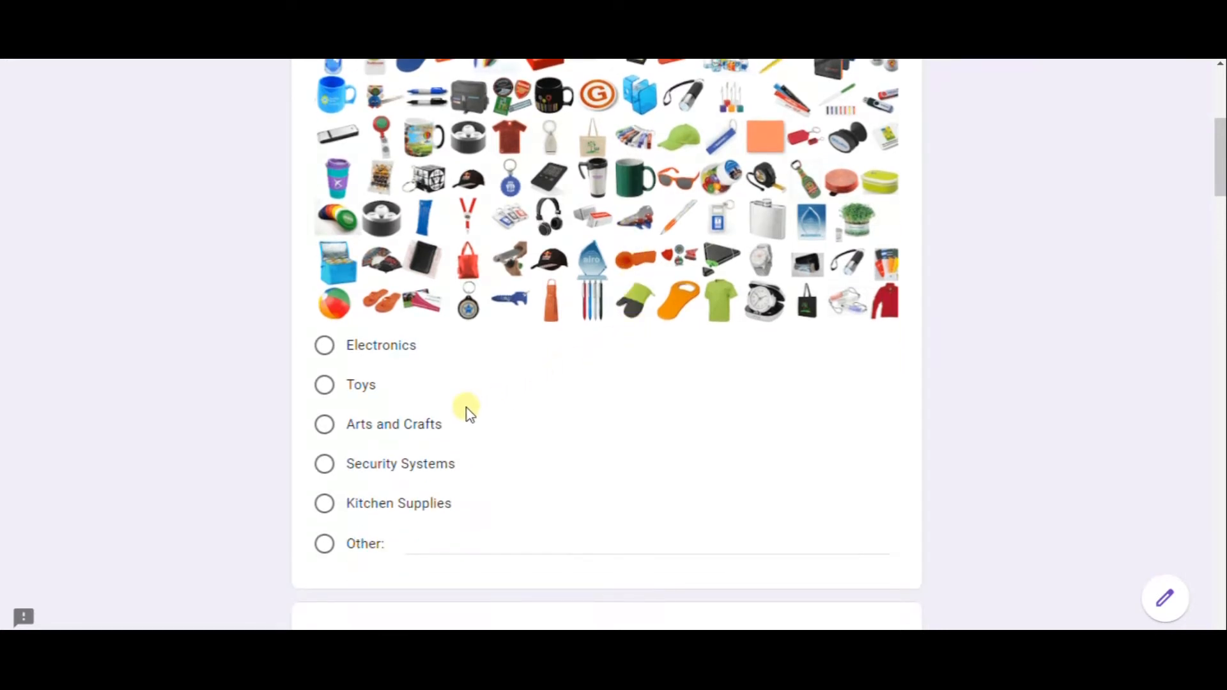
{"action": "scroll", "scroll_direction": "down", "scroll_amount": 3}
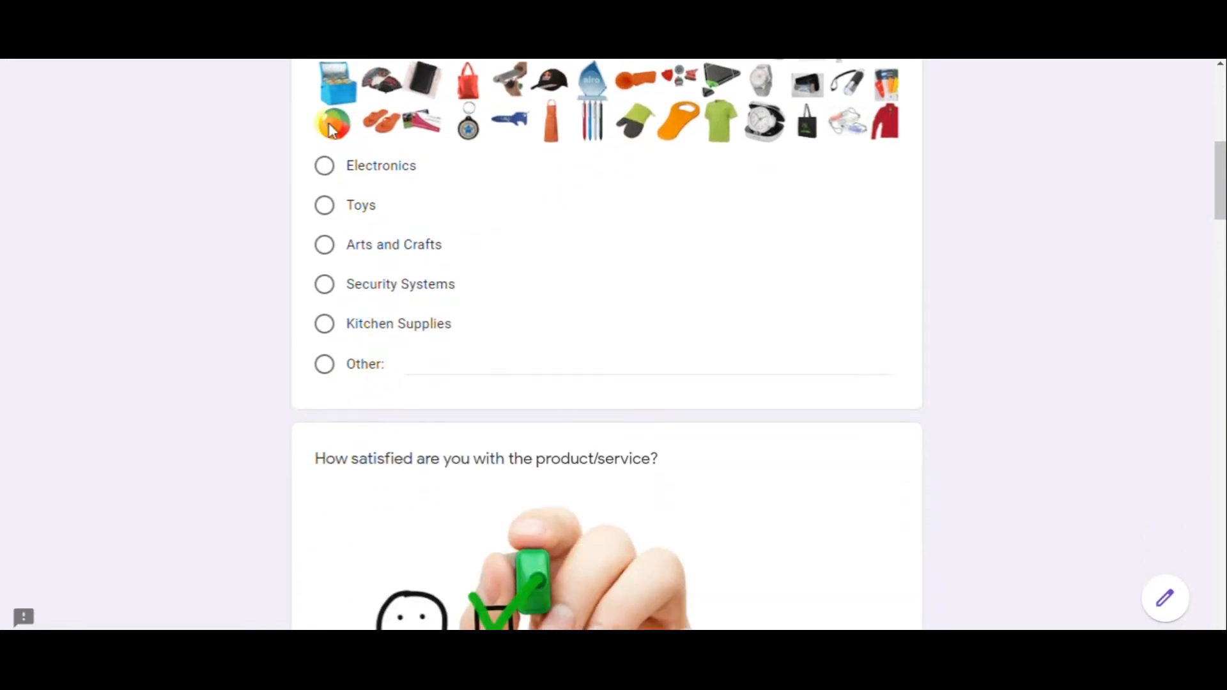
{"action": "scroll", "scroll_direction": "down", "scroll_amount": 3}
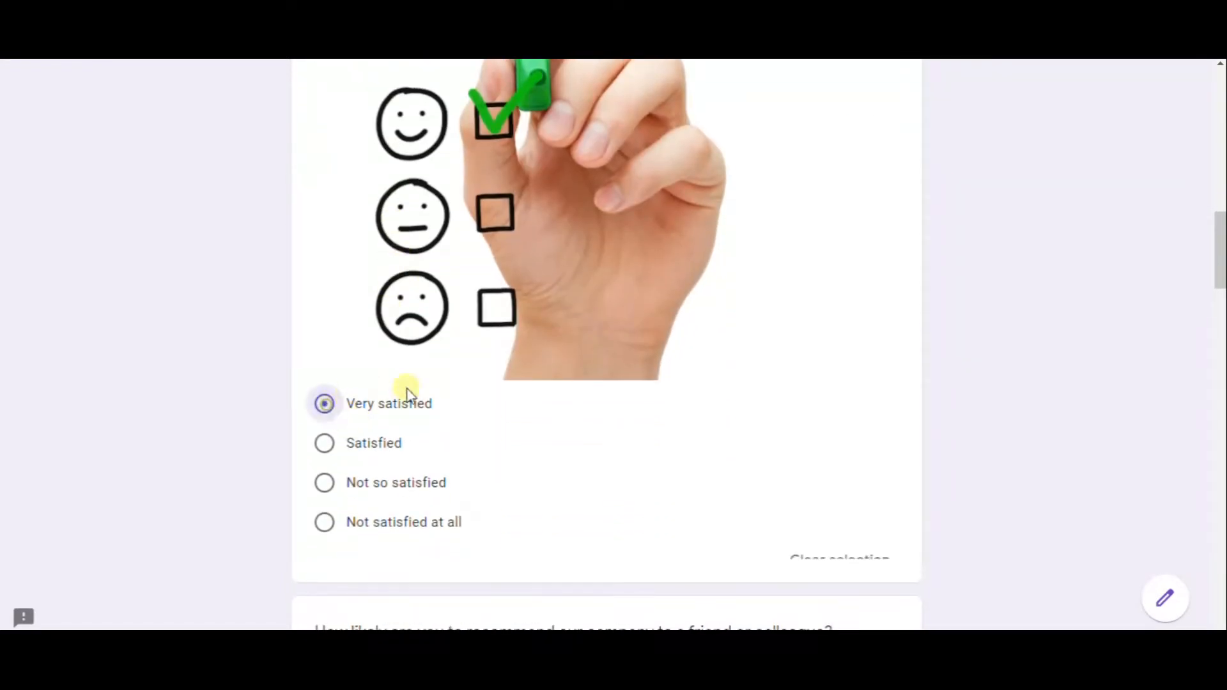
{"action": "scroll", "scroll_direction": "down", "scroll_amount": 3}
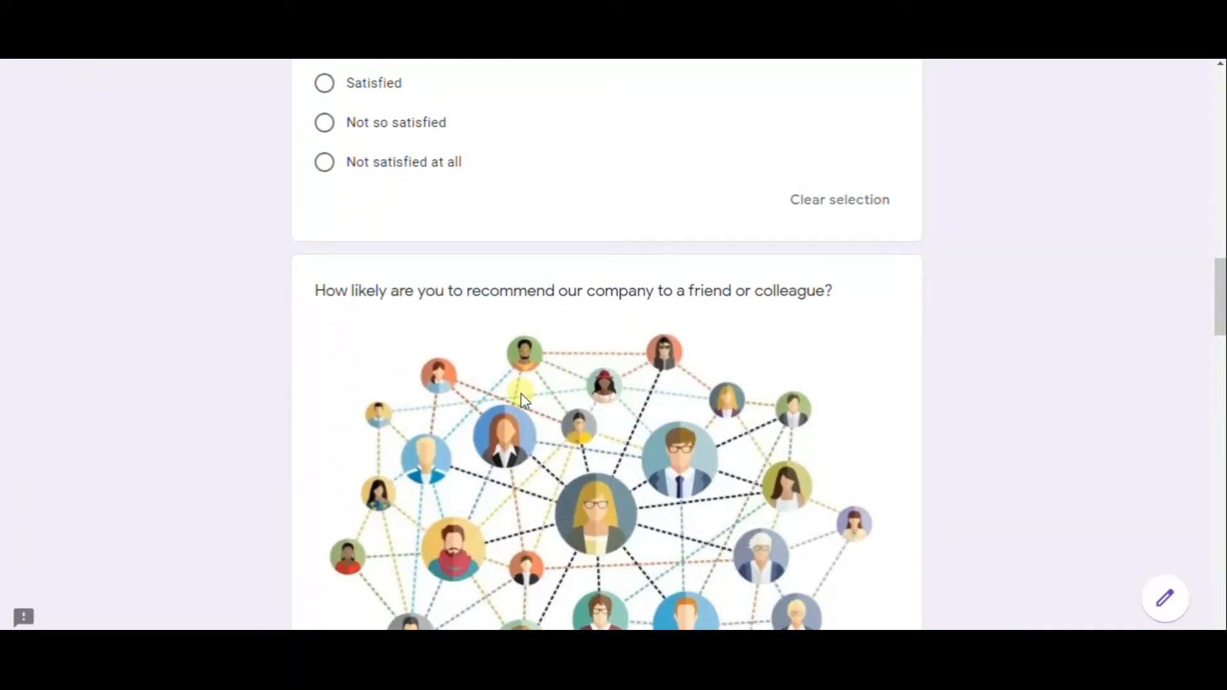
{"action": "scroll", "scroll_direction": "down", "scroll_amount": 3}
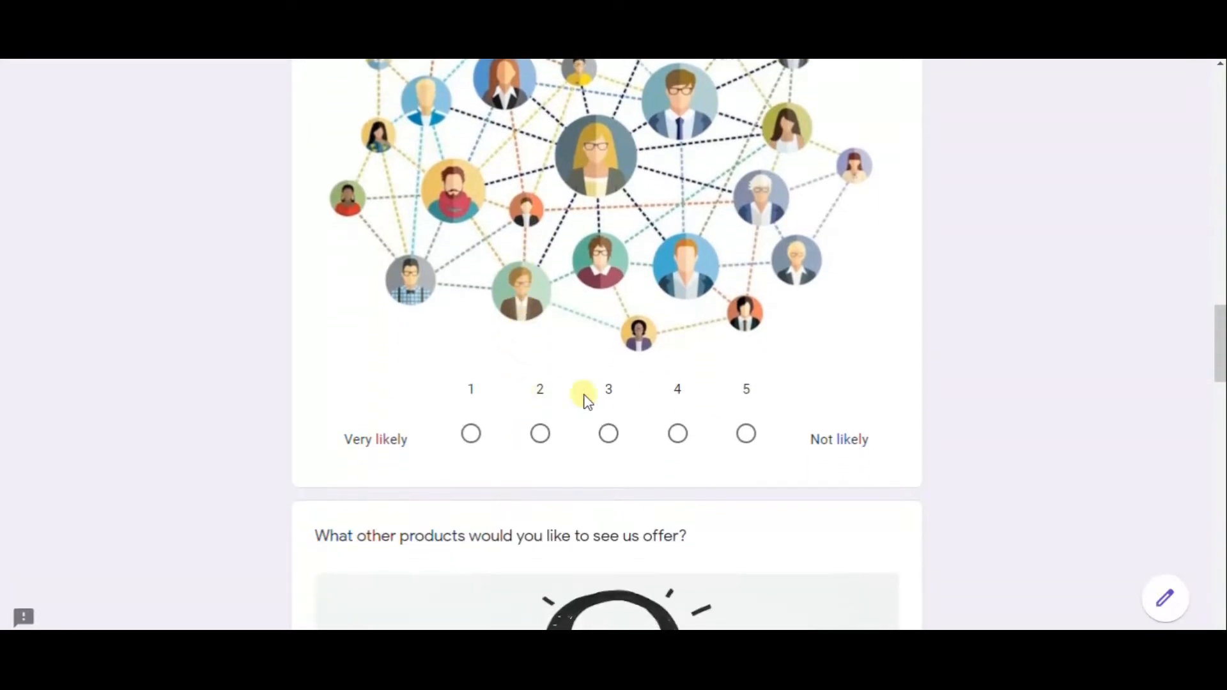
{"action": "scroll", "scroll_direction": "down", "scroll_amount": 3}
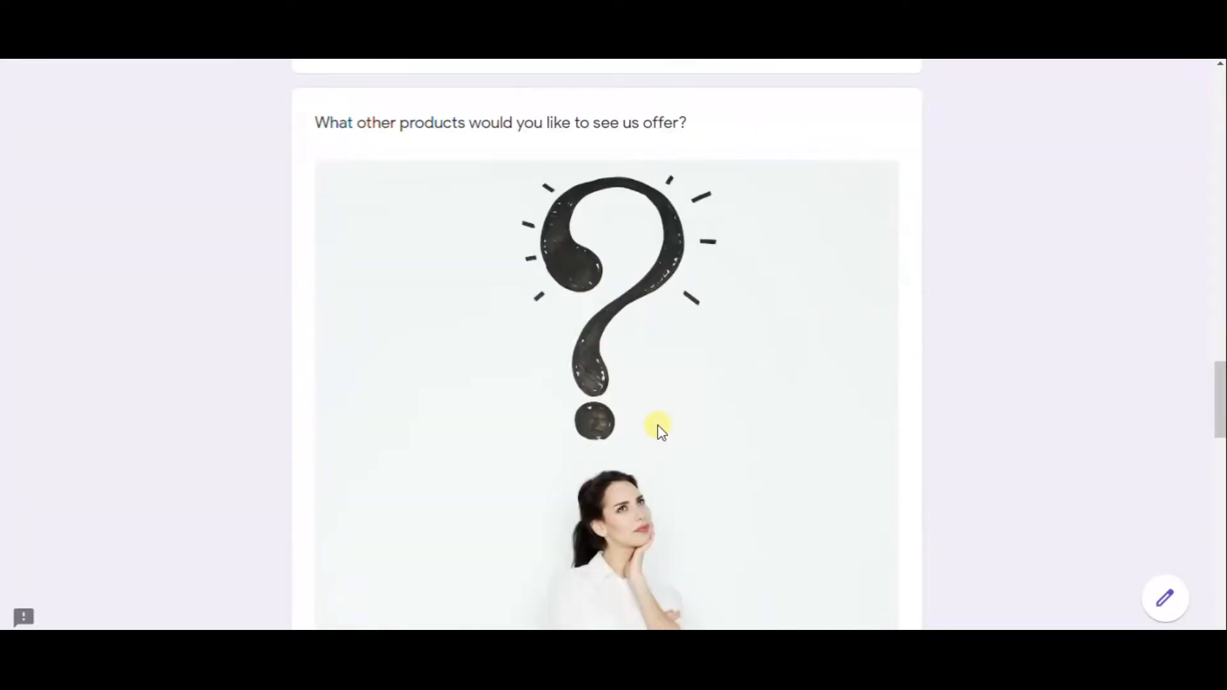
{"action": "scroll", "scroll_direction": "down", "scroll_amount": 3}
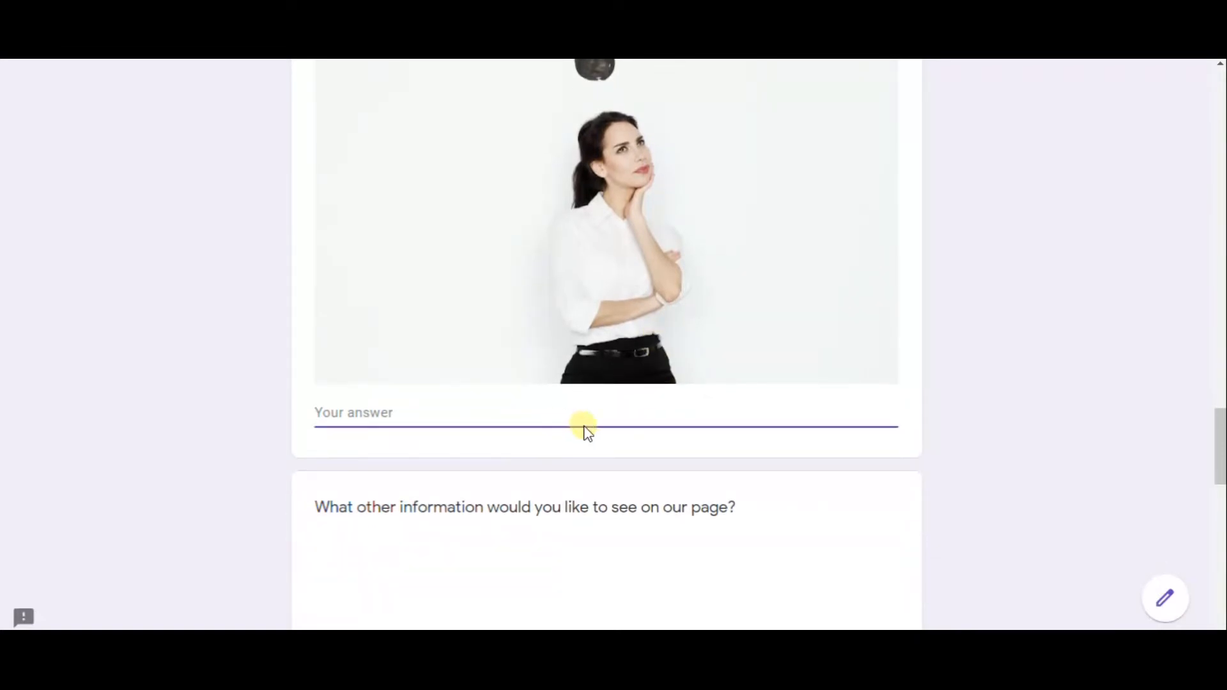
{"action": "scroll", "scroll_direction": "down", "scroll_amount": 3}
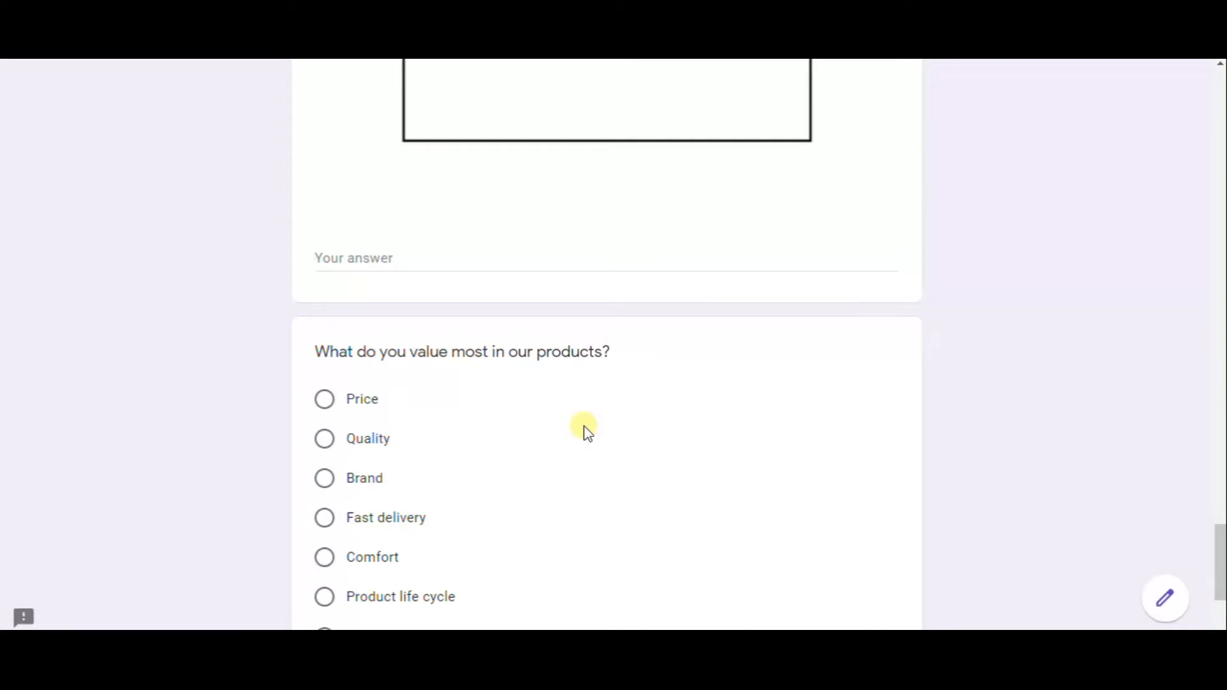
{"action": "scroll", "scroll_direction": "down", "scroll_amount": 3}
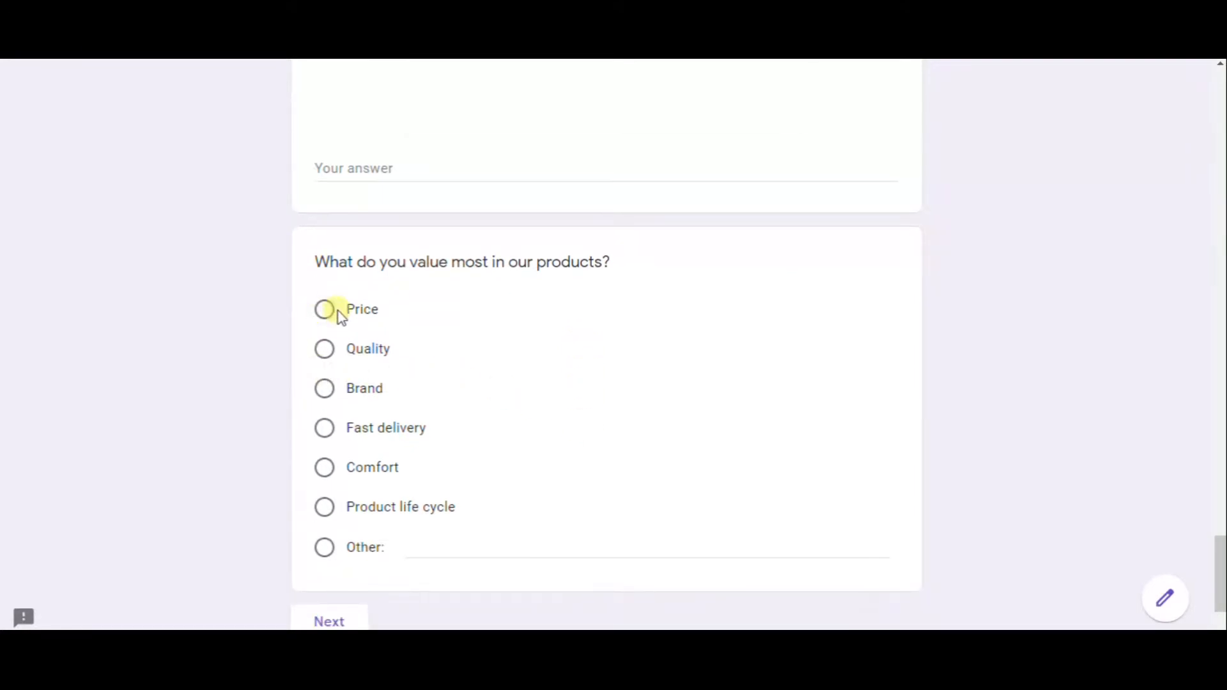
{"action": "left_click", "coordinate": [324, 349]}
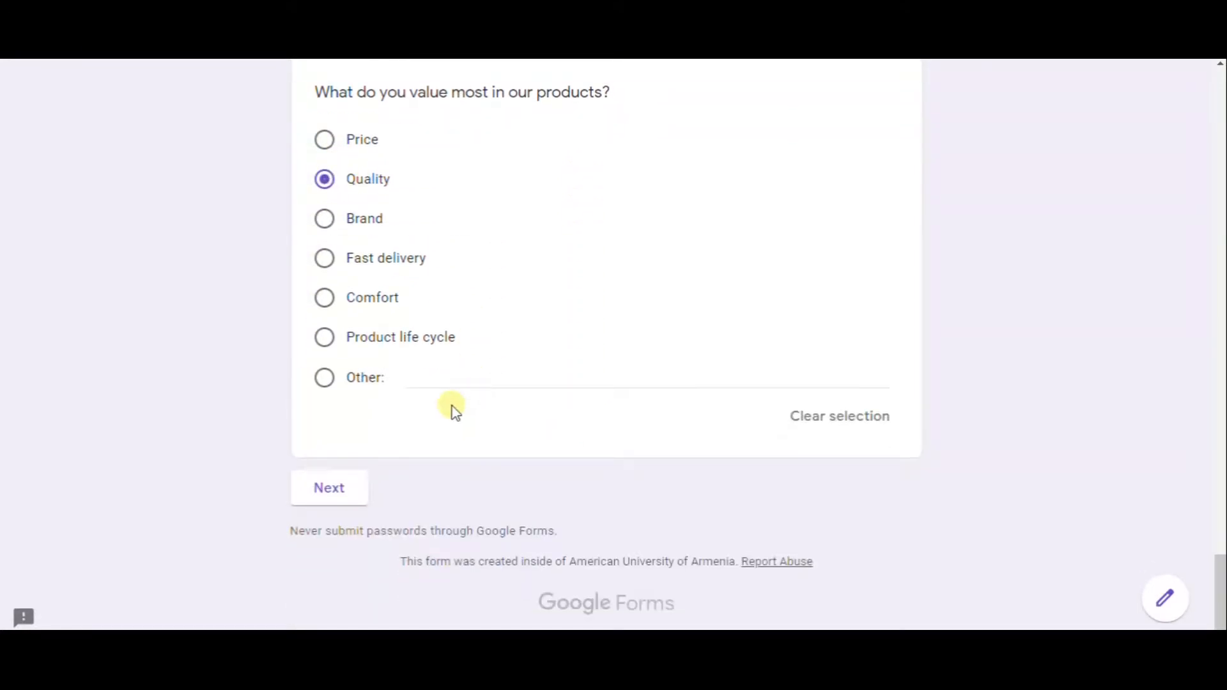
{"action": "left_click", "coordinate": [328, 487]}
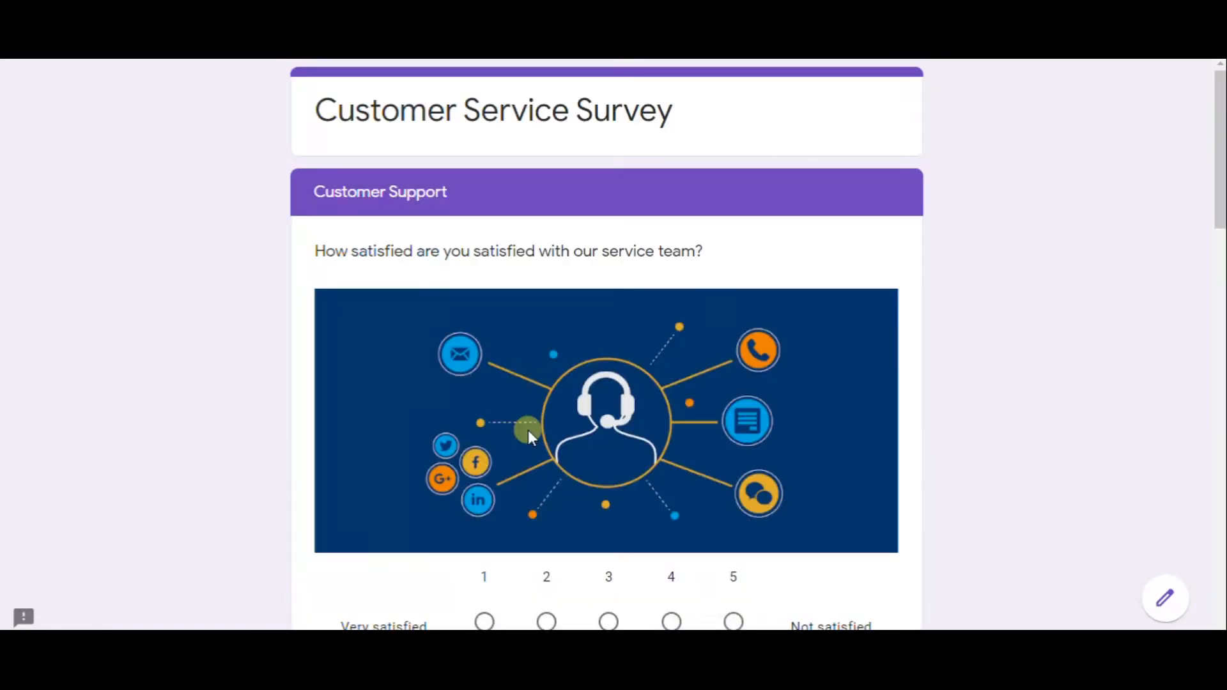
Answer 'Very effective' and 'Yes' to the support questions, then submit the response
{"action": "scroll", "scroll_direction": "down", "scroll_amount": 3}
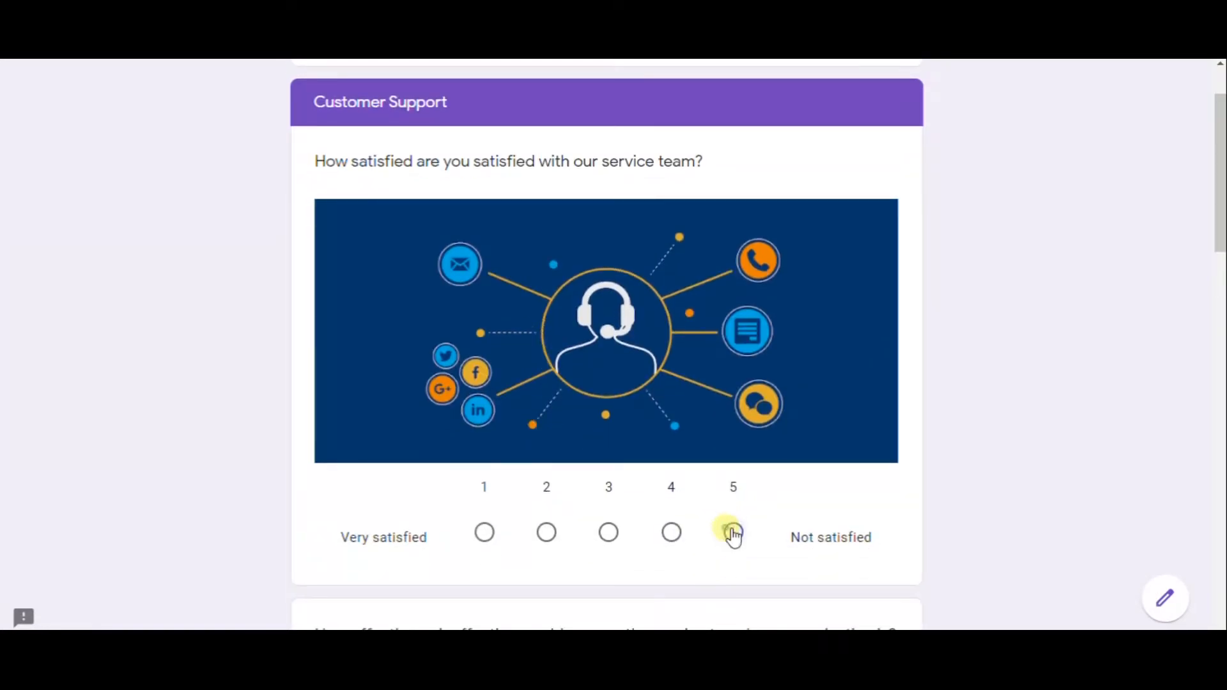
{"action": "scroll", "scroll_direction": "down", "scroll_amount": 3}
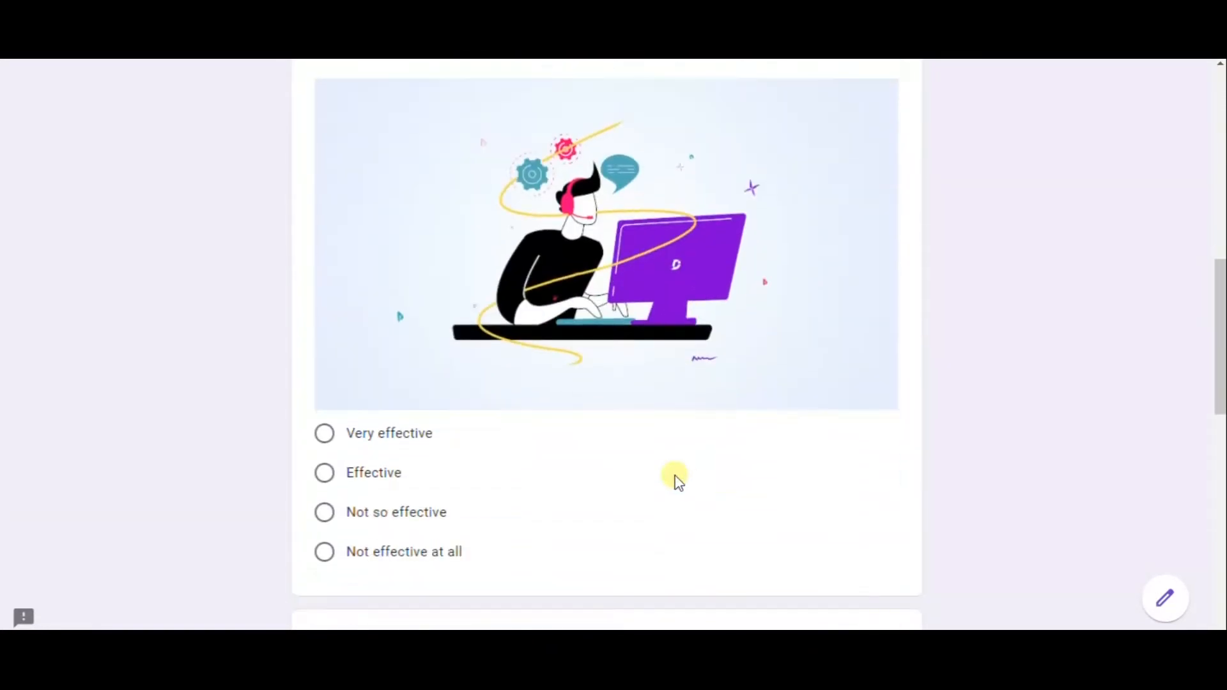
{"action": "left_click", "coordinate": [325, 433]}
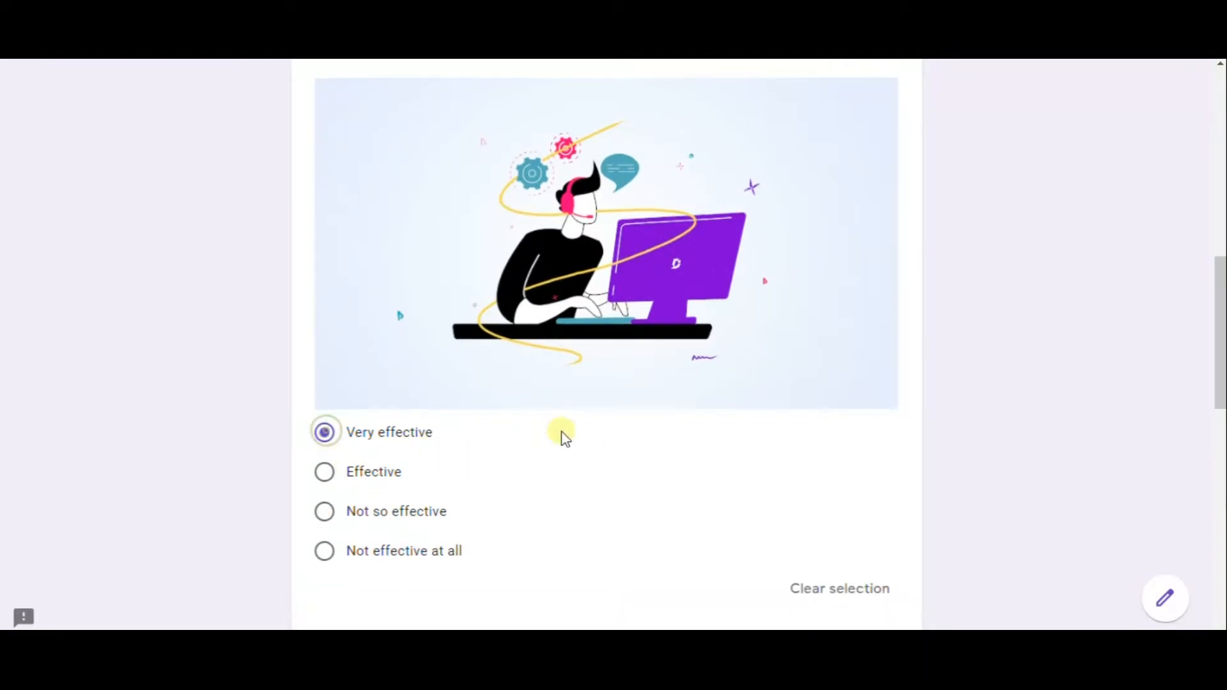
{"action": "scroll", "scroll_direction": "down", "scroll_amount": 3}
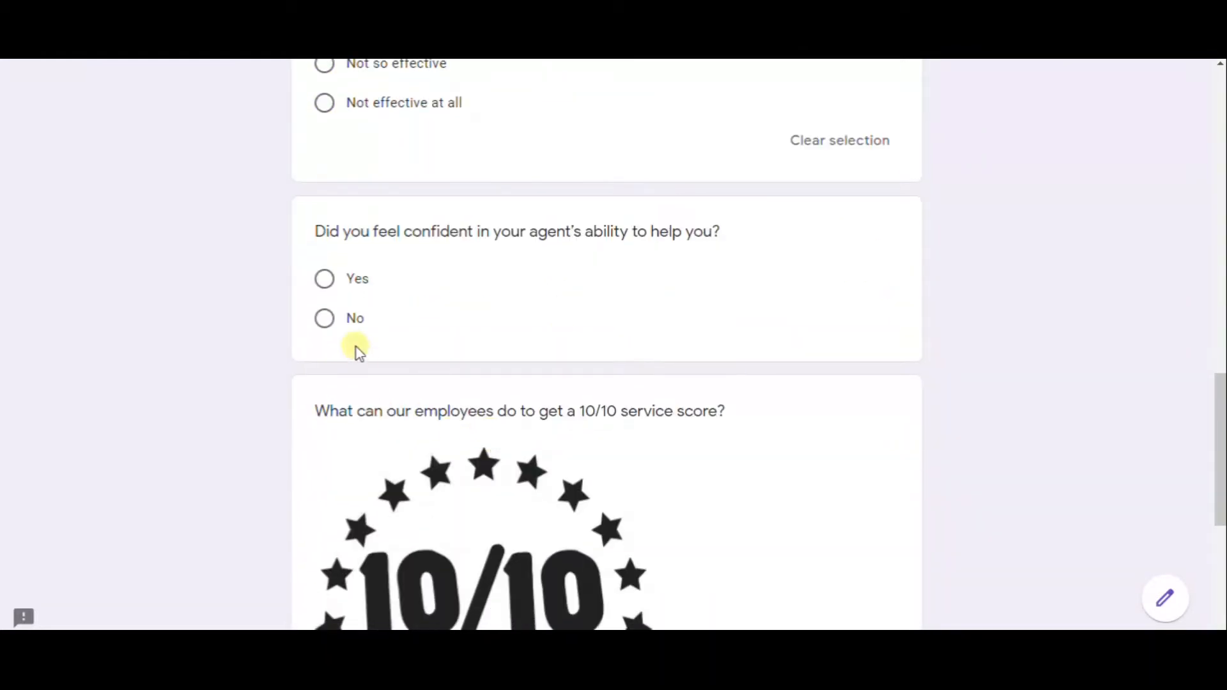
{"action": "left_click", "coordinate": [324, 278]}
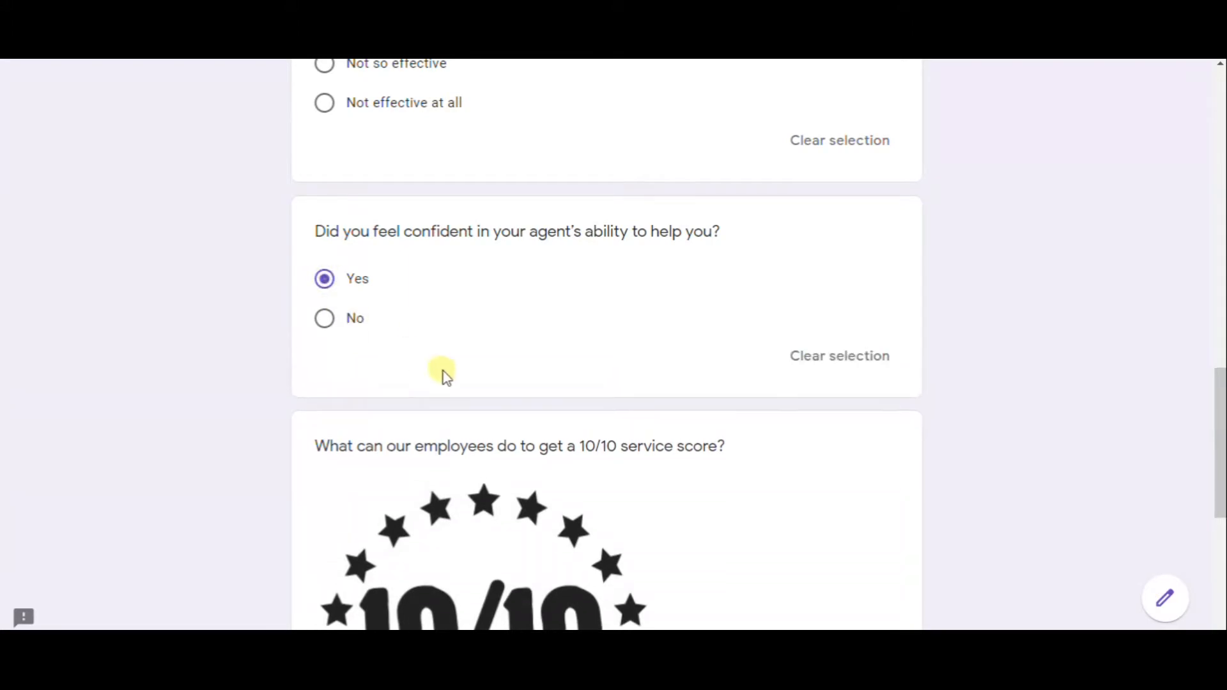
{"action": "scroll", "scroll_direction": "down", "scroll_amount": 3}
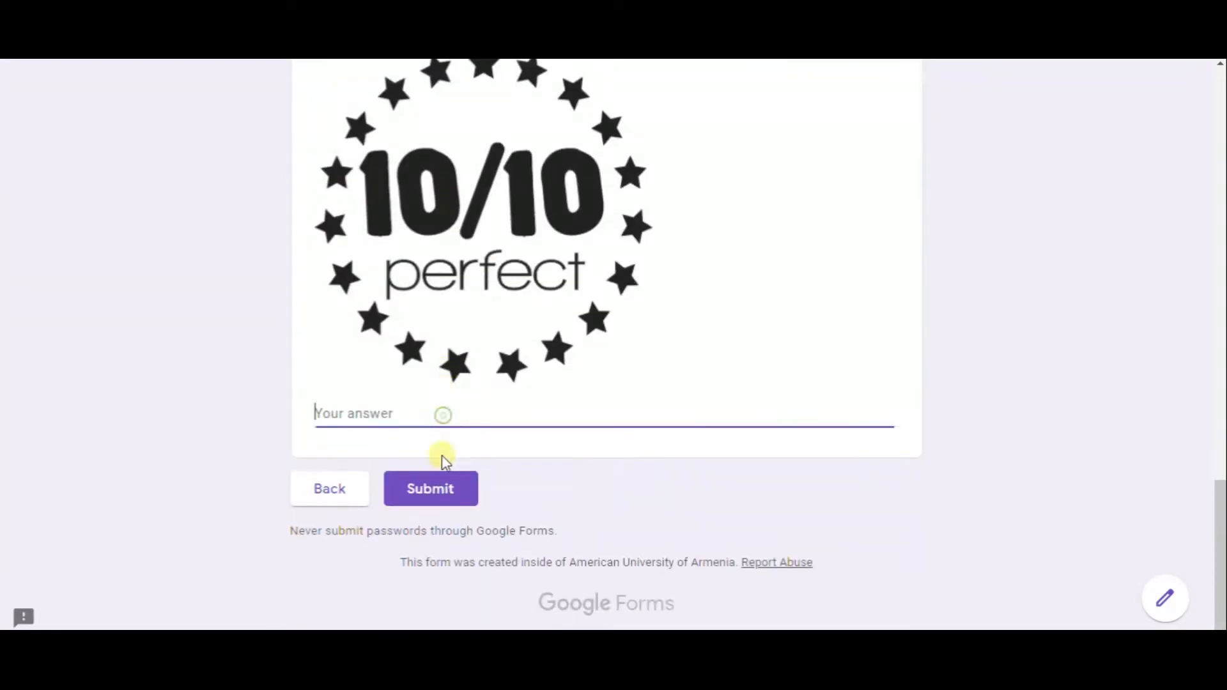
{"action": "left_click", "coordinate": [429, 488]}
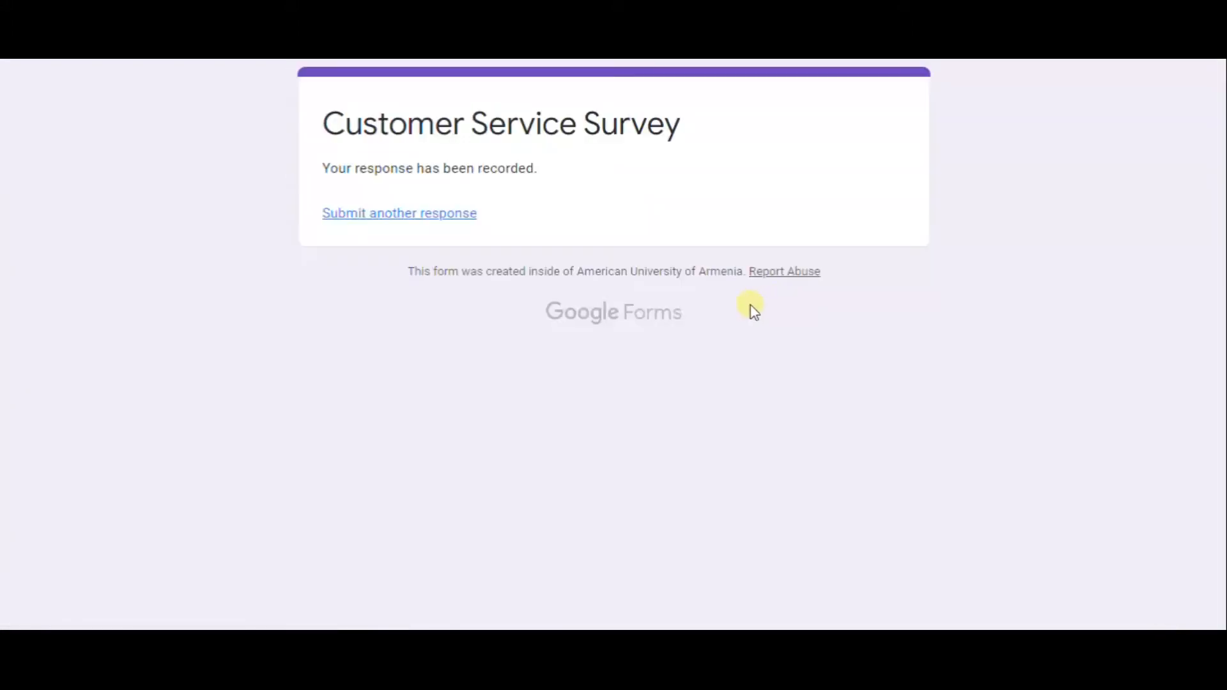
{"action": "mouse_move", "coordinate": [550, 229]}
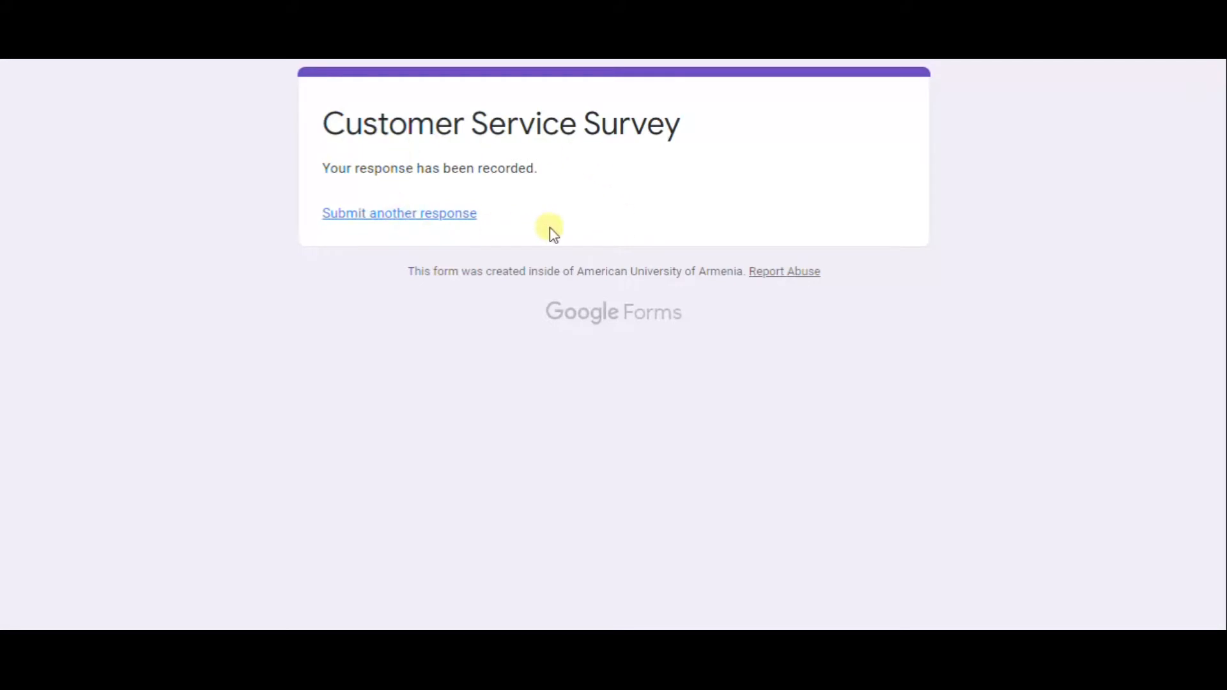
{"action": "mouse_move", "coordinate": [453, 249]}
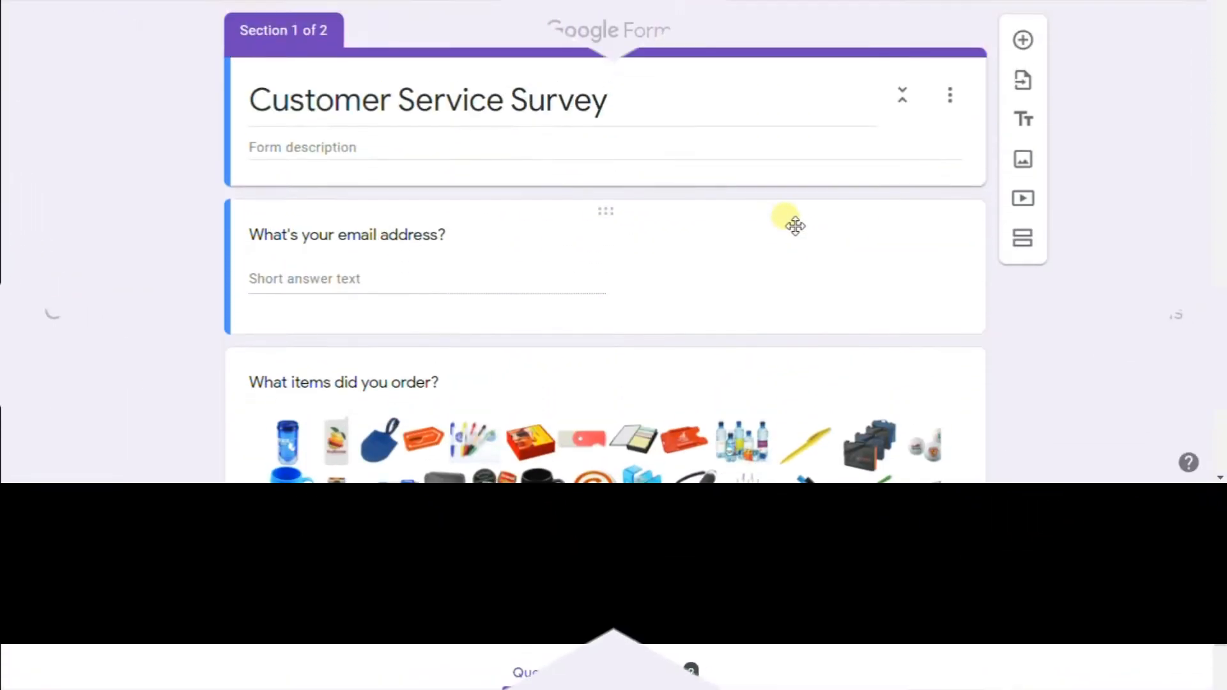
Scroll through the survey's email and ordered-items questions in the editor
{"action": "scroll", "scroll_direction": "down", "scroll_amount": 3}
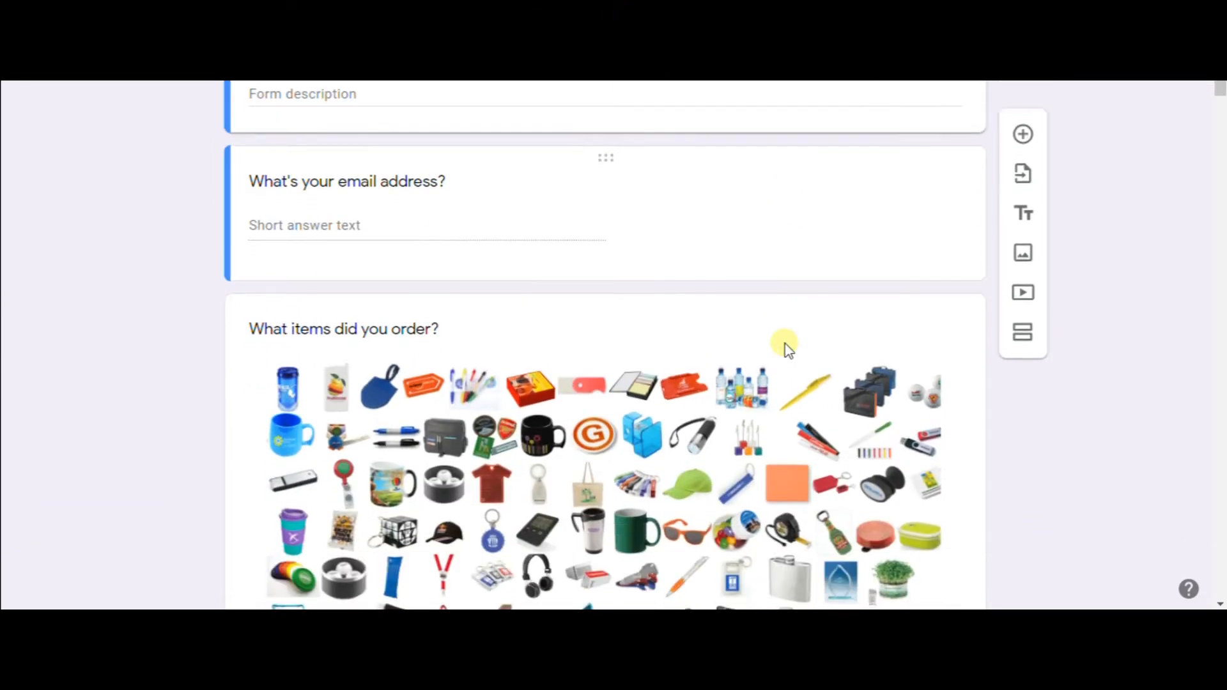
{"action": "scroll", "scroll_direction": "down", "scroll_amount": 3}
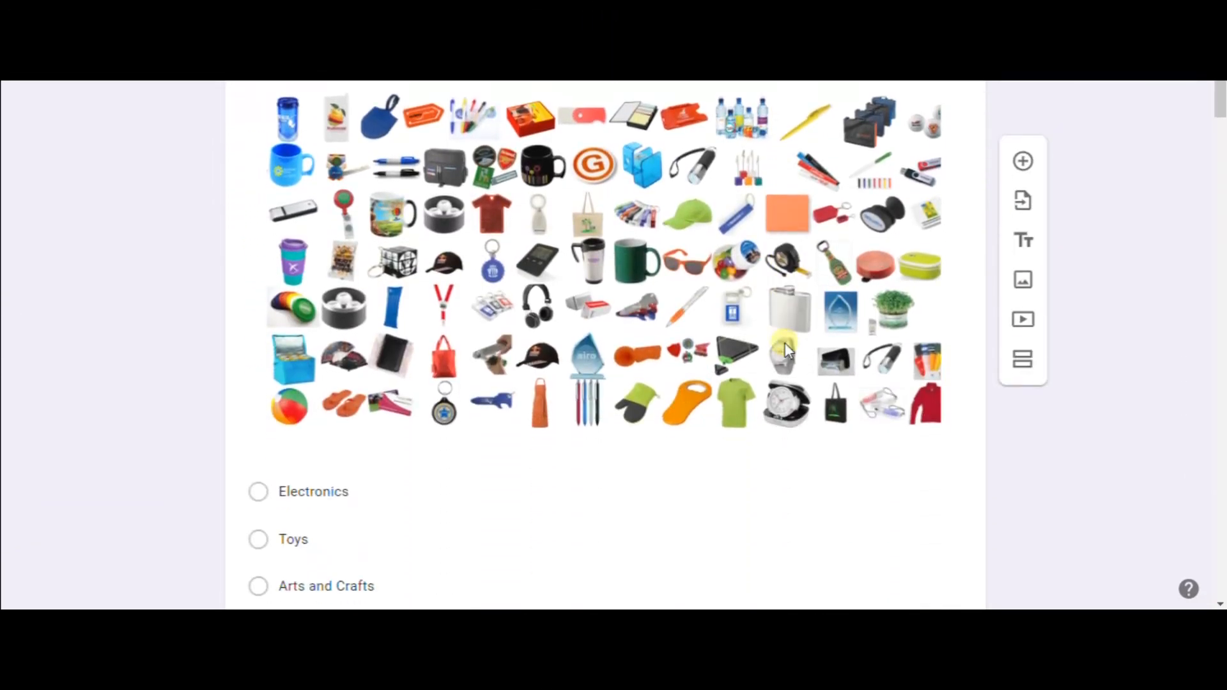
{"action": "mouse_move", "coordinate": [1022, 285]}
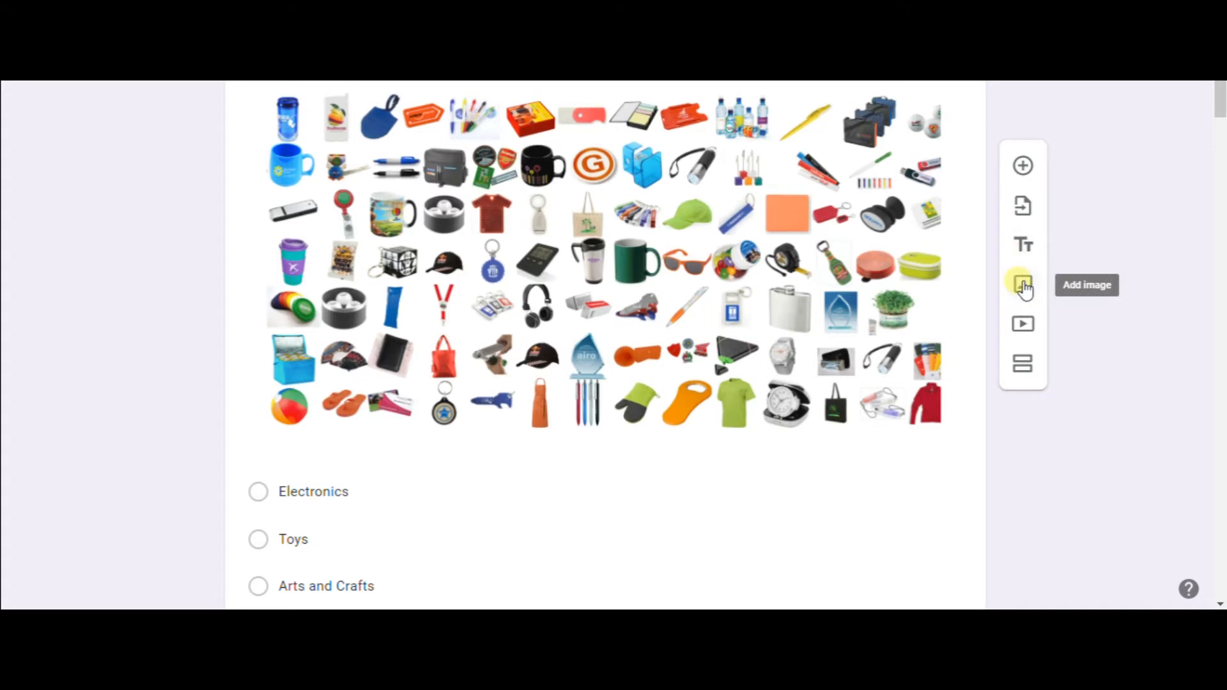
{"action": "mouse_move", "coordinate": [1022, 245]}
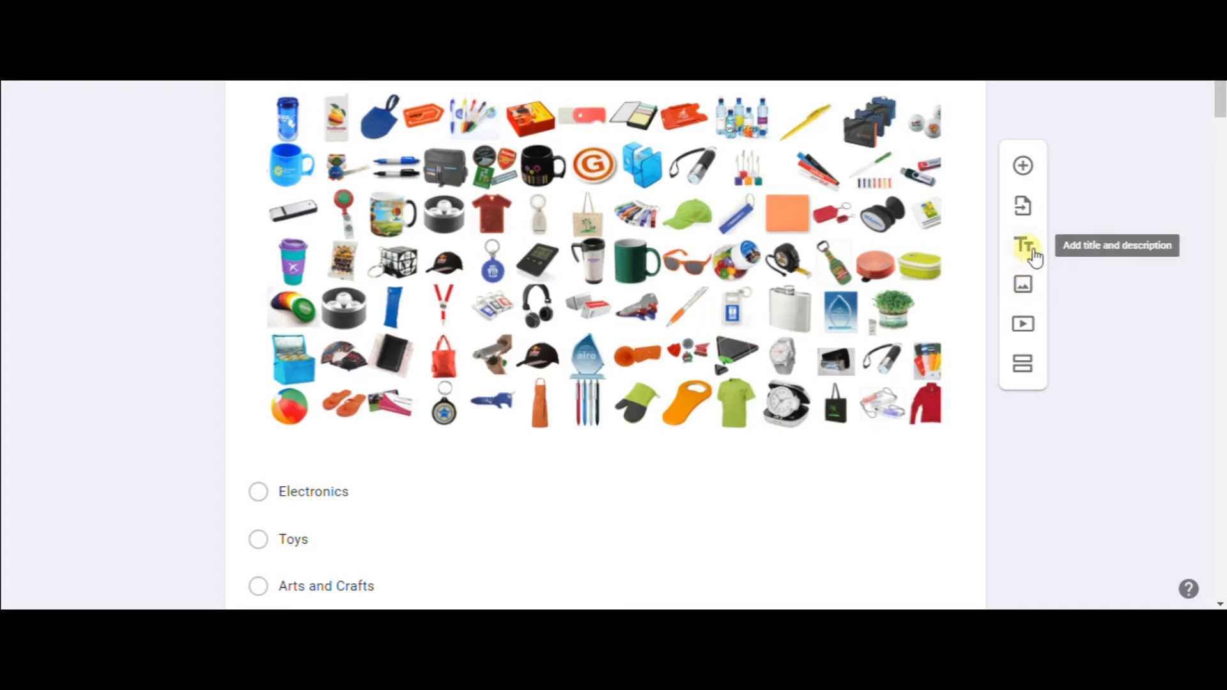
{"action": "mouse_move", "coordinate": [1023, 284]}
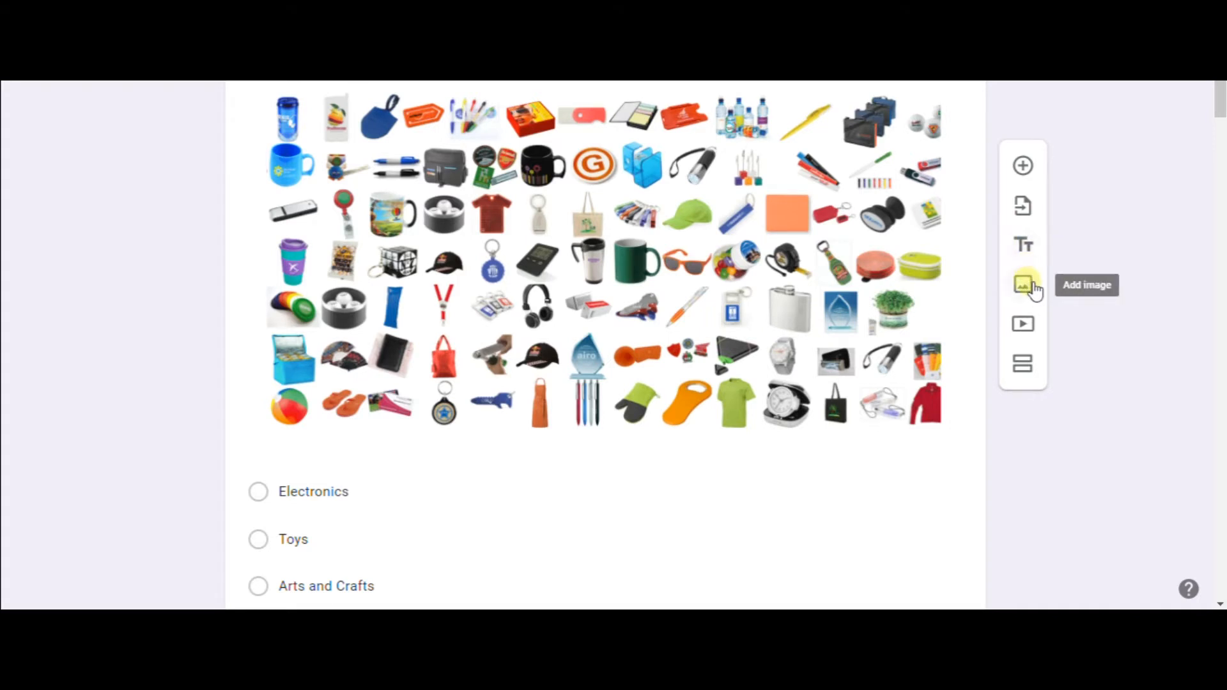
{"action": "mouse_move", "coordinate": [1023, 206]}
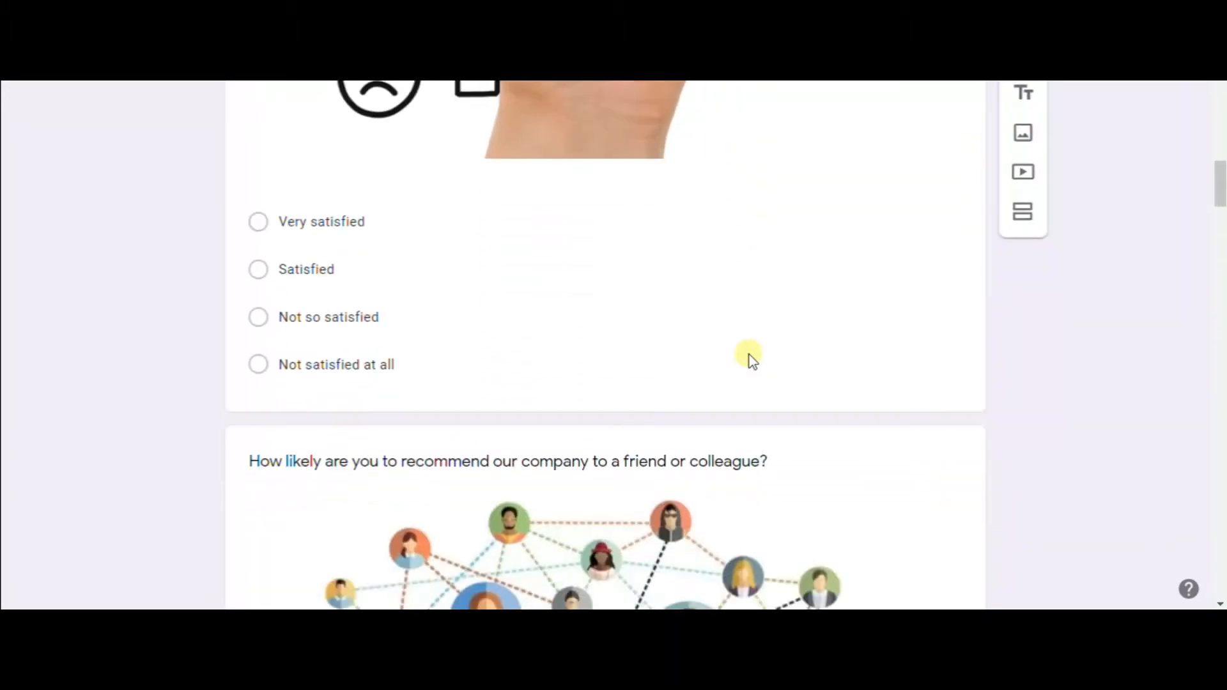
Check the products question's Paragraph answer type and toggle its Required setting
{"action": "scroll", "scroll_direction": "down", "scroll_amount": 3}
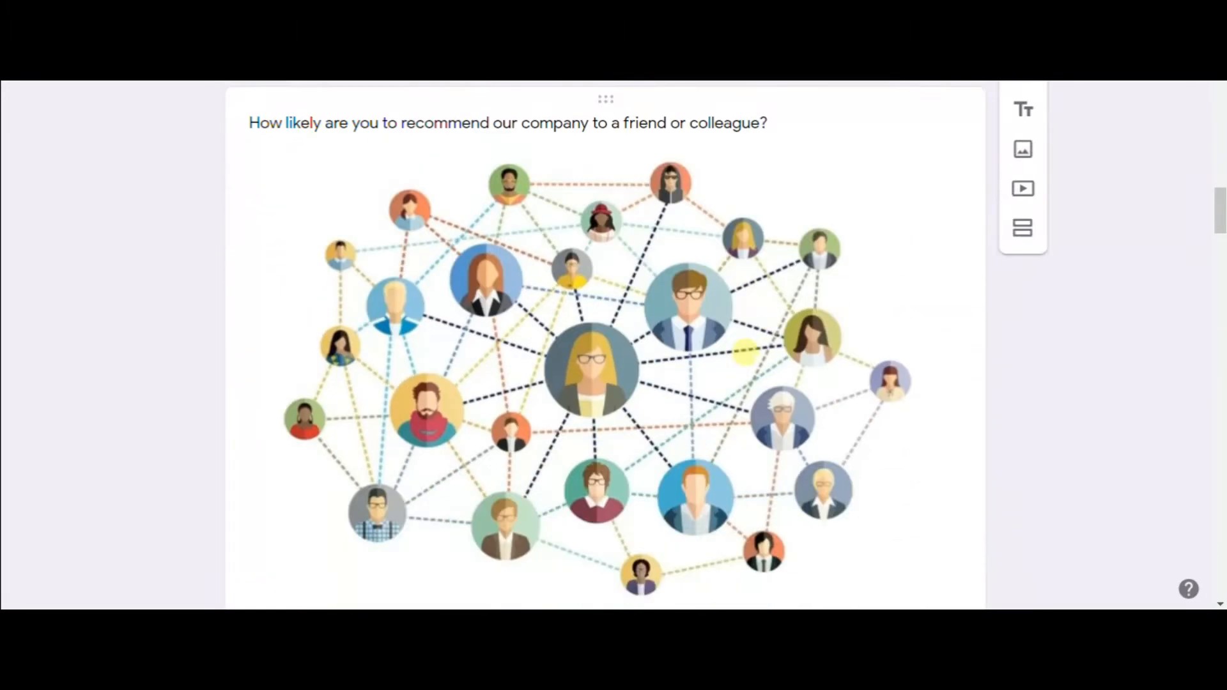
{"action": "scroll", "scroll_direction": "down", "scroll_amount": 3}
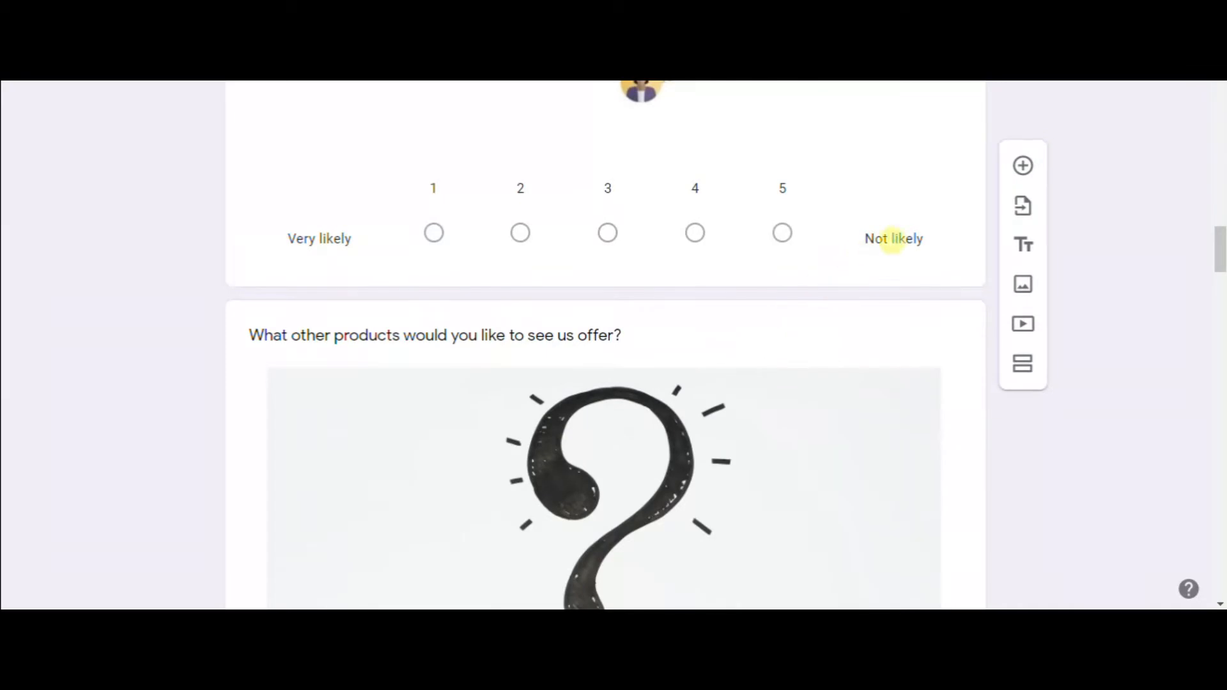
{"action": "left_click", "coordinate": [436, 335]}
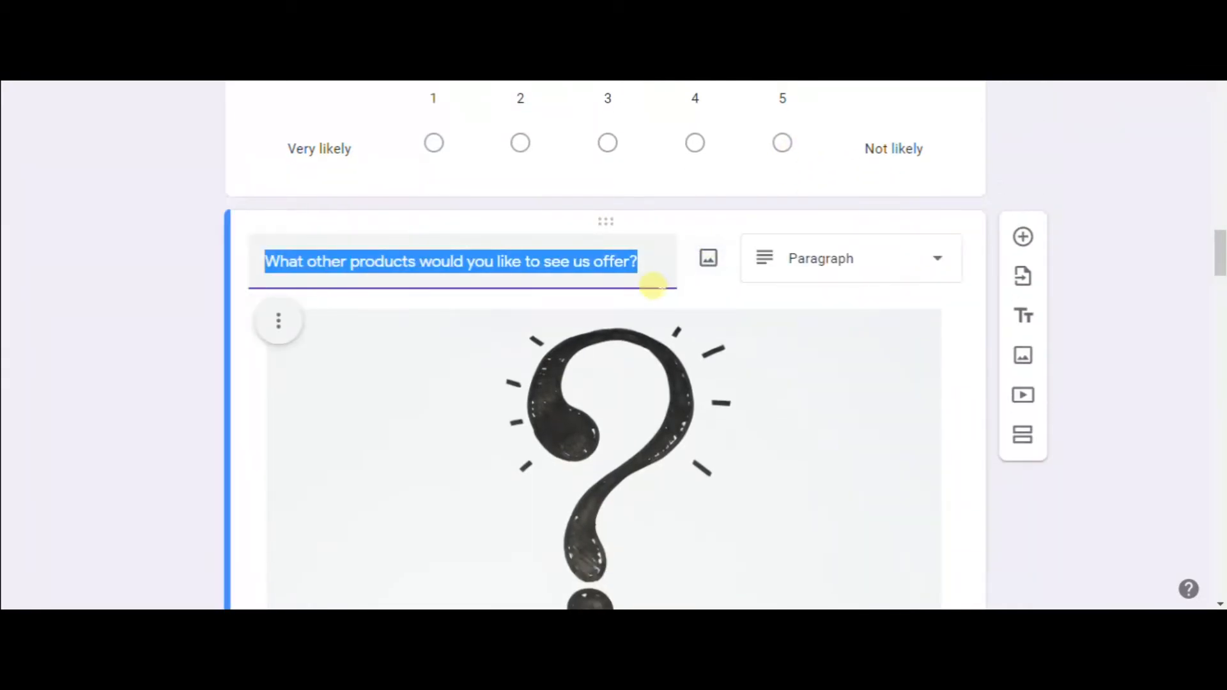
{"action": "left_click", "coordinate": [850, 259]}
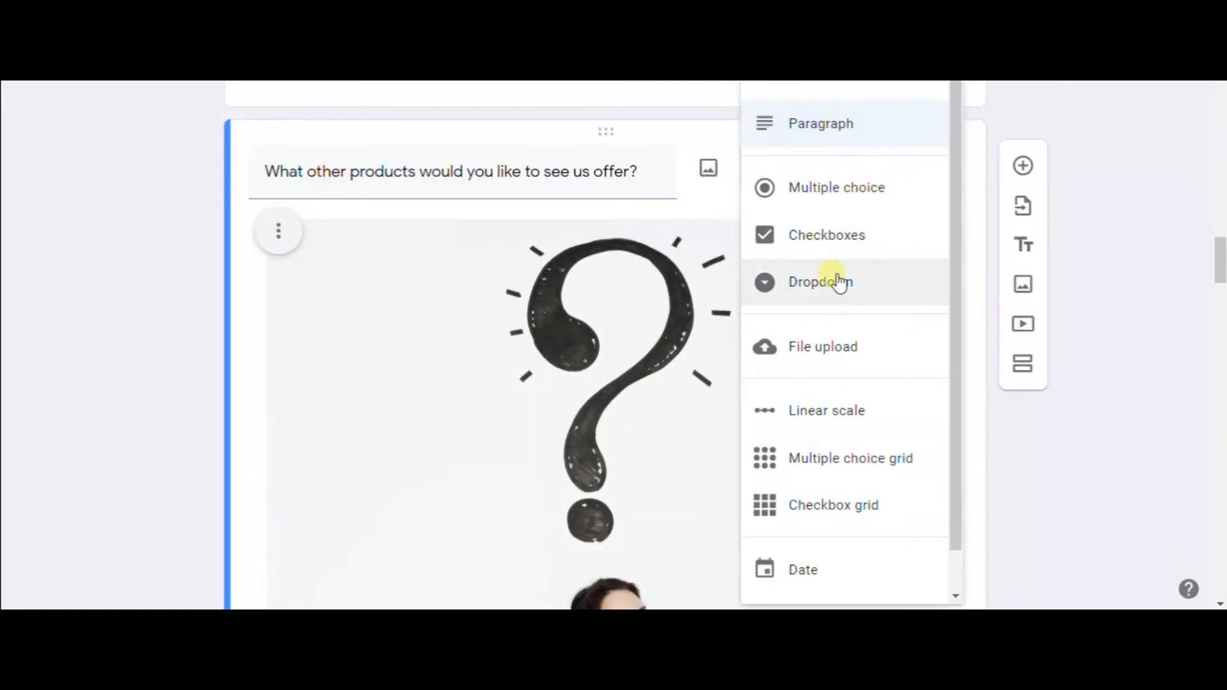
{"action": "scroll", "scroll_direction": "down", "scroll_amount": 3}
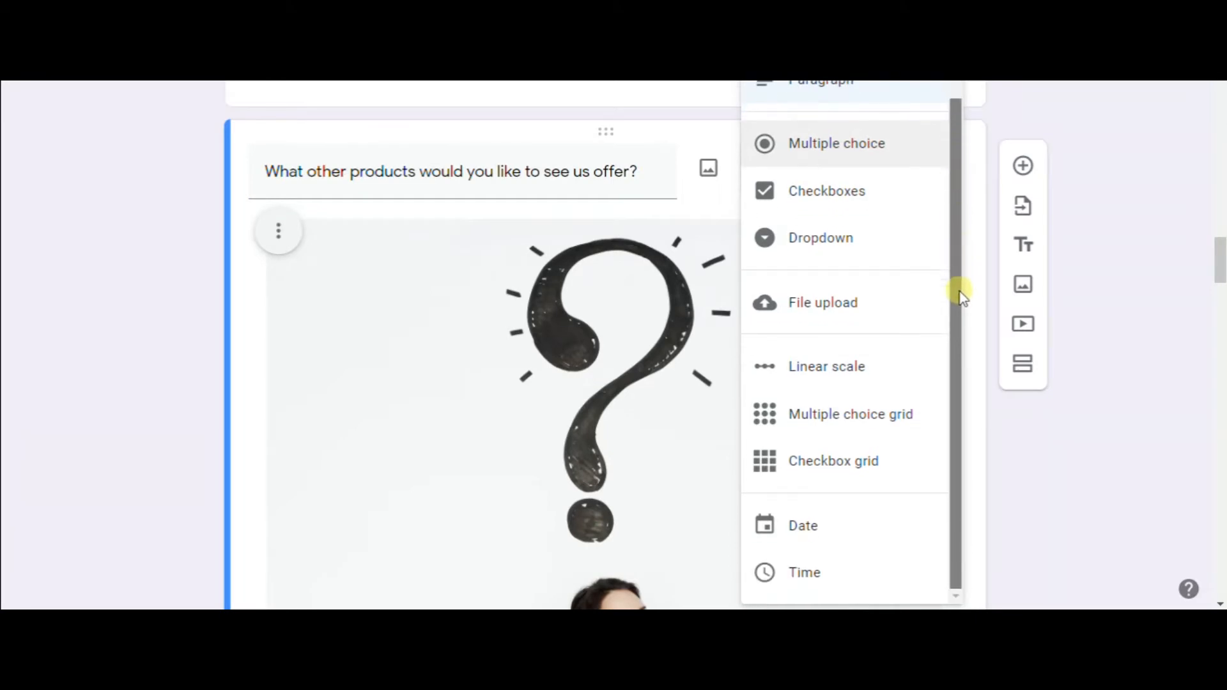
{"action": "left_click", "coordinate": [850, 168]}
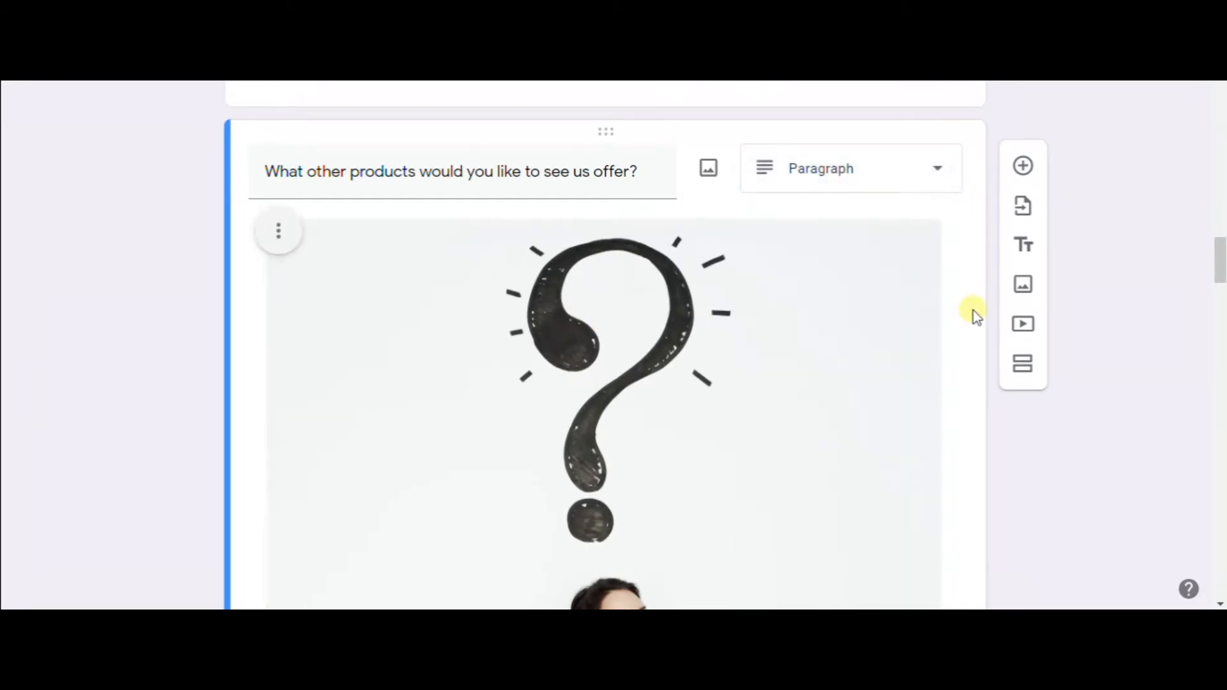
{"action": "scroll", "scroll_direction": "down", "scroll_amount": 3}
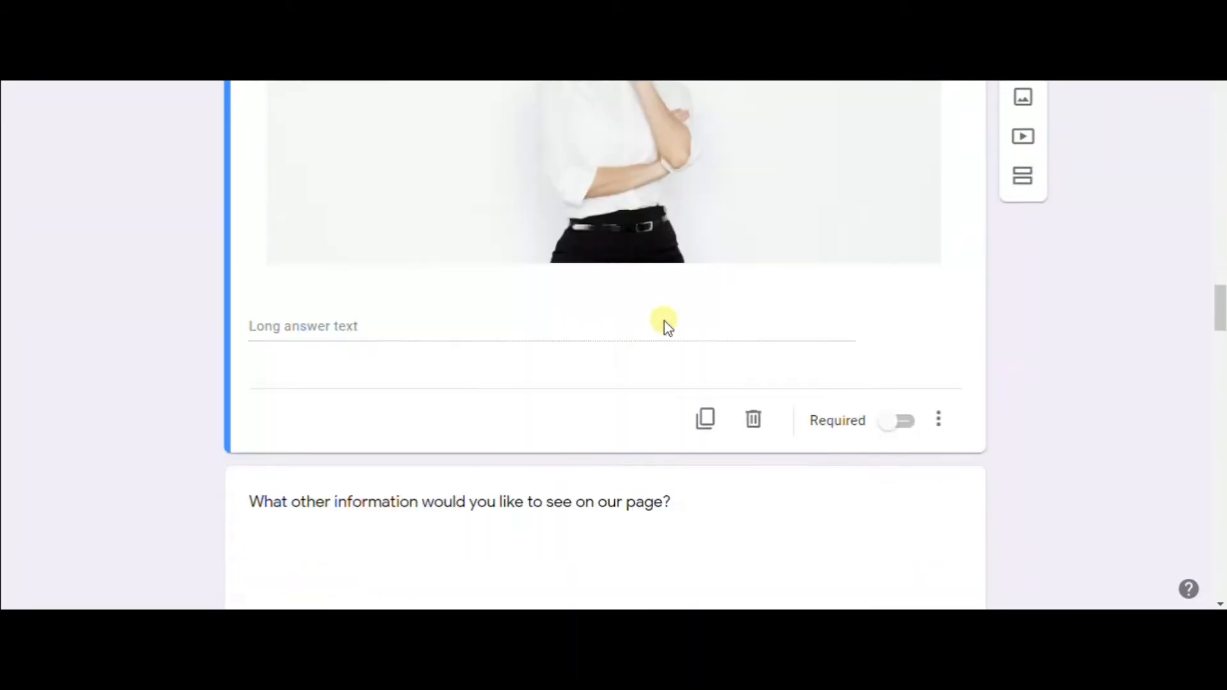
{"action": "mouse_move", "coordinate": [705, 420]}
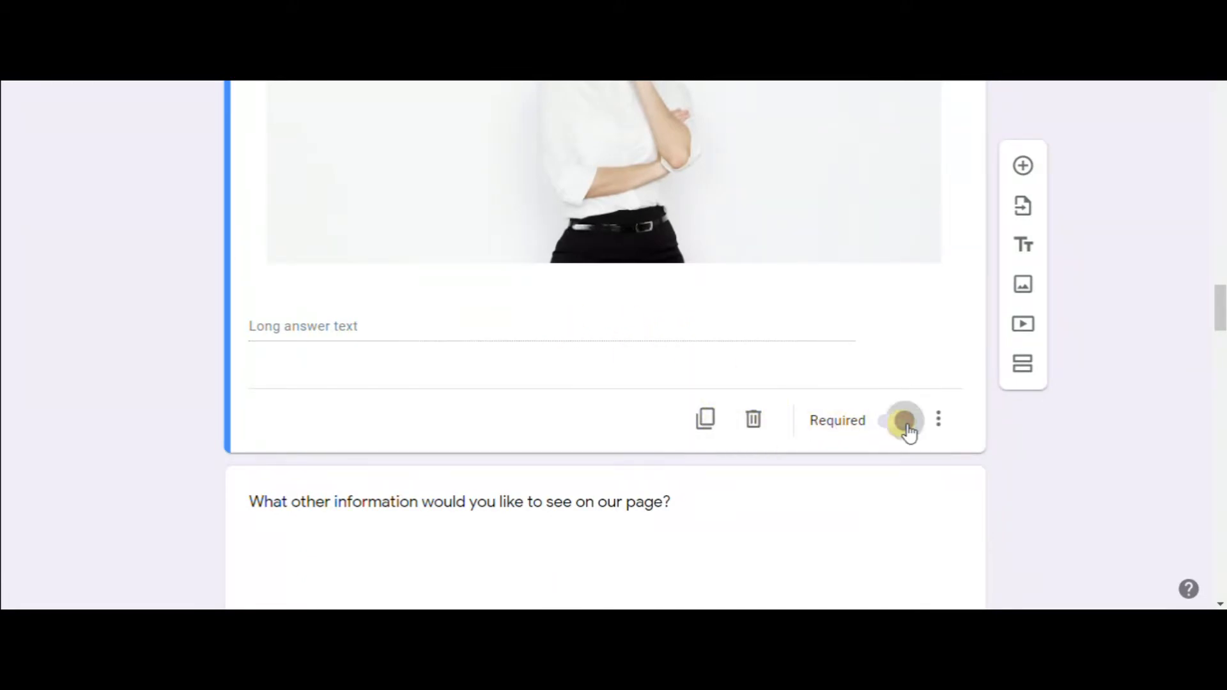
{"action": "left_click", "coordinate": [938, 421]}
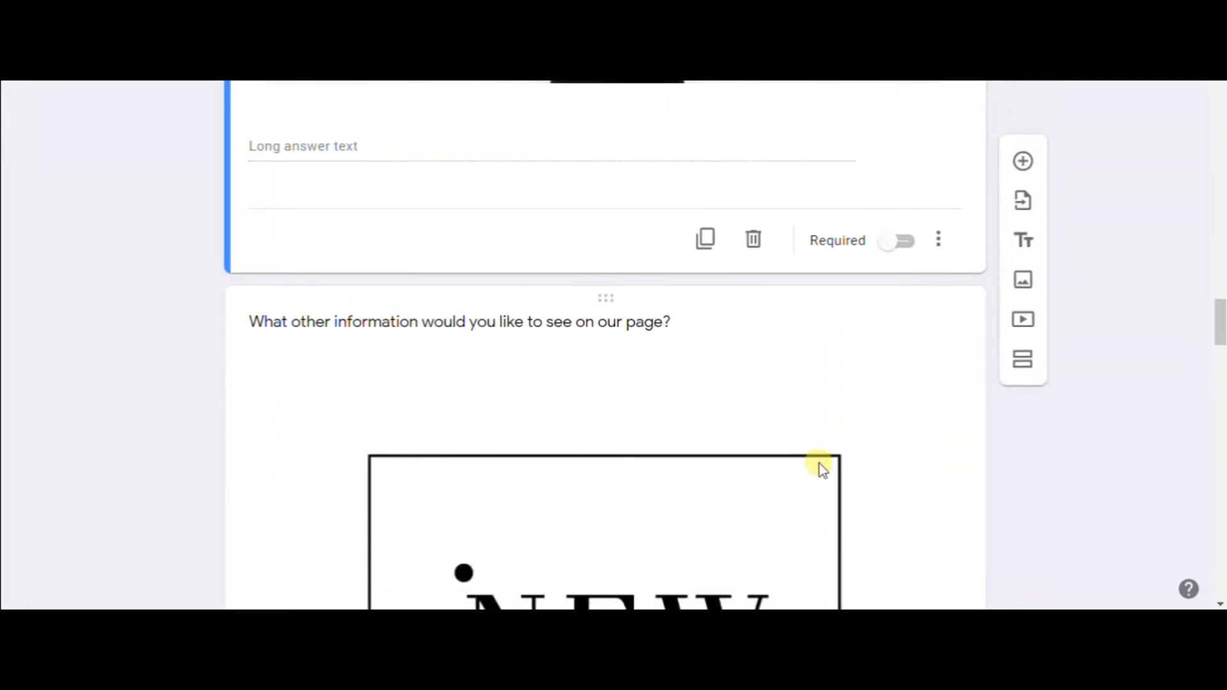
Select the page-information question and open its image insert dialog
{"action": "scroll", "scroll_direction": "down", "scroll_amount": 3}
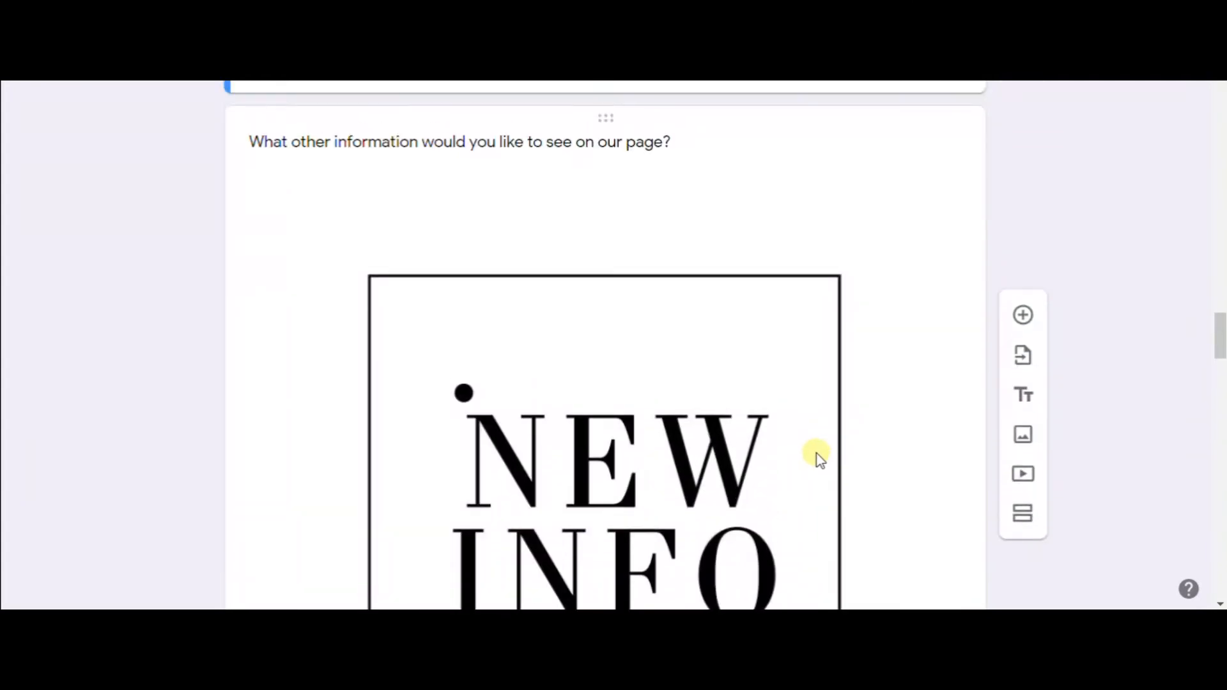
{"action": "left_click", "coordinate": [457, 142]}
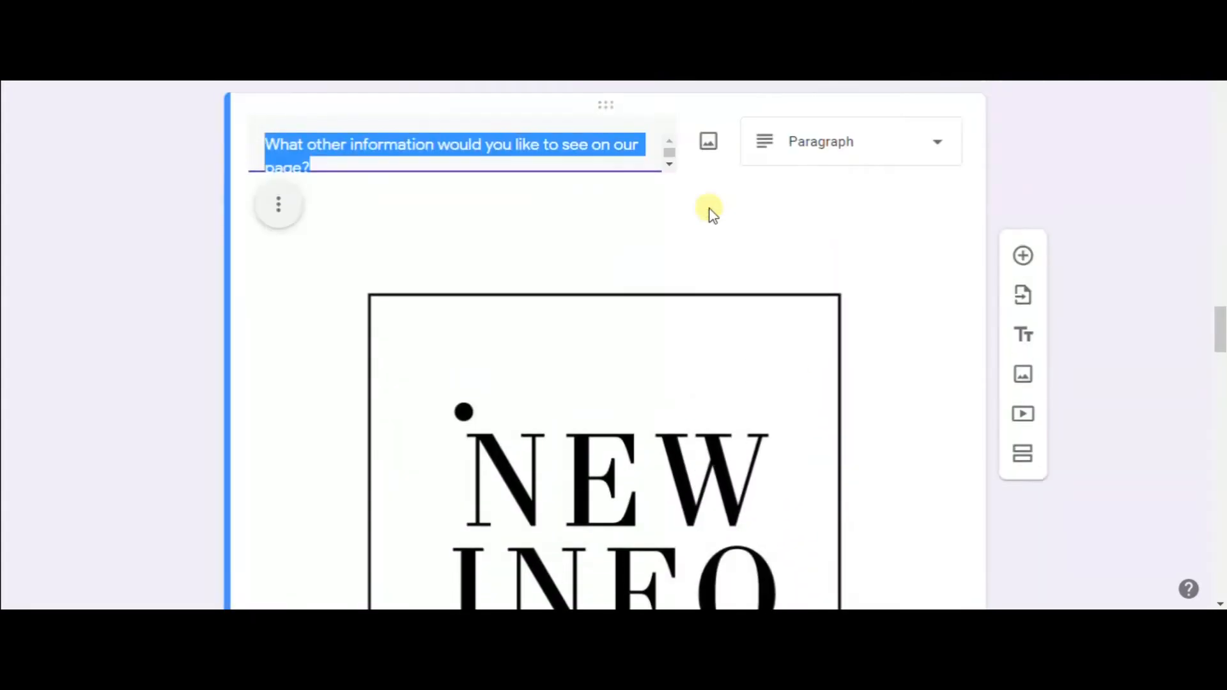
{"action": "left_click", "coordinate": [849, 142]}
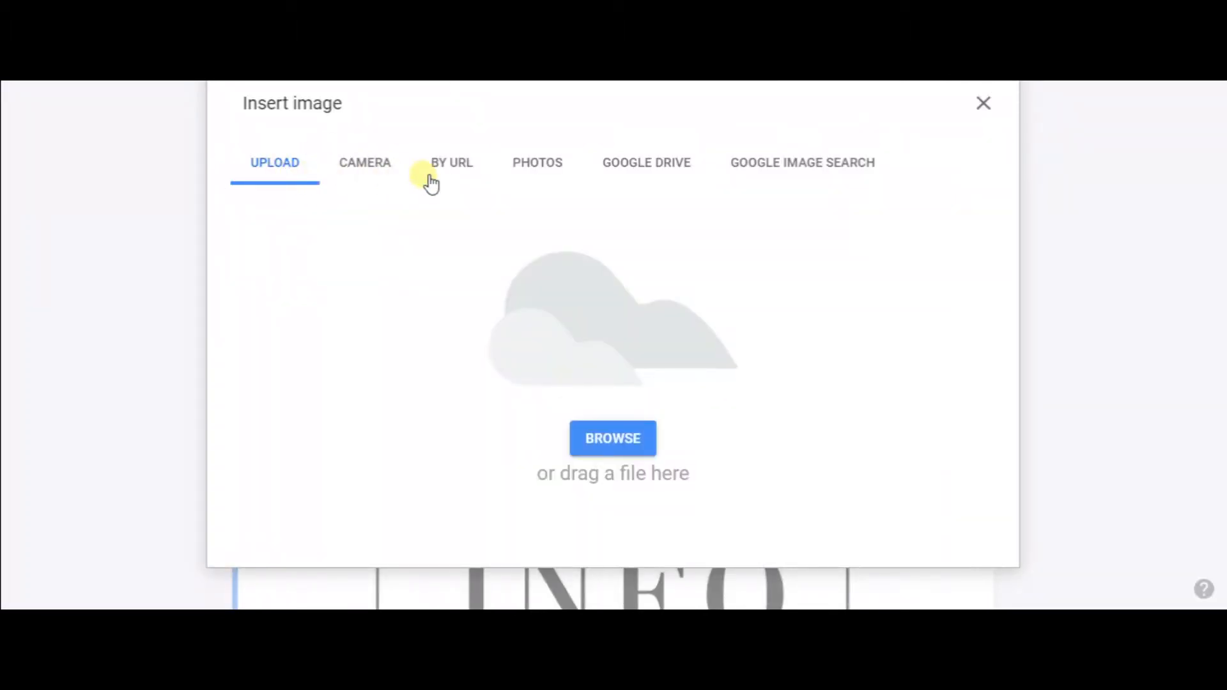
{"action": "mouse_move", "coordinate": [817, 182]}
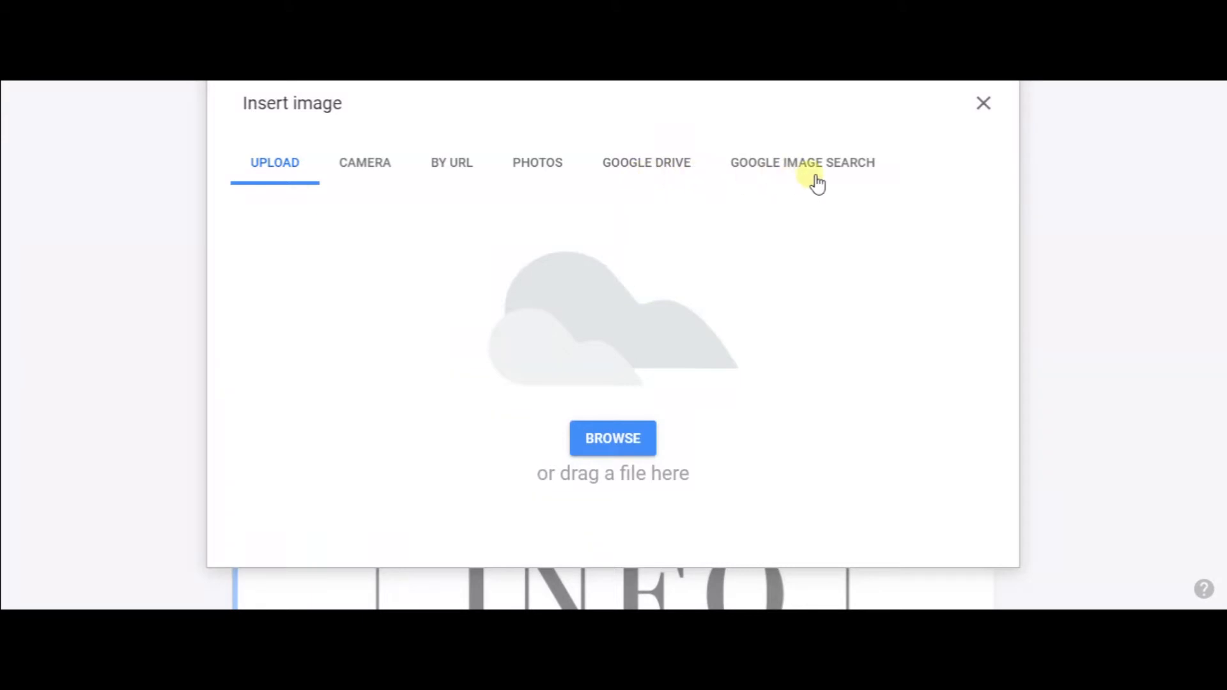
Switch the Insert image dialog to Google Image Search
{"action": "left_click", "coordinate": [984, 102]}
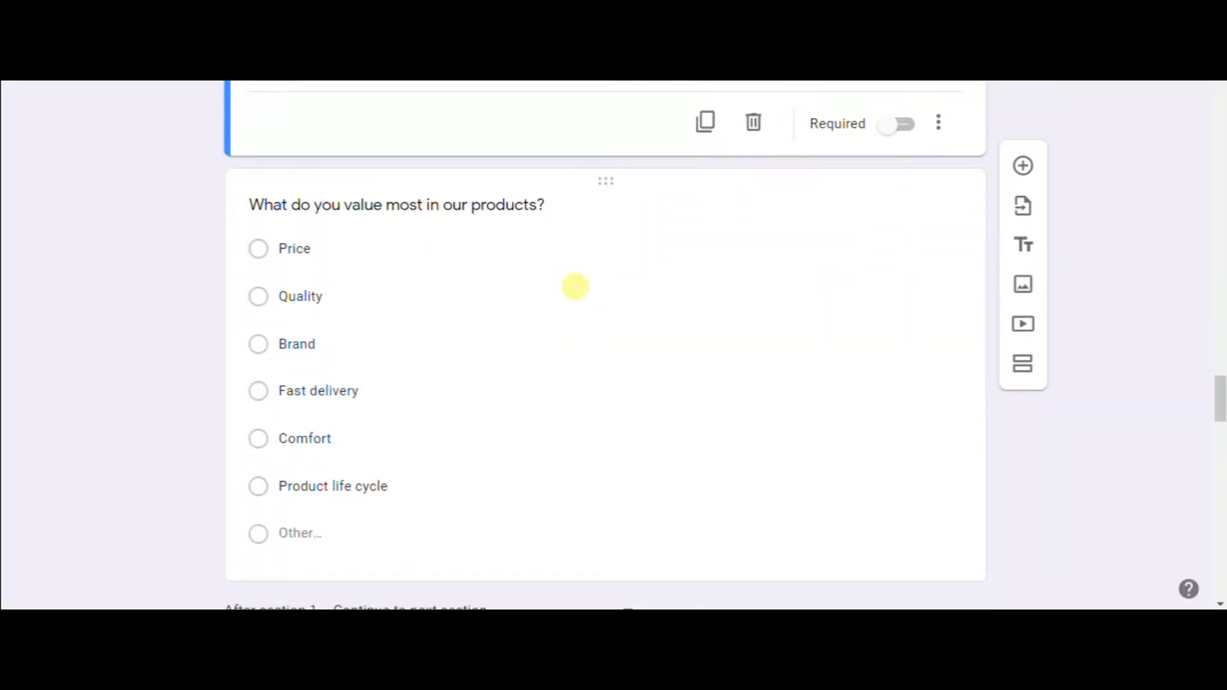
{"action": "scroll", "scroll_direction": "down", "scroll_amount": 3}
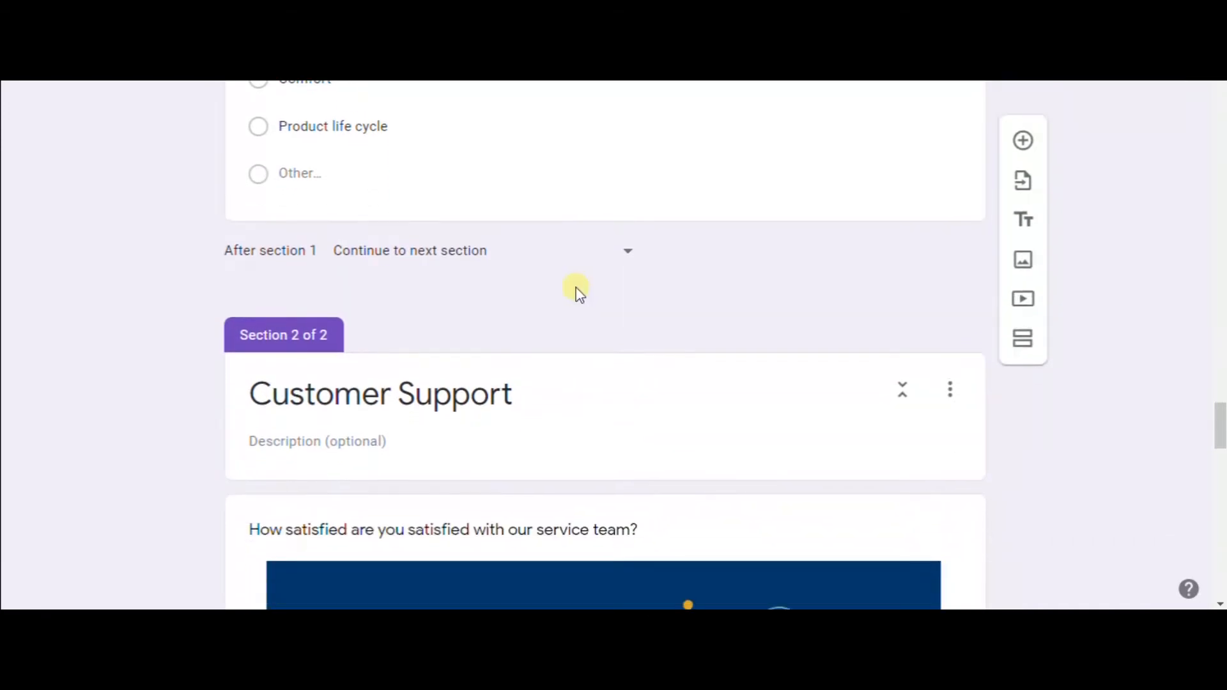
{"action": "scroll", "scroll_direction": "down", "scroll_amount": 3}
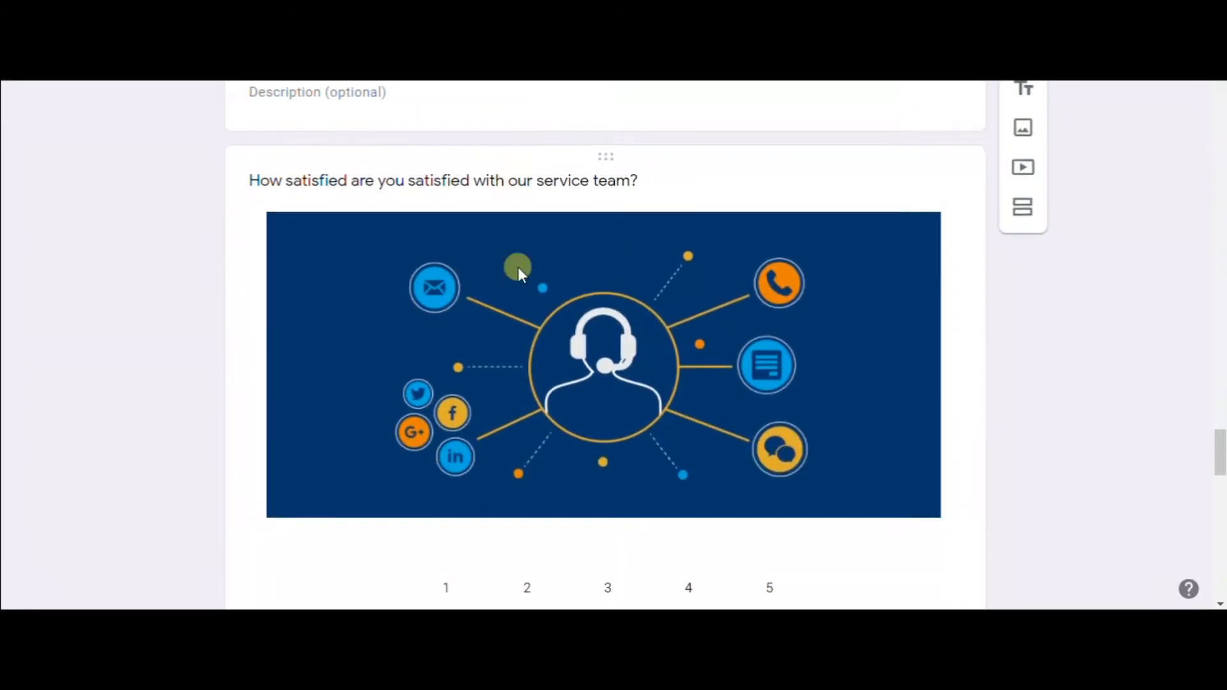
{"action": "scroll", "scroll_direction": "down", "scroll_amount": 3}
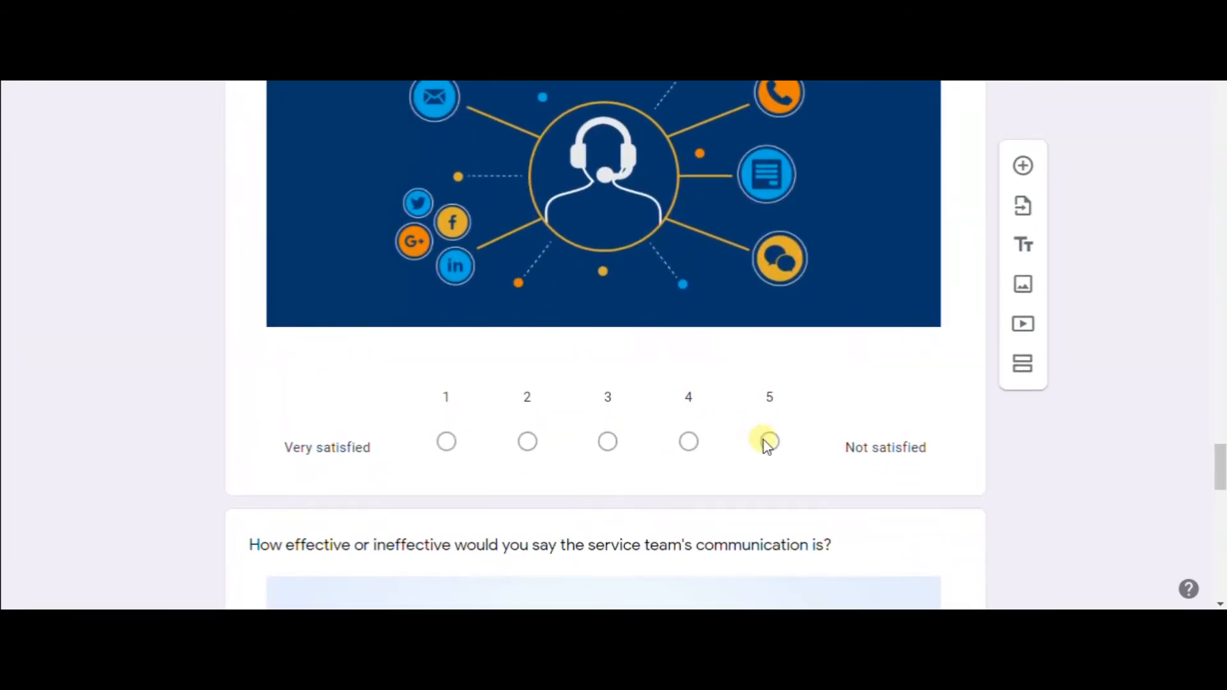
{"action": "scroll", "scroll_direction": "down", "scroll_amount": 3}
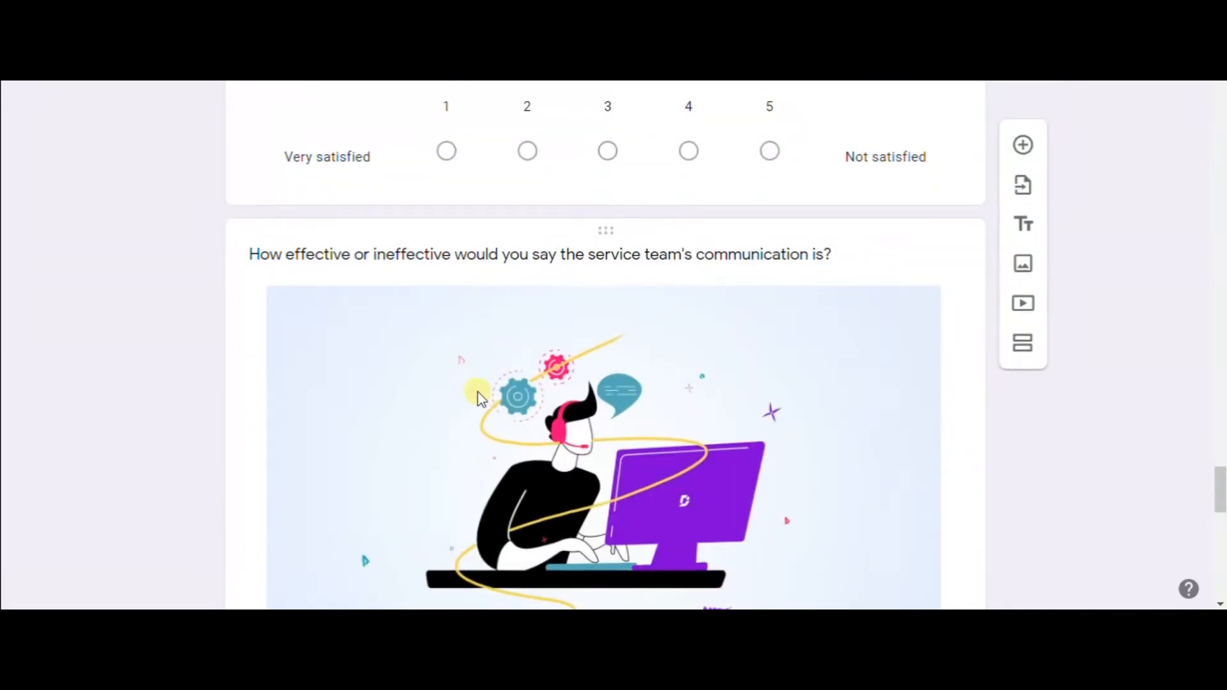
{"action": "scroll", "scroll_direction": "down", "scroll_amount": 3}
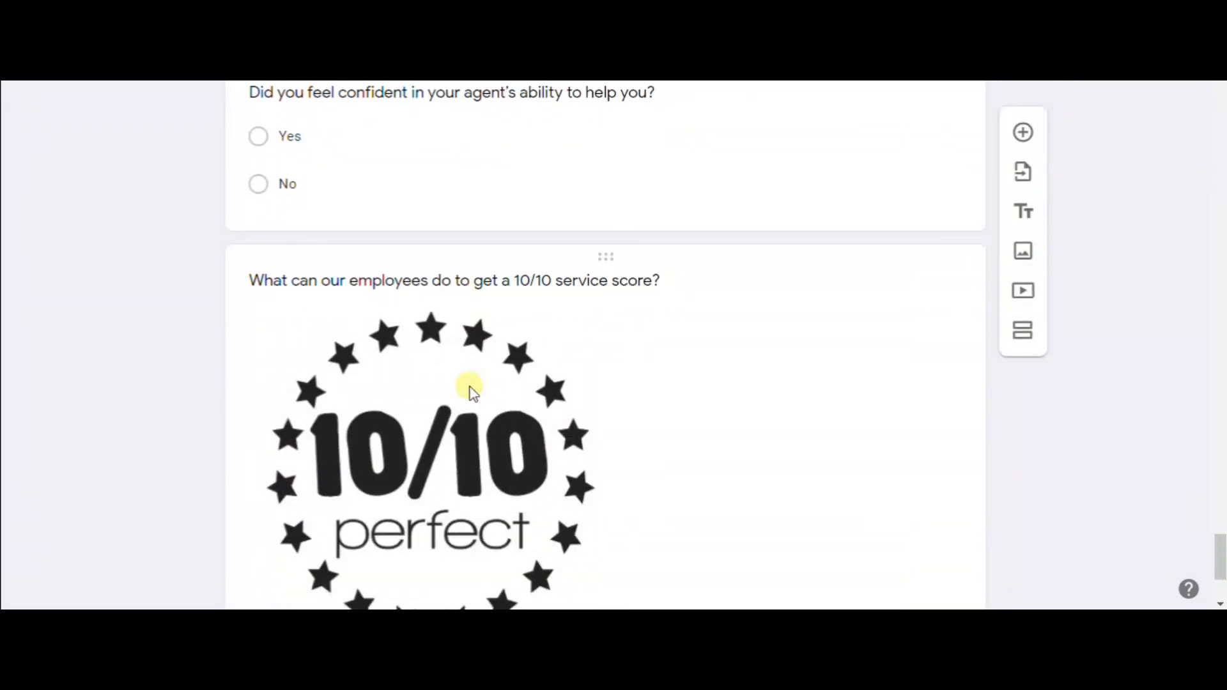
{"action": "scroll", "scroll_direction": "down", "scroll_amount": 3}
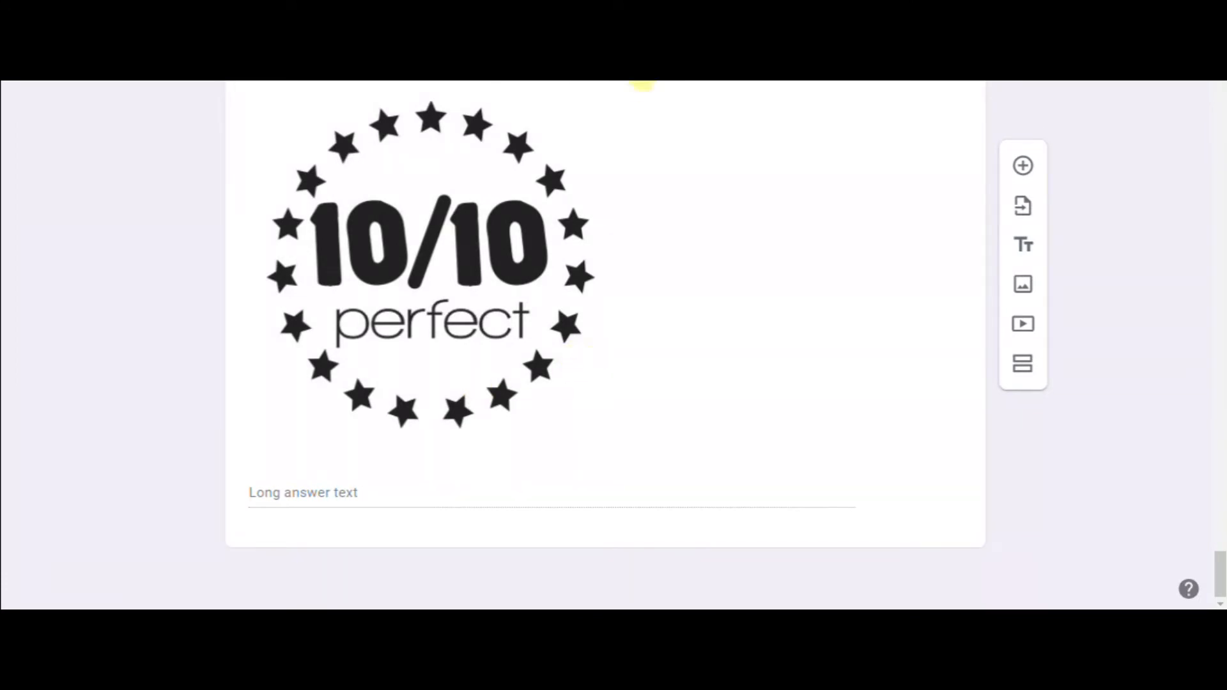
{"action": "mouse_move", "coordinate": [642, 125]}
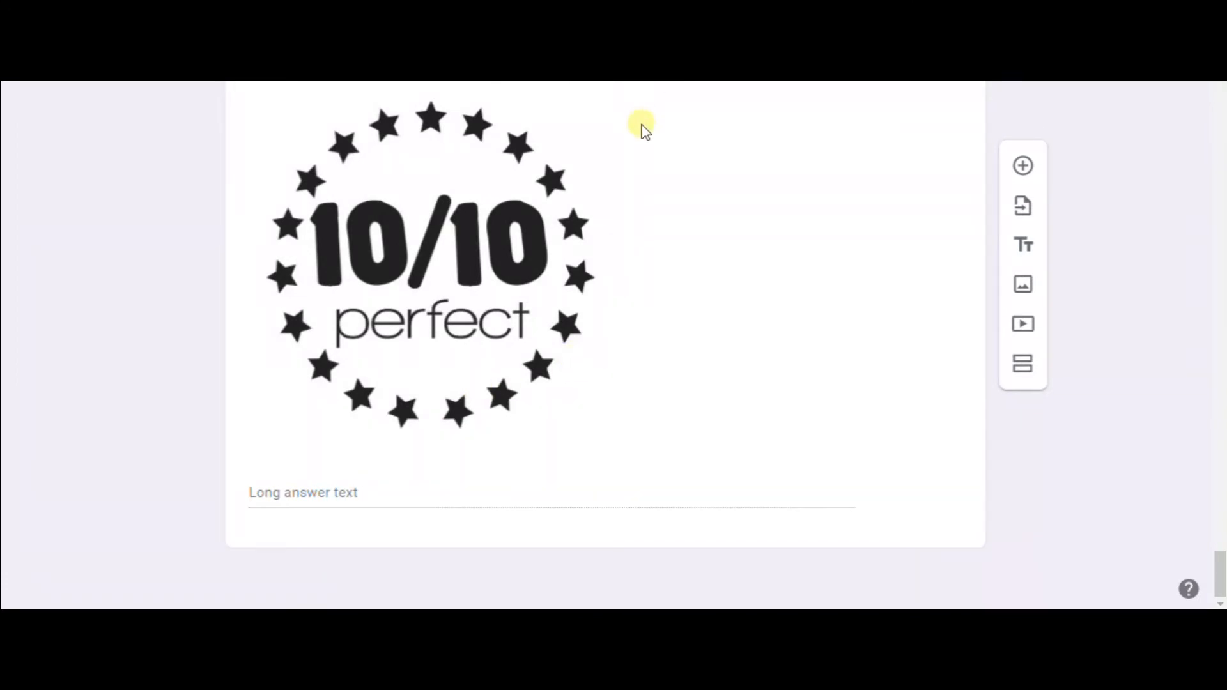
{"action": "mouse_move", "coordinate": [648, 125]}
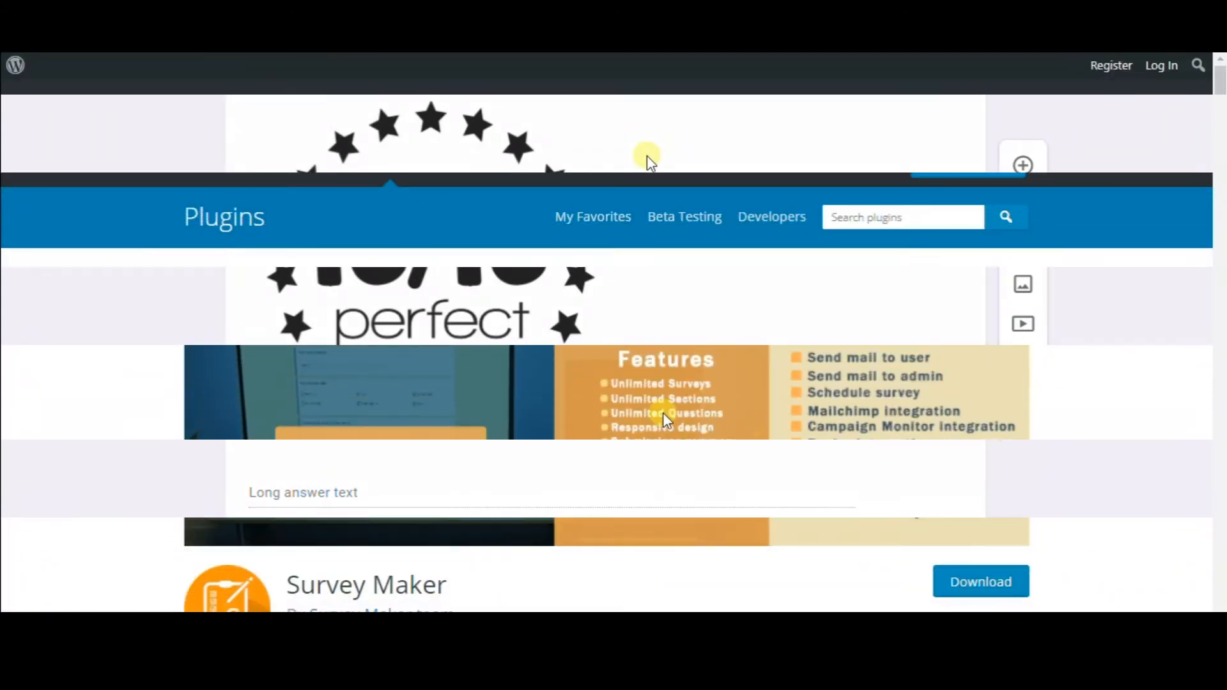
Scroll through the Survey Maker plugin's Description and Features sections
{"action": "scroll", "scroll_direction": "down", "scroll_amount": 3}
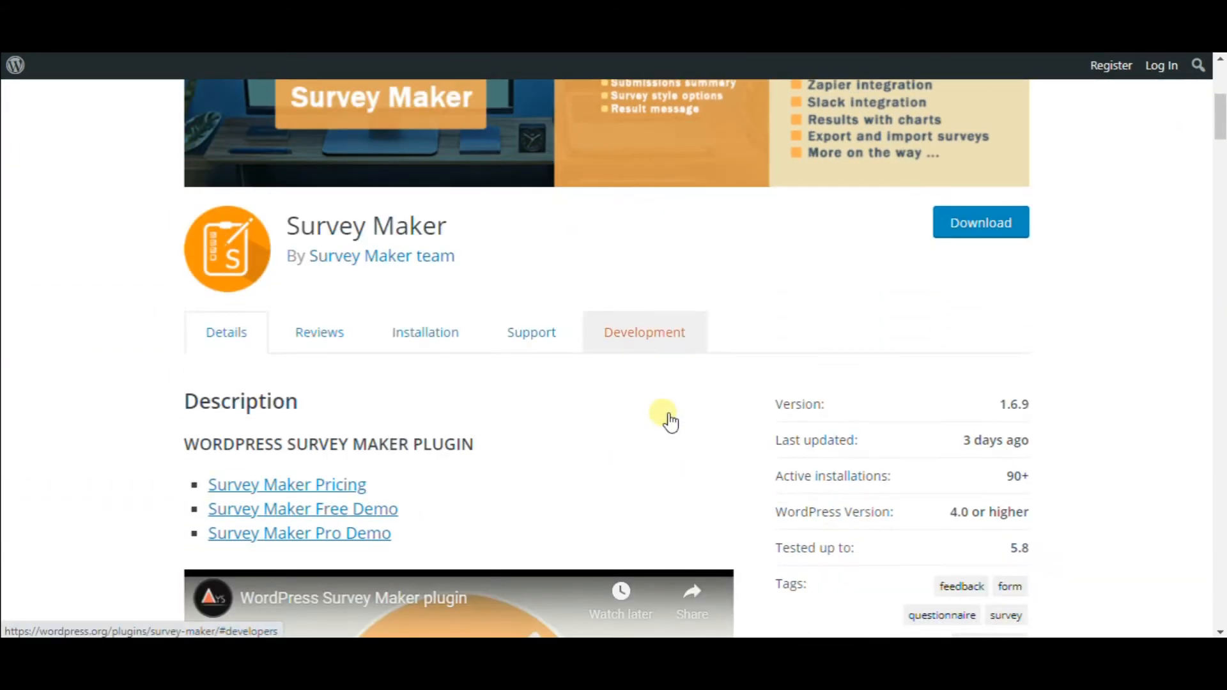
{"action": "scroll", "scroll_direction": "down", "scroll_amount": 3}
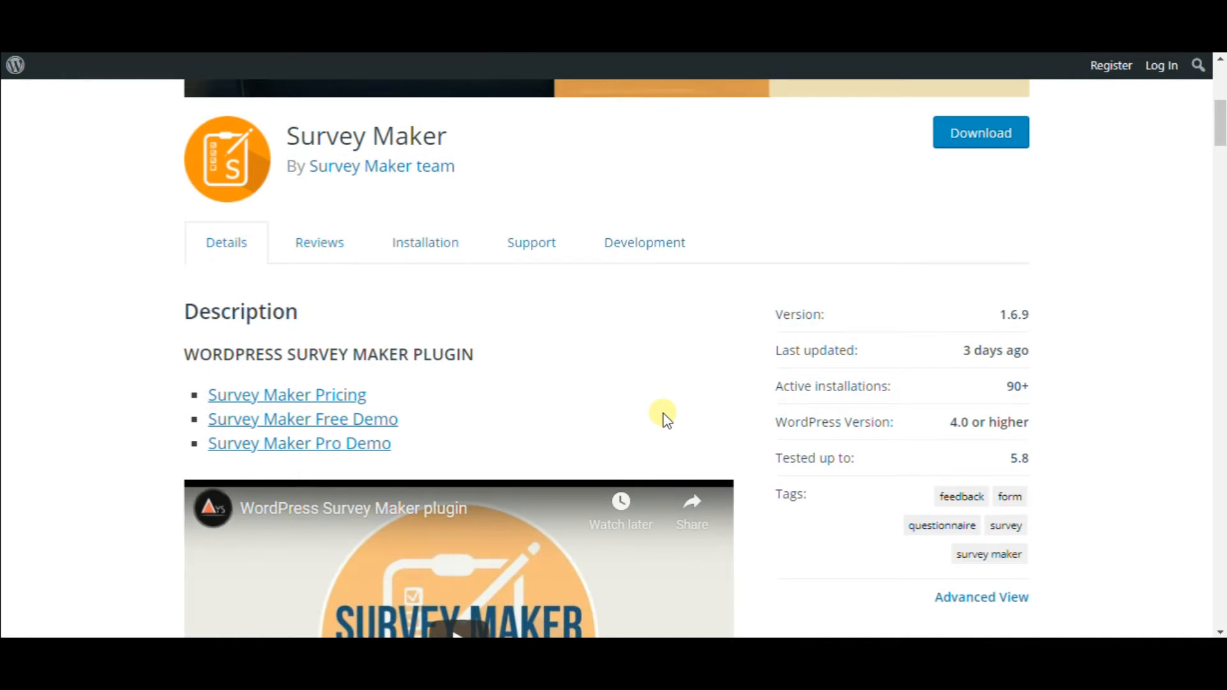
{"action": "scroll", "scroll_direction": "down", "scroll_amount": 3}
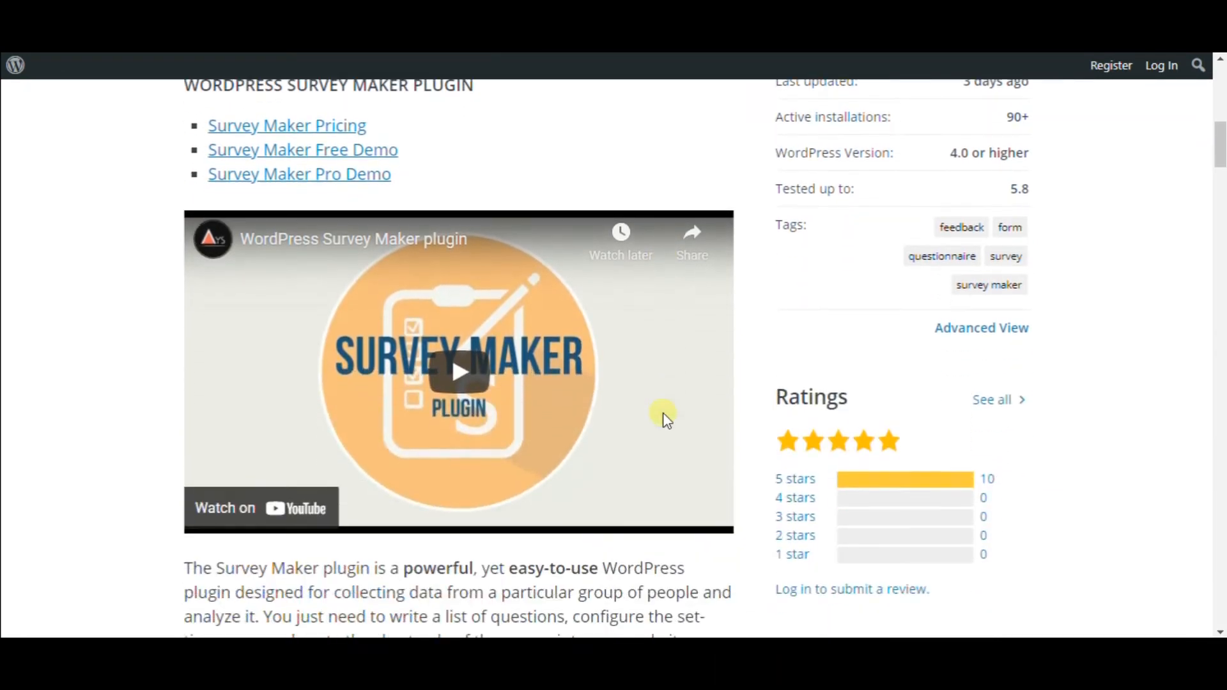
{"action": "scroll", "scroll_direction": "down", "scroll_amount": 3}
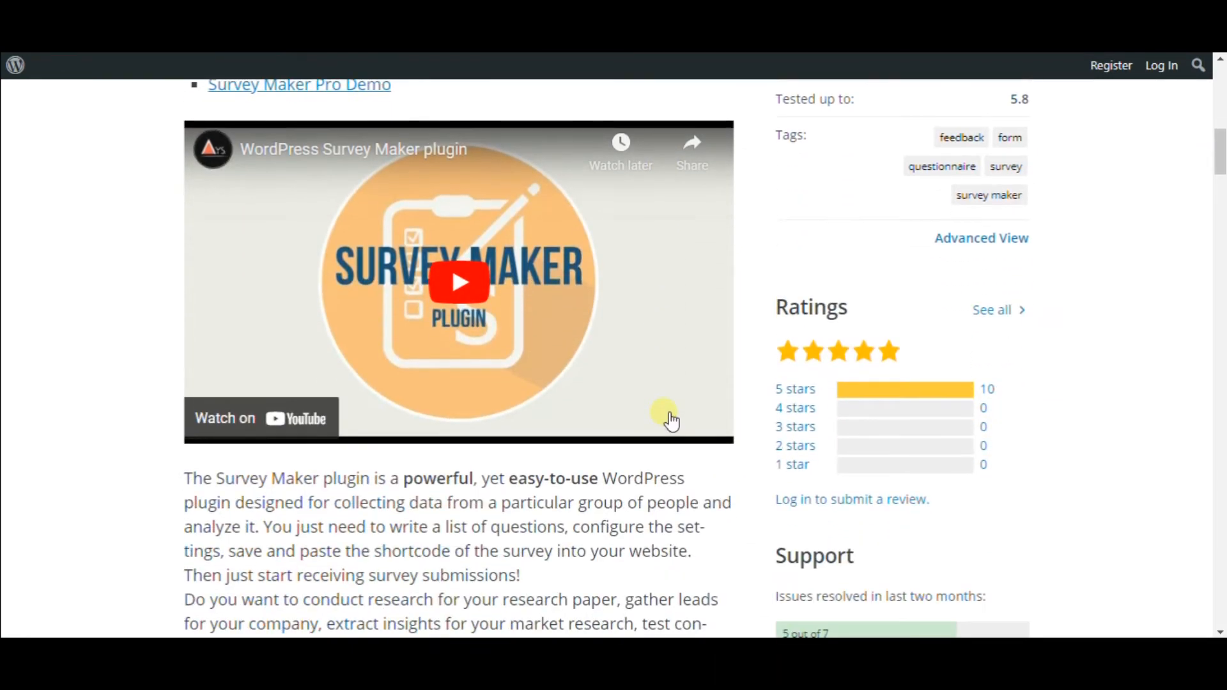
{"action": "scroll", "scroll_direction": "down", "scroll_amount": 3}
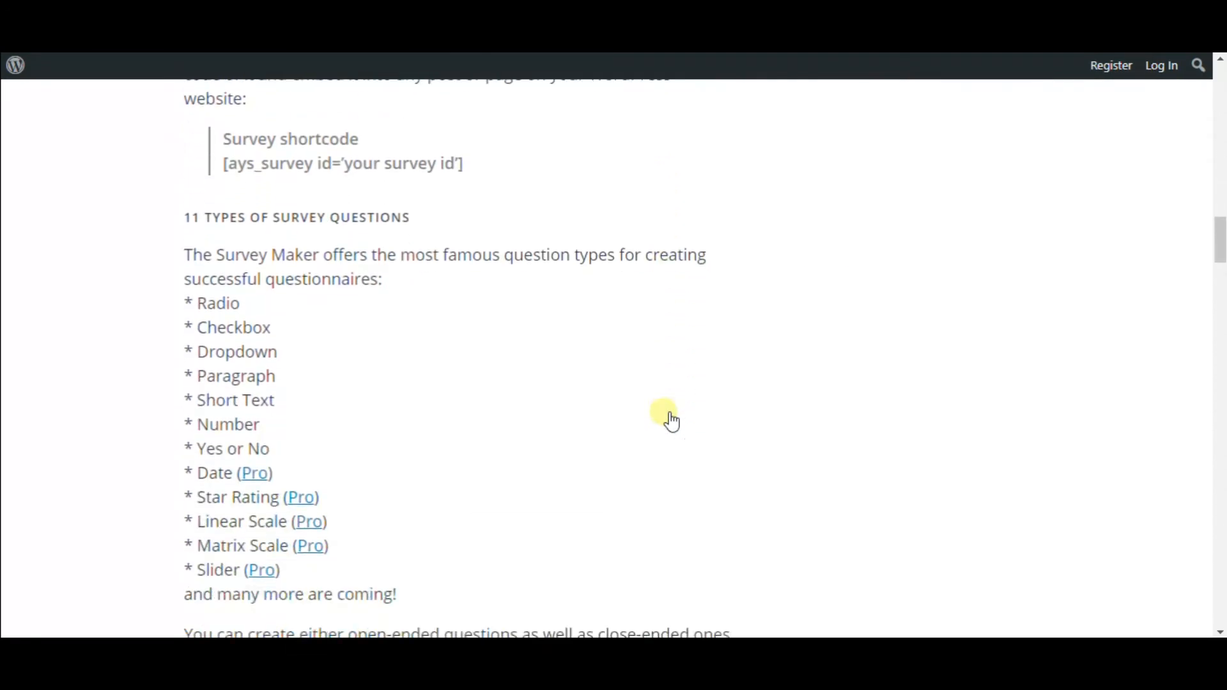
{"action": "scroll", "scroll_direction": "down", "scroll_amount": 3}
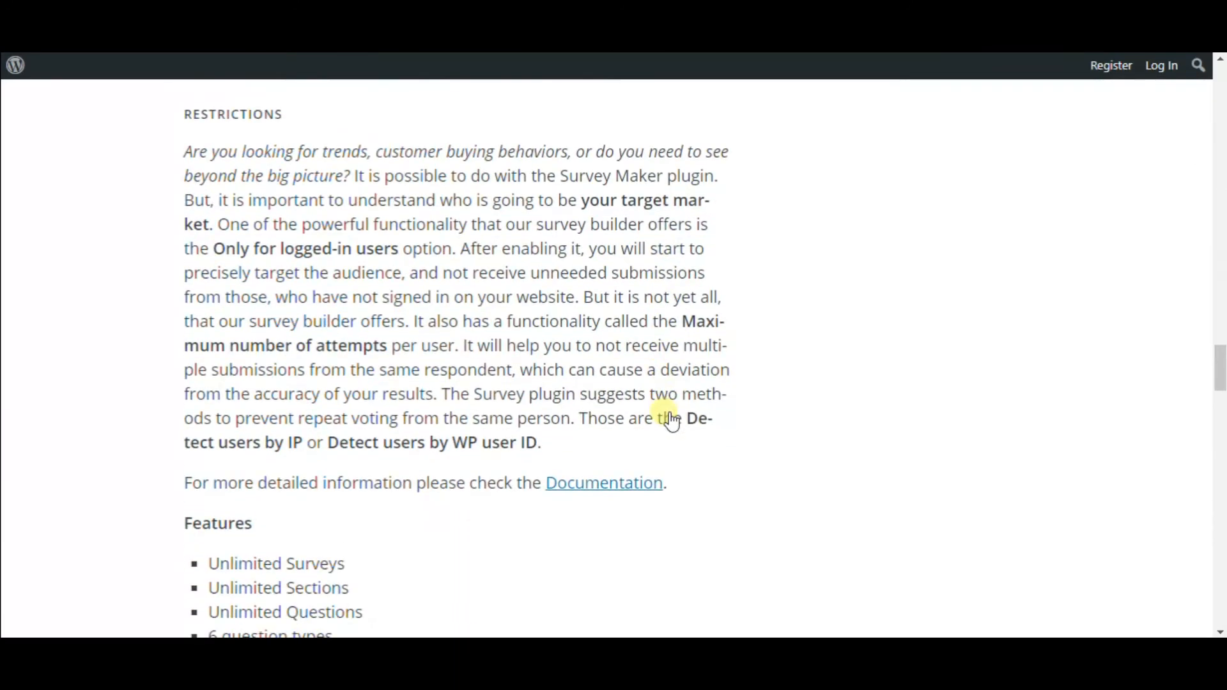
{"action": "scroll", "scroll_direction": "down", "scroll_amount": 3}
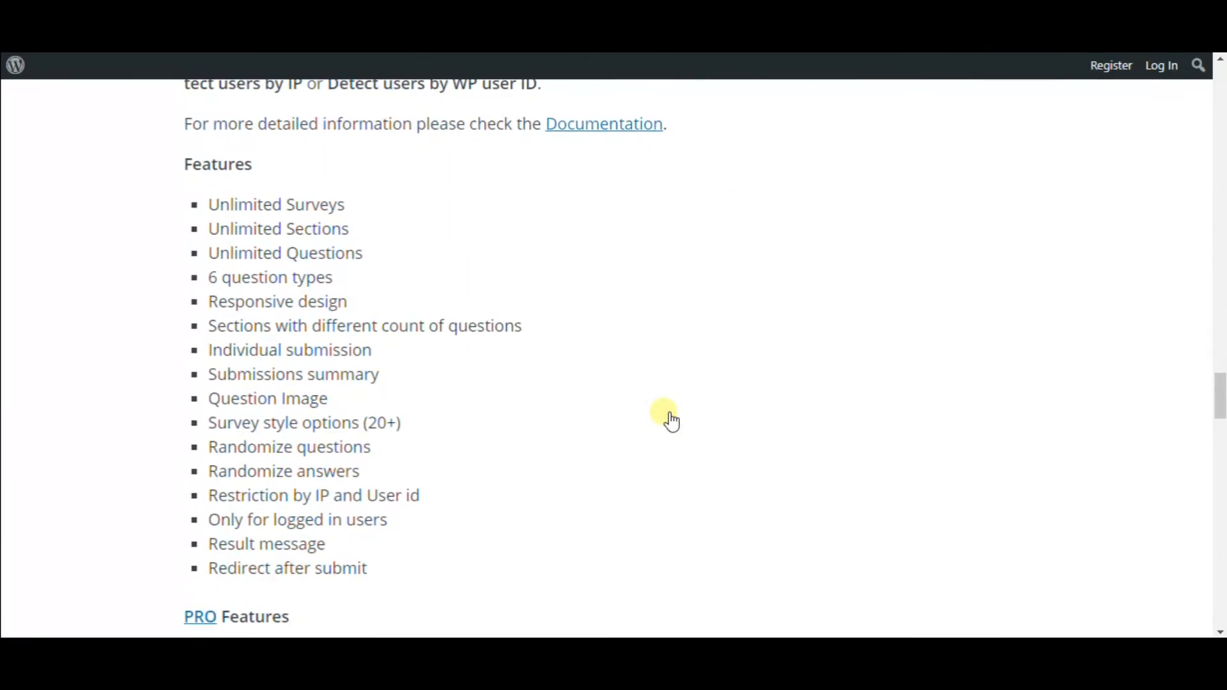
{"action": "scroll", "scroll_direction": "down", "scroll_amount": 3}
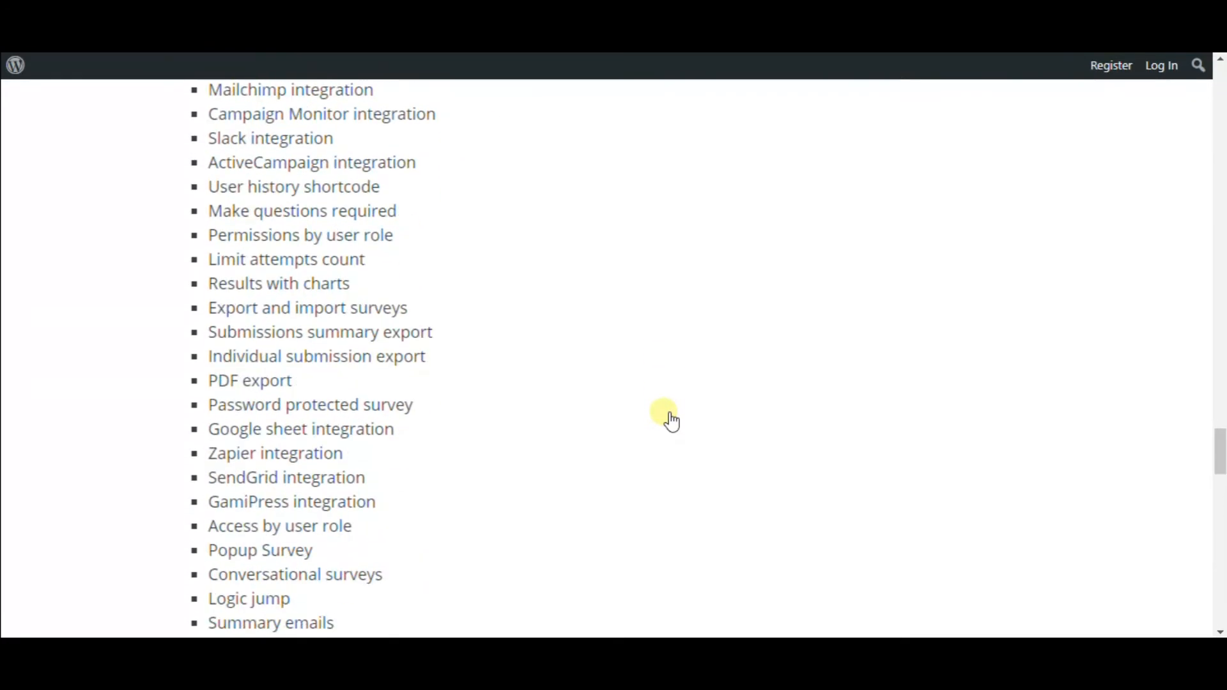
{"action": "scroll", "scroll_direction": "down", "scroll_amount": 3}
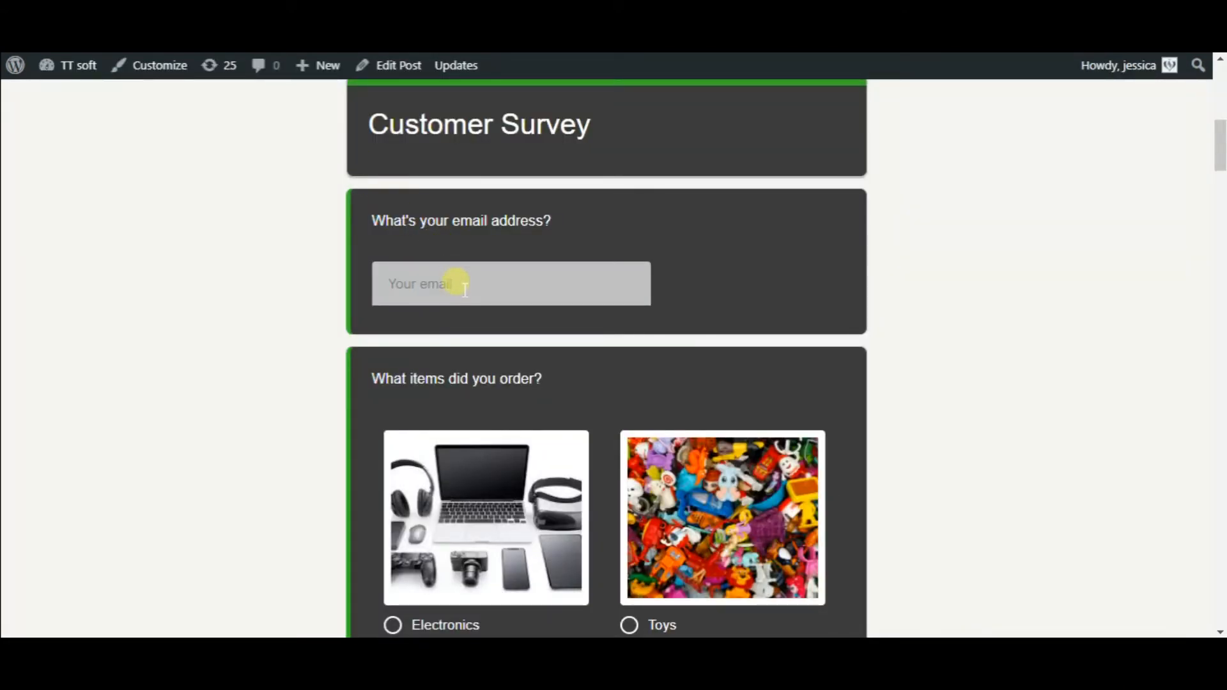
Scroll down the WordPress site page toward the survey posts
{"action": "scroll", "scroll_direction": "down", "scroll_amount": 3}
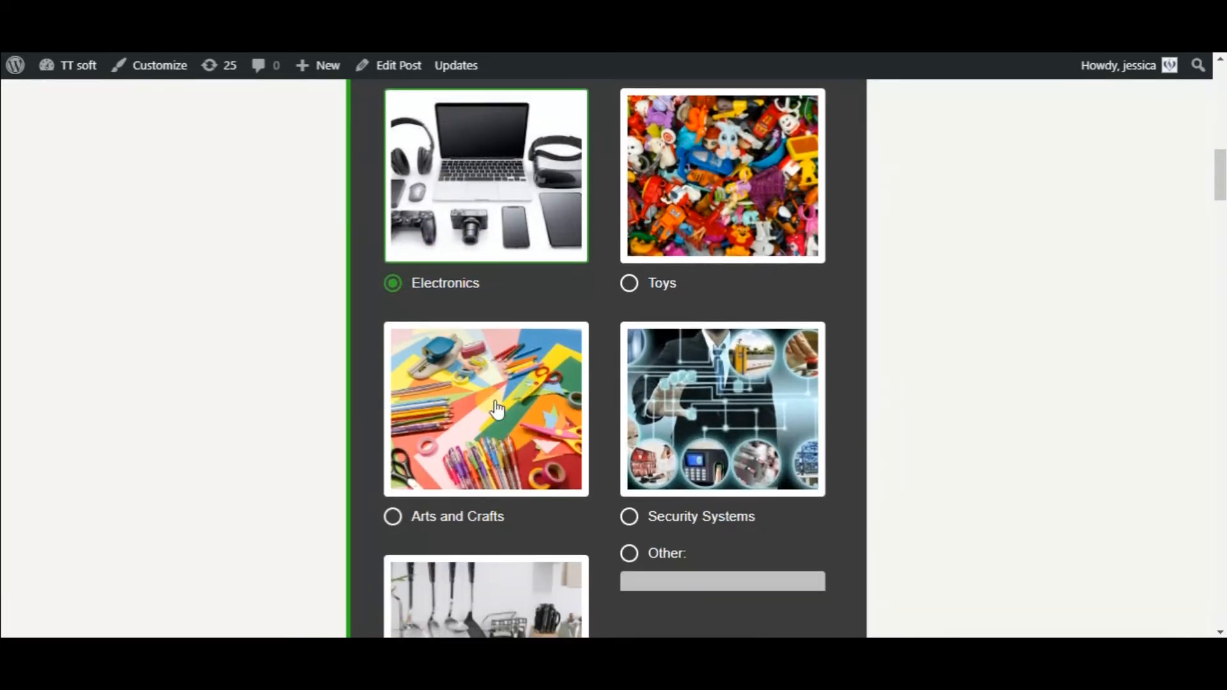
{"action": "scroll", "scroll_direction": "down", "scroll_amount": 3}
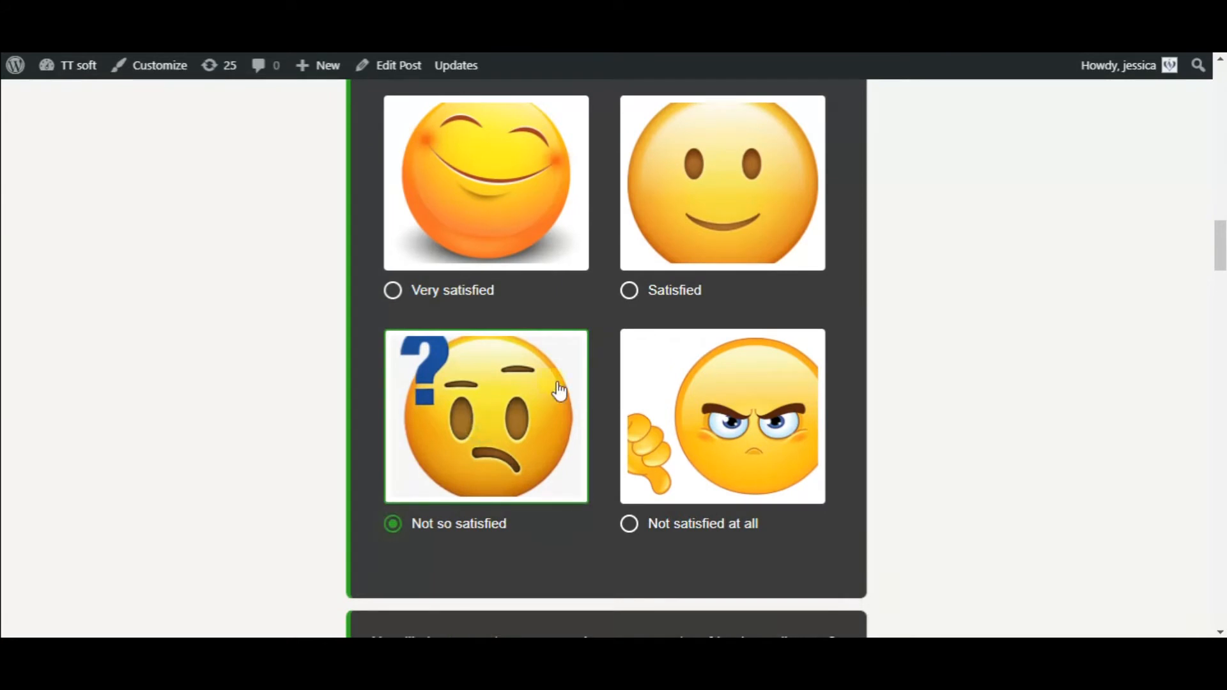
{"action": "scroll", "scroll_direction": "down", "scroll_amount": 3}
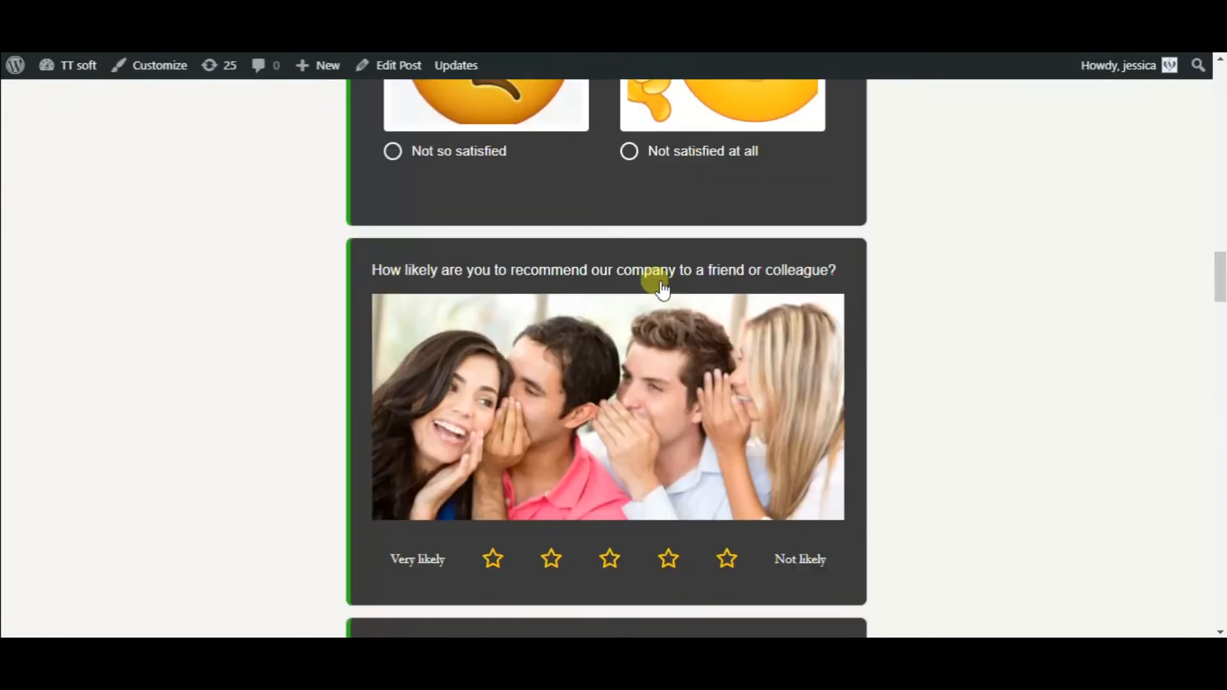
{"action": "scroll", "scroll_direction": "down", "scroll_amount": 3}
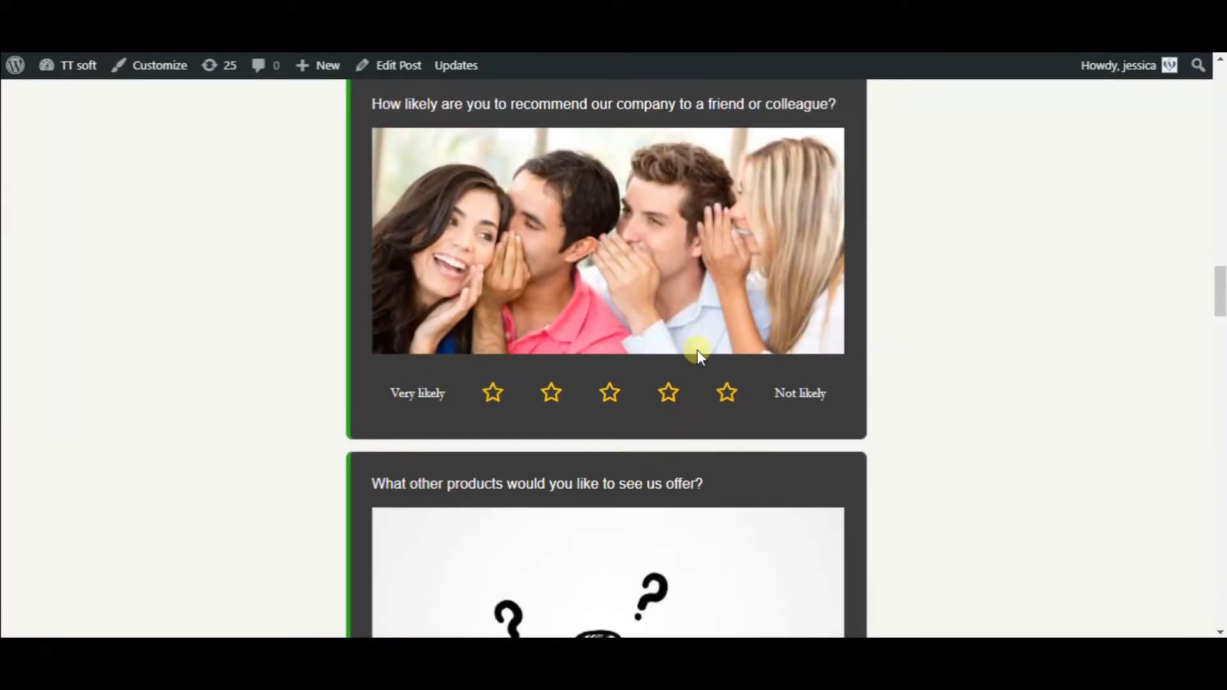
{"action": "scroll", "scroll_direction": "down", "scroll_amount": 3}
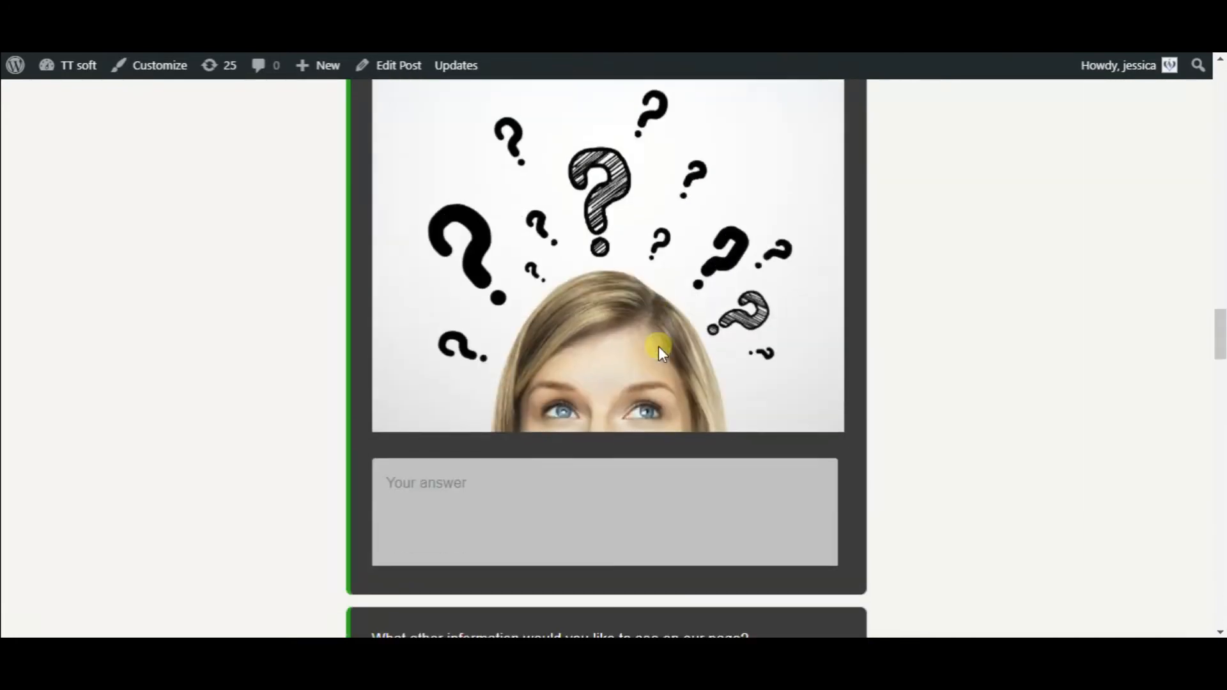
{"action": "scroll", "scroll_direction": "down", "scroll_amount": 3}
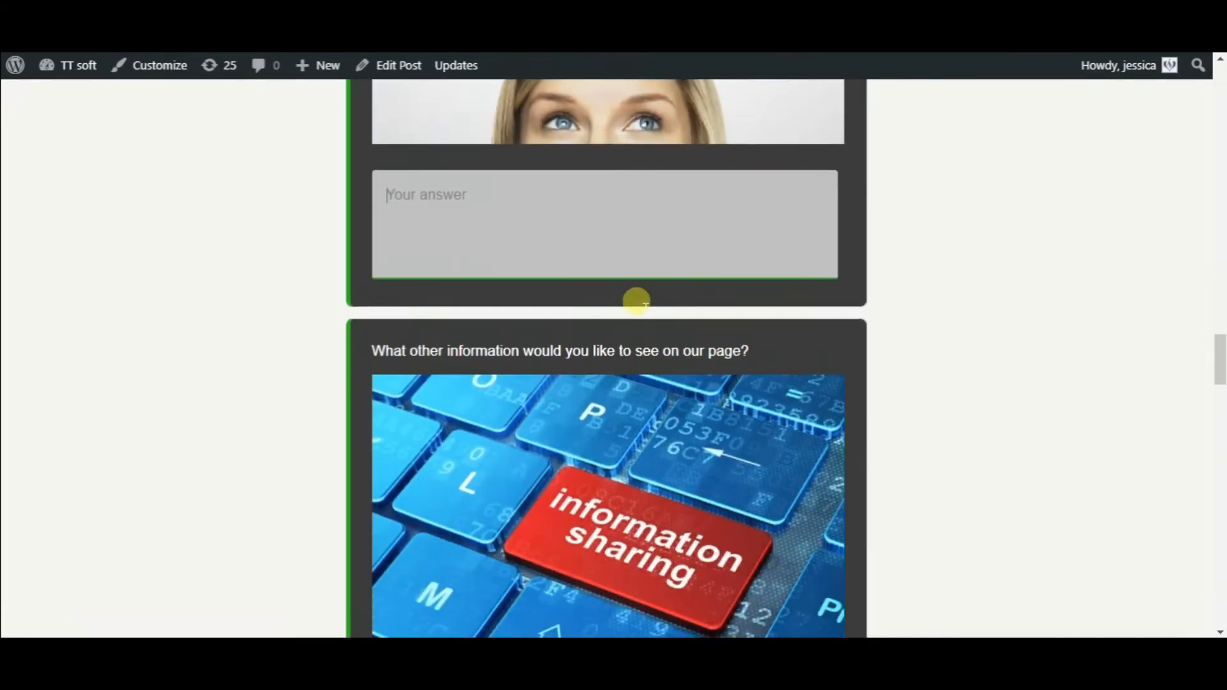
{"action": "scroll", "scroll_direction": "down", "scroll_amount": 3}
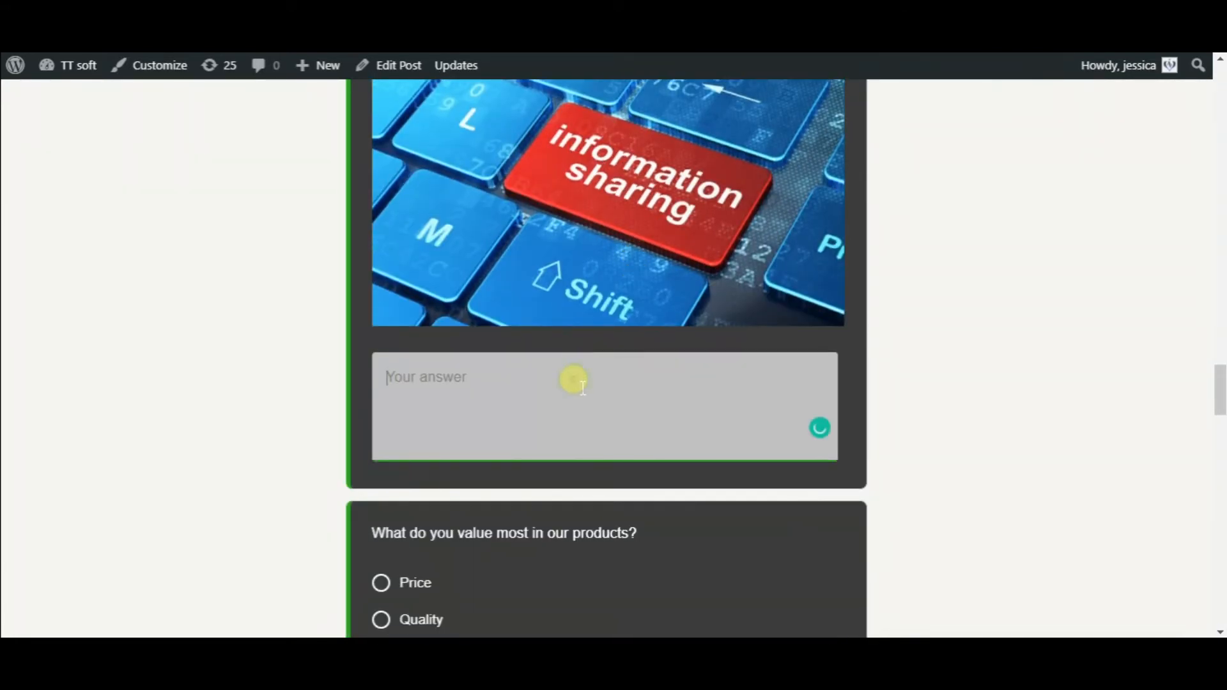
{"action": "scroll", "scroll_direction": "down", "scroll_amount": 3}
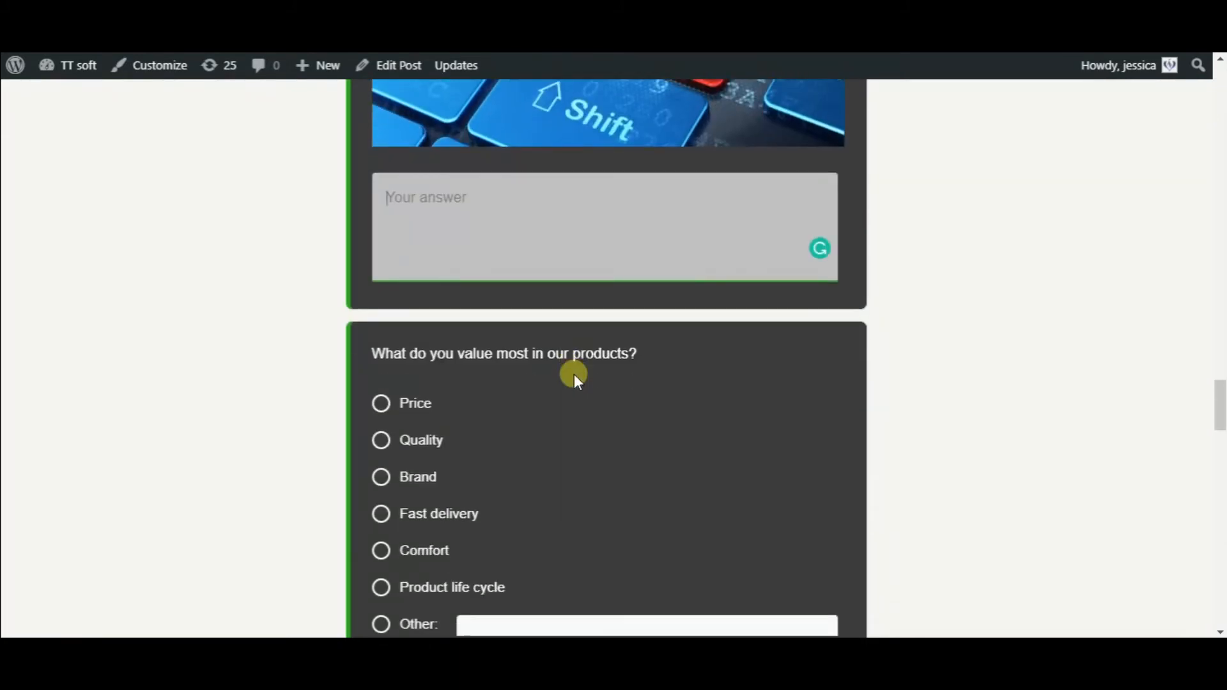
{"action": "left_click", "coordinate": [380, 350]}
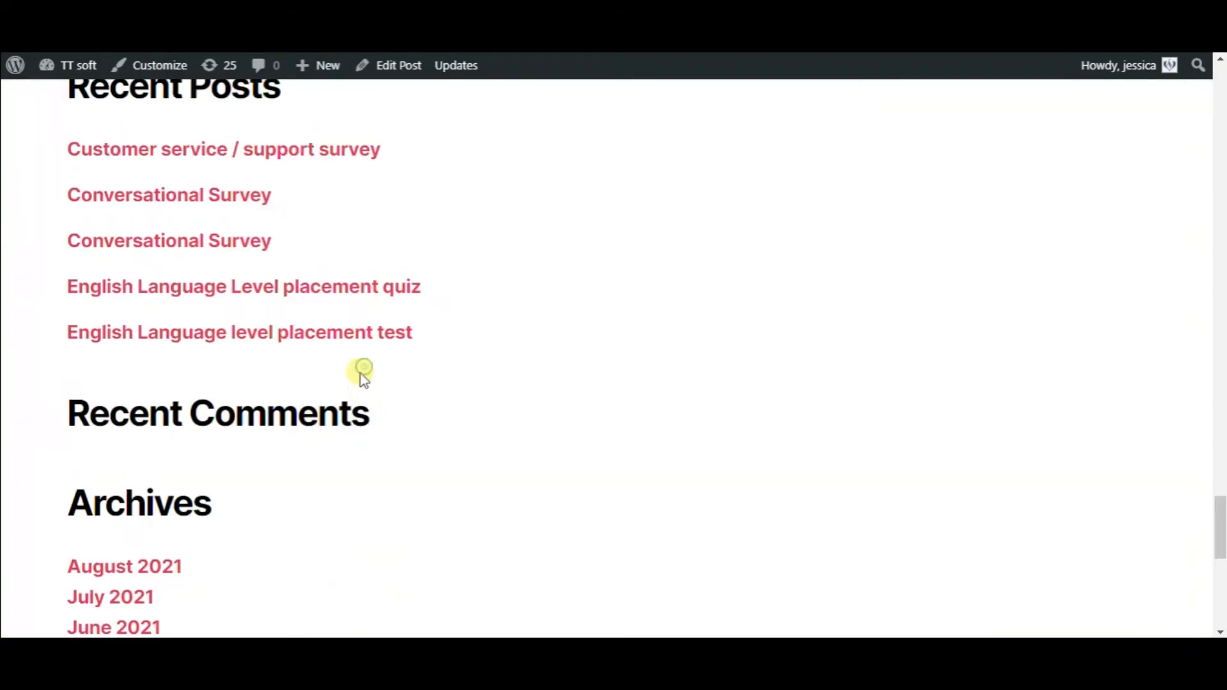
Open the Customer service / support survey post and finish the survey
{"action": "left_click", "coordinate": [224, 149]}
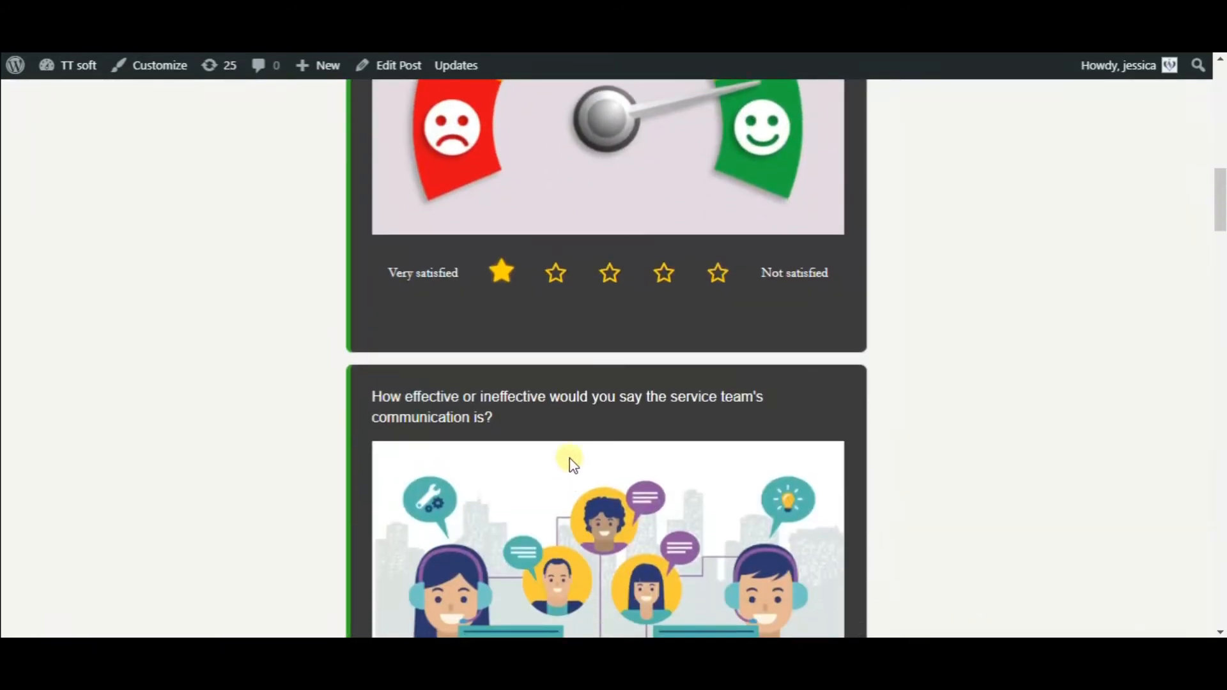
{"action": "scroll", "scroll_direction": "down", "scroll_amount": 3}
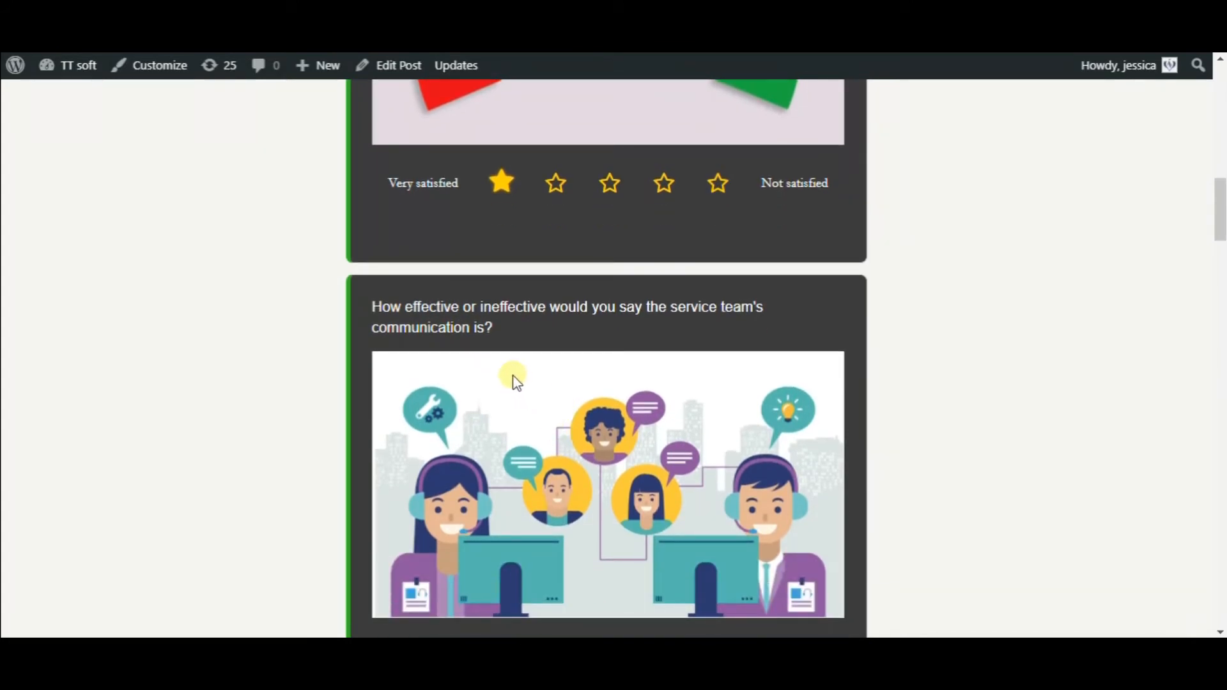
{"action": "scroll", "scroll_direction": "down", "scroll_amount": 3}
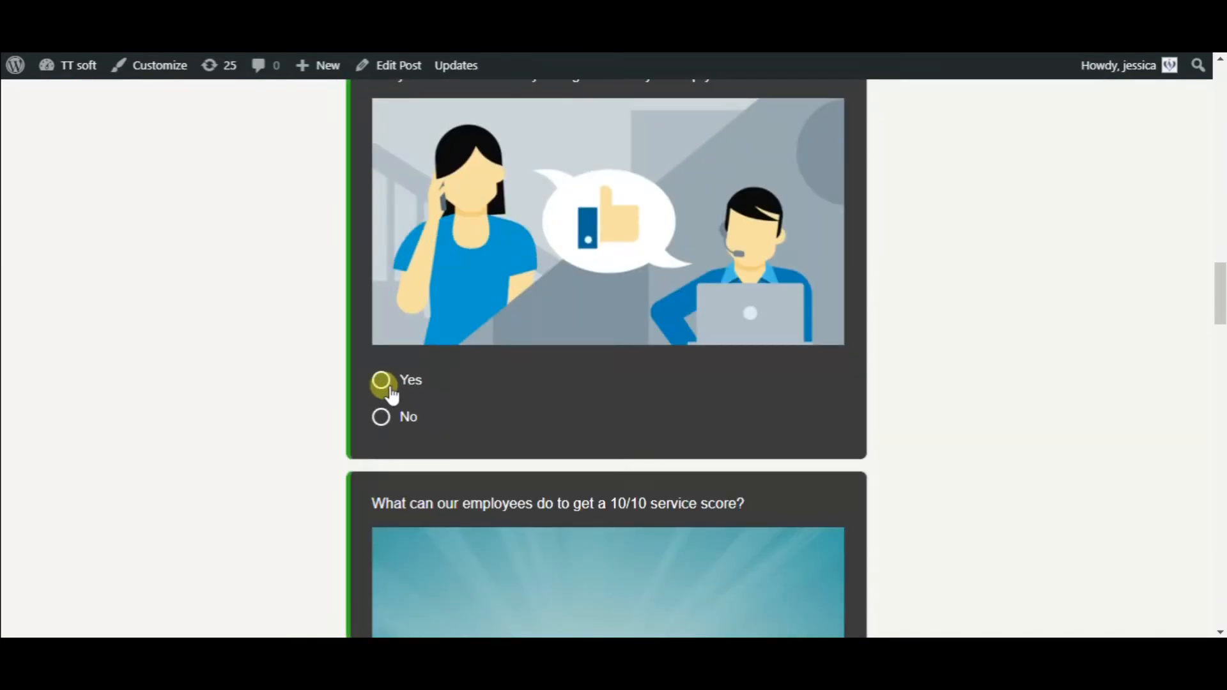
{"action": "scroll", "scroll_direction": "down", "scroll_amount": 3}
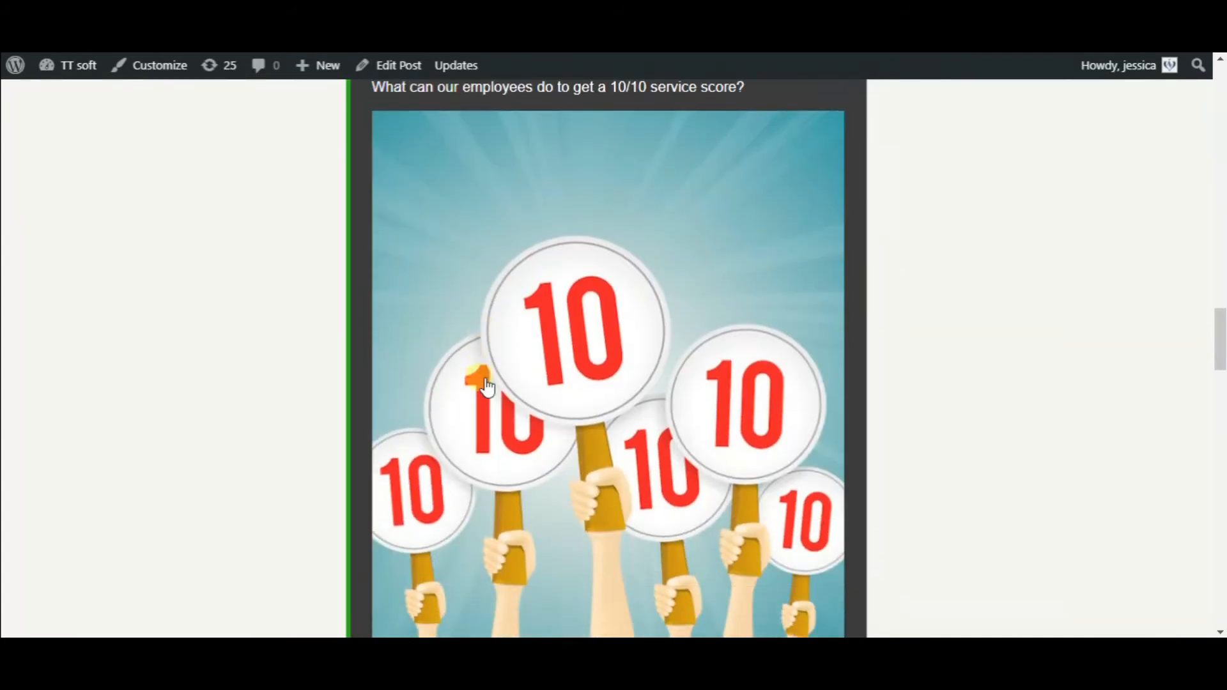
{"action": "scroll", "scroll_direction": "down", "scroll_amount": 3}
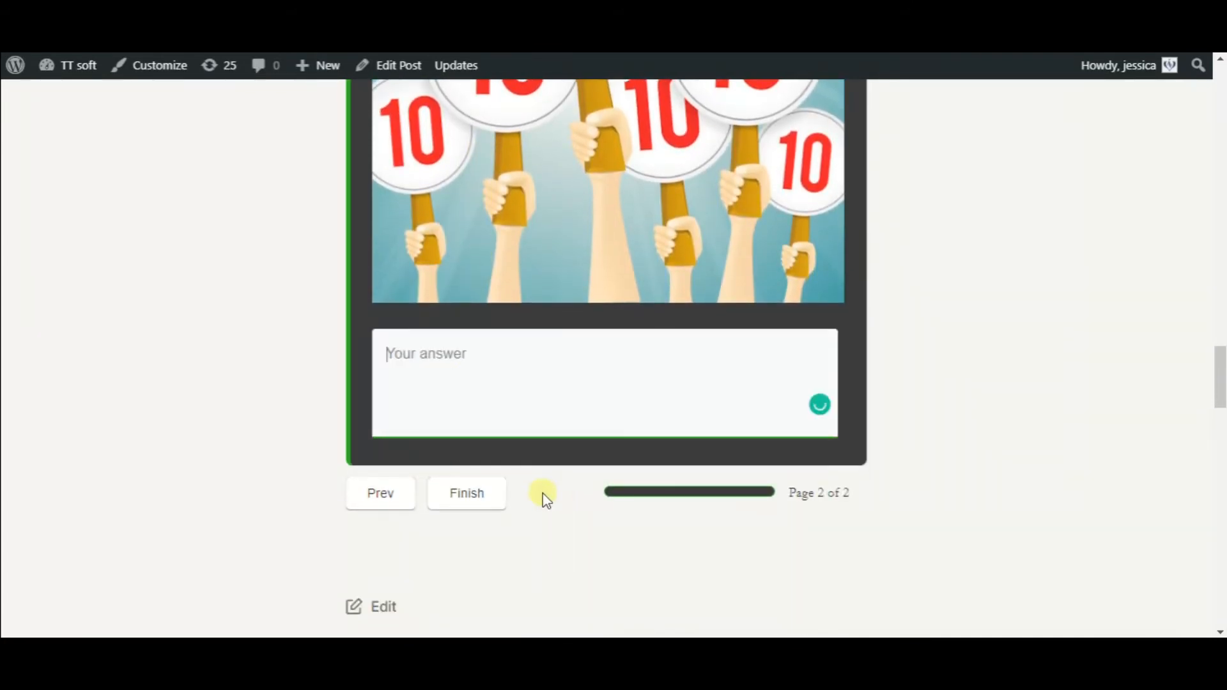
{"action": "left_click", "coordinate": [466, 492]}
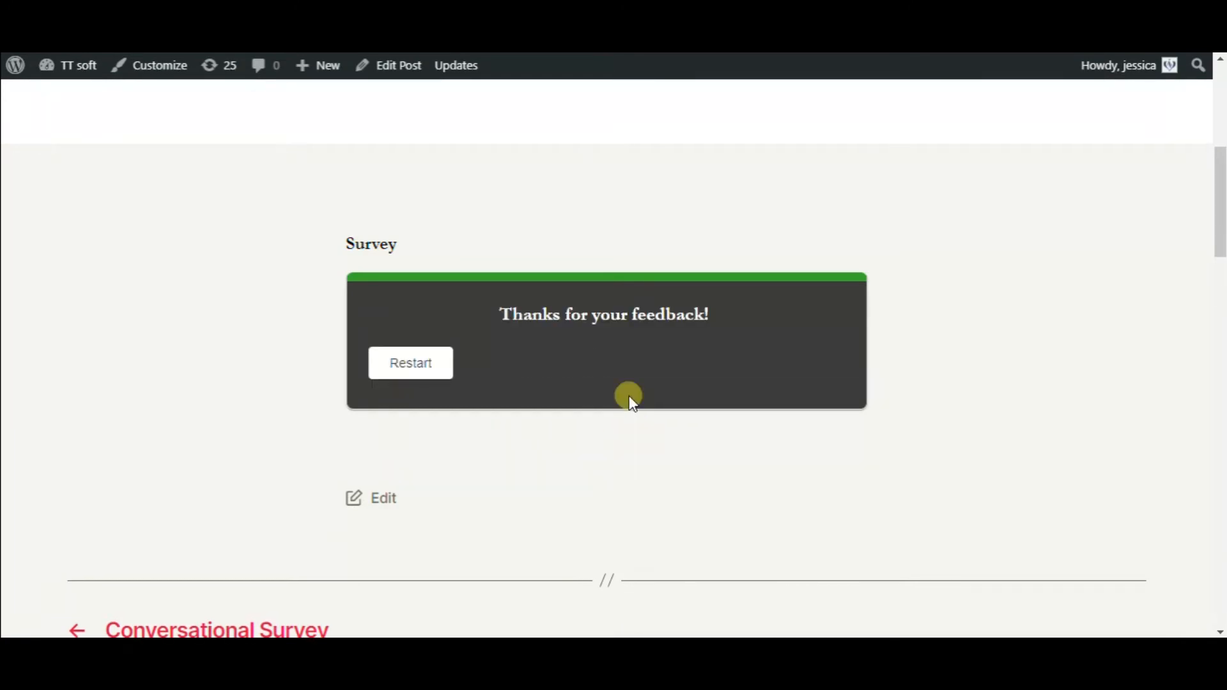
{"action": "mouse_move", "coordinate": [630, 349]}
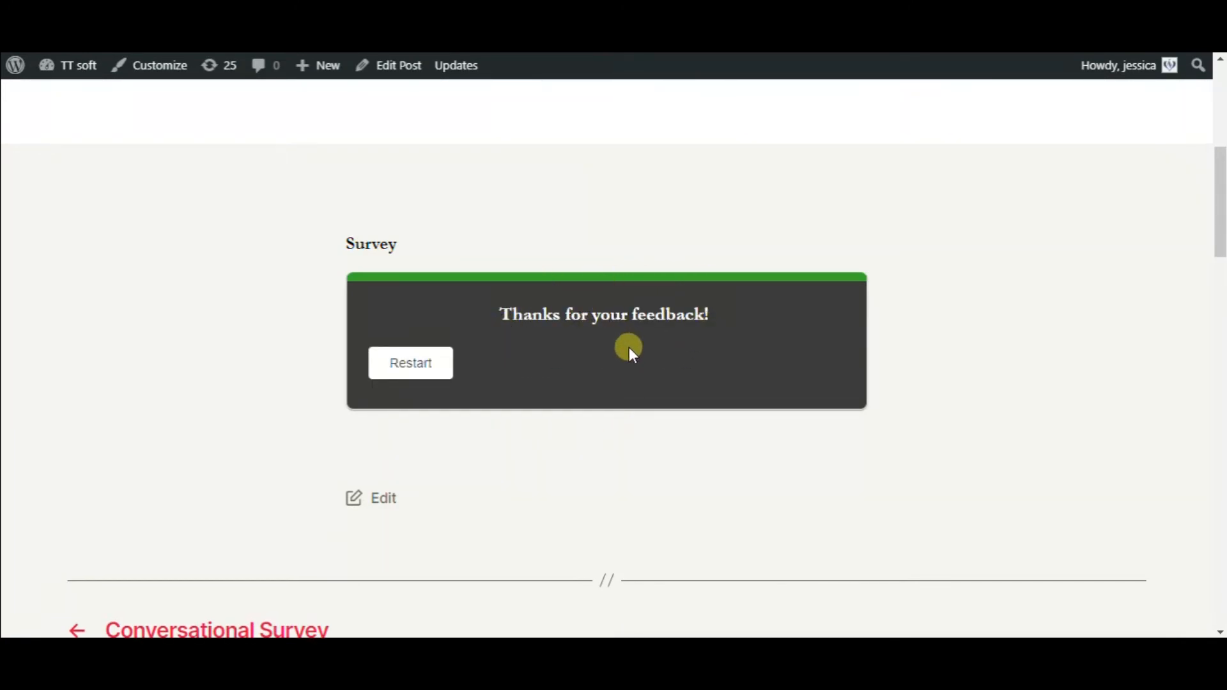
{"action": "left_click", "coordinate": [411, 364]}
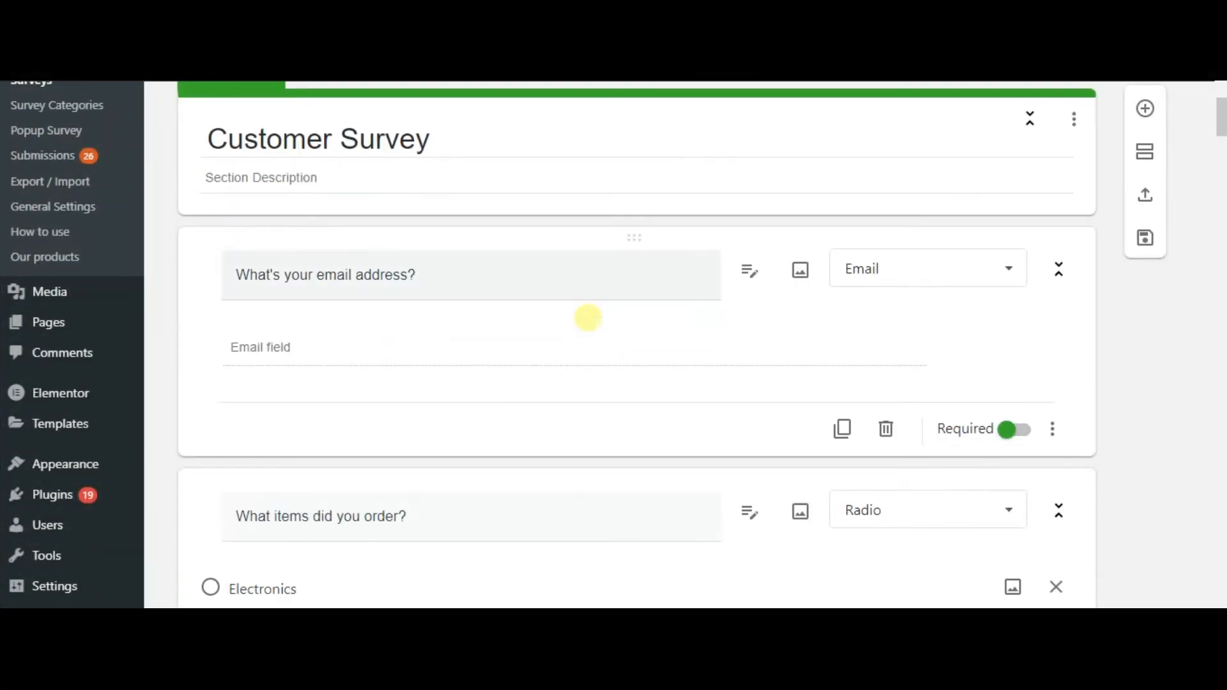
{"action": "left_click", "coordinate": [927, 268]}
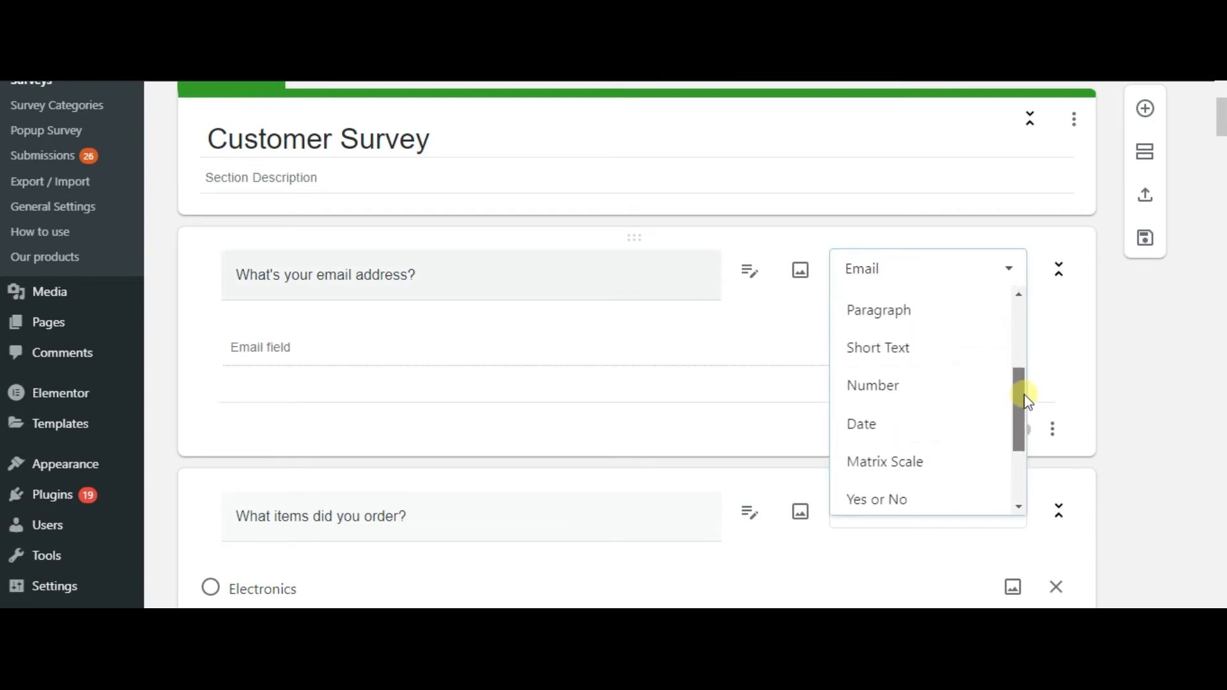
{"action": "scroll", "scroll_direction": "down", "scroll_amount": 3}
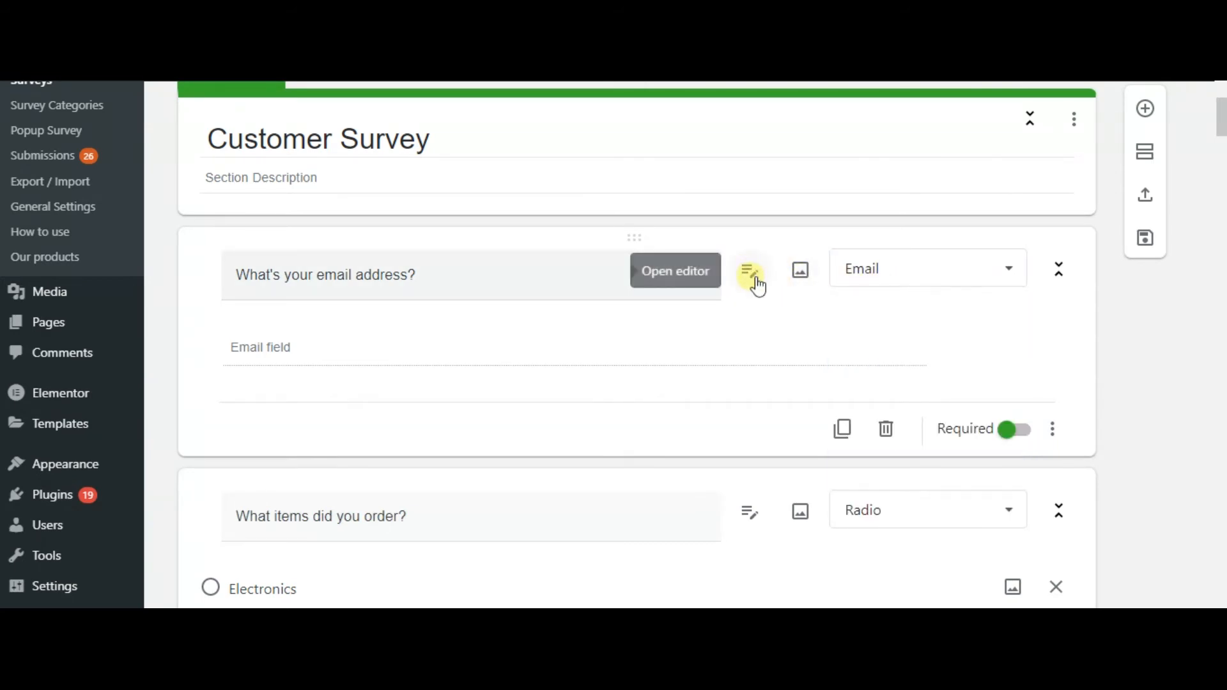
{"action": "mouse_move", "coordinate": [759, 328]}
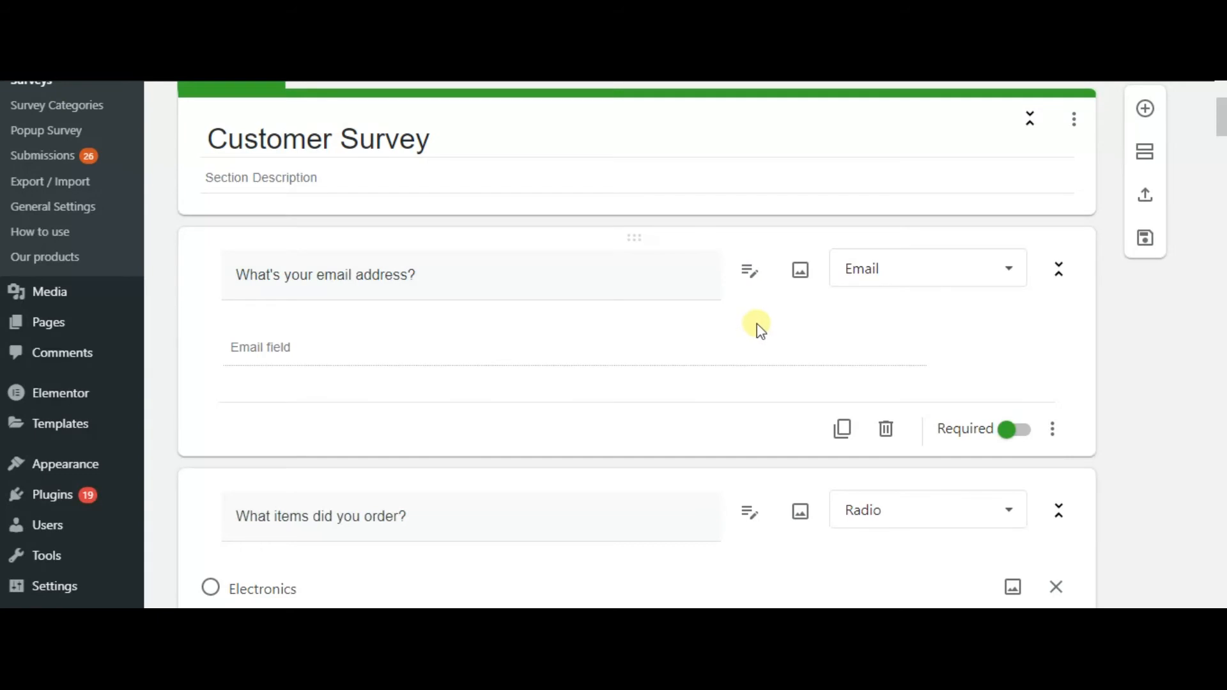
{"action": "scroll", "scroll_direction": "down", "scroll_amount": 3}
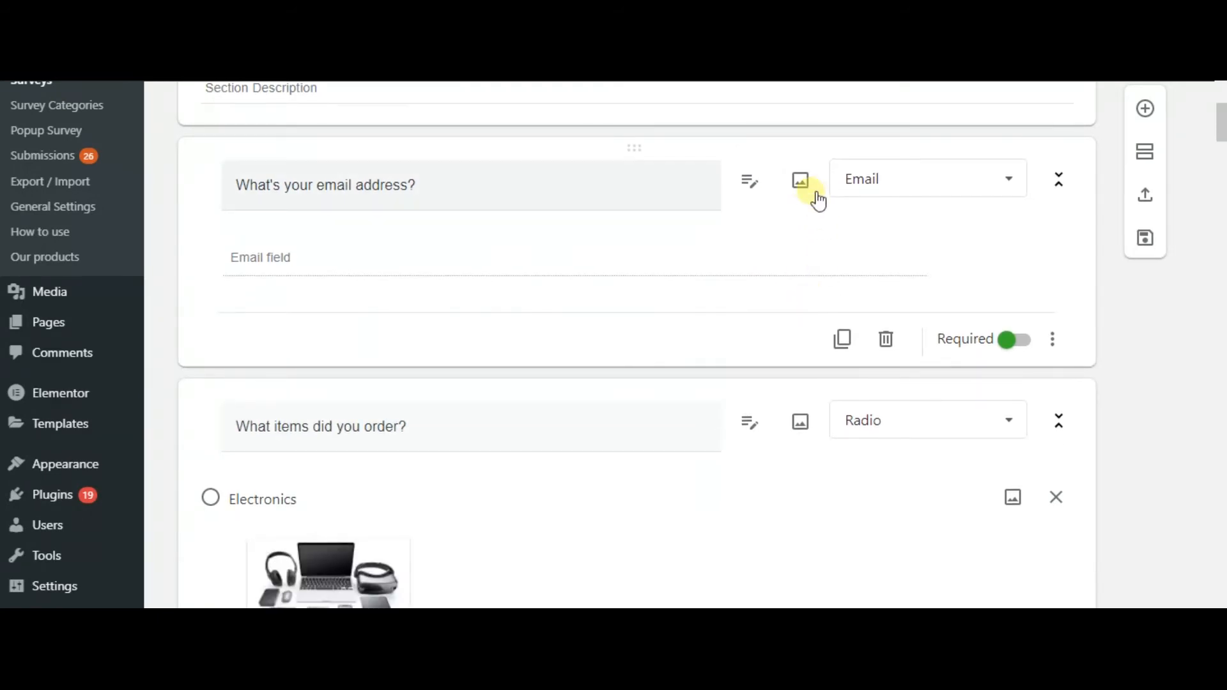
{"action": "left_click", "coordinate": [799, 180]}
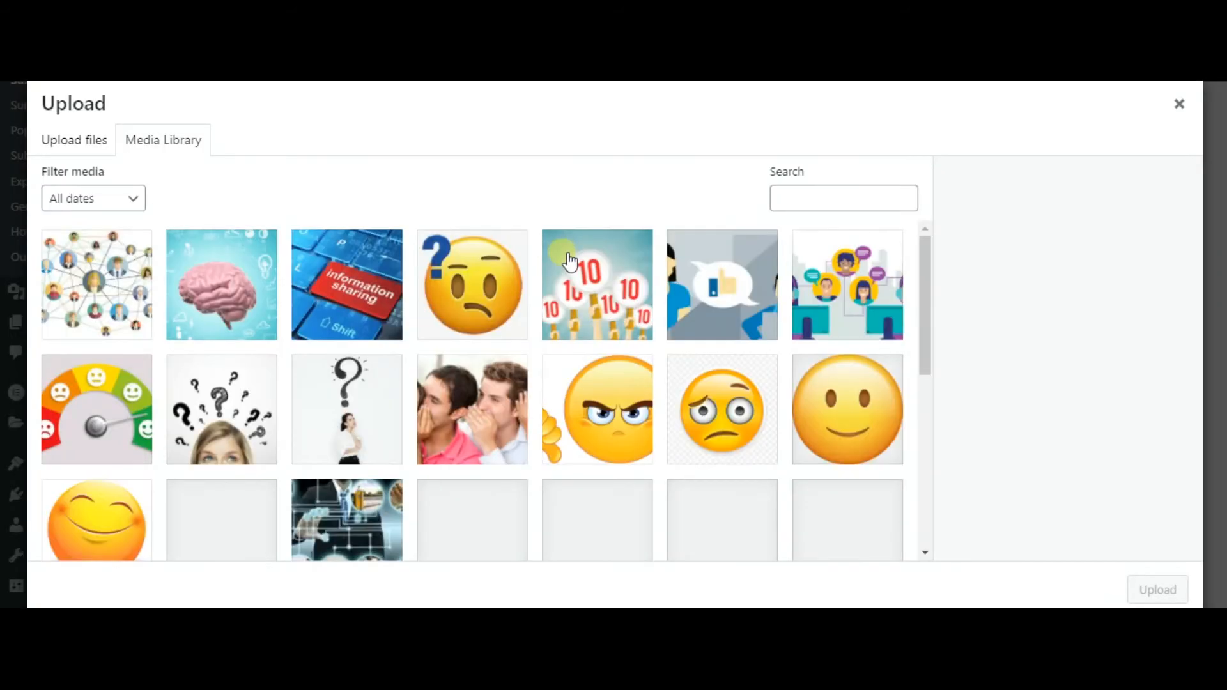
{"action": "left_click", "coordinate": [73, 139]}
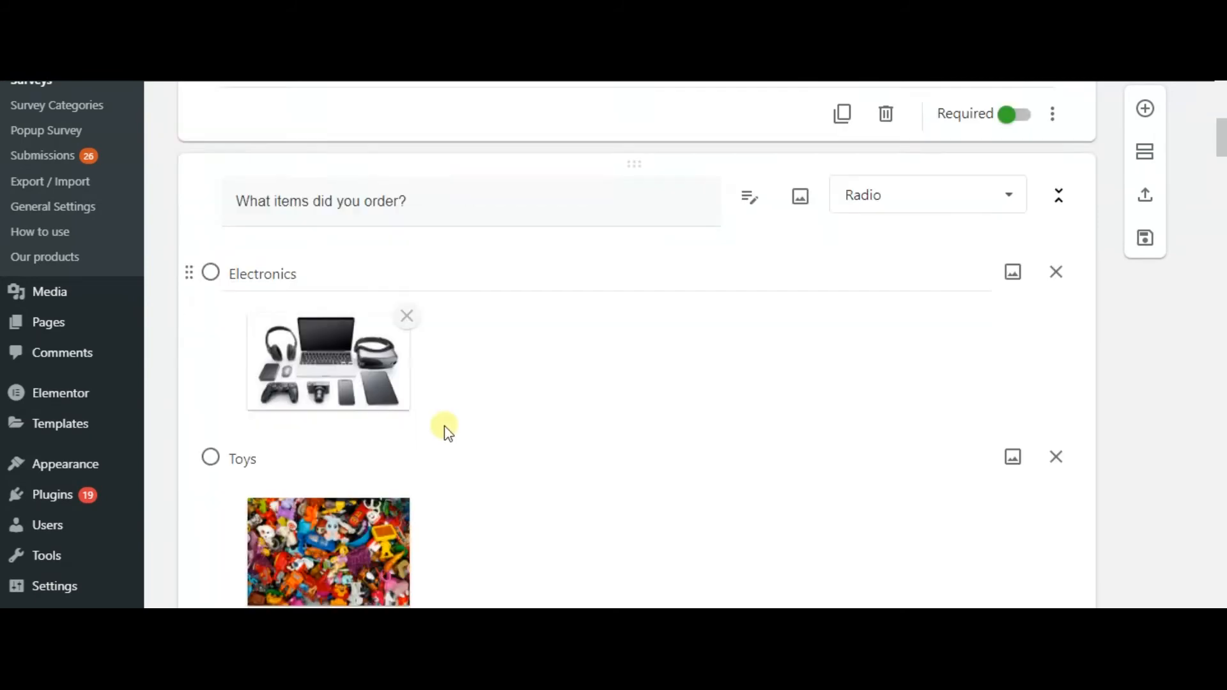
{"action": "scroll", "scroll_direction": "down", "scroll_amount": 3}
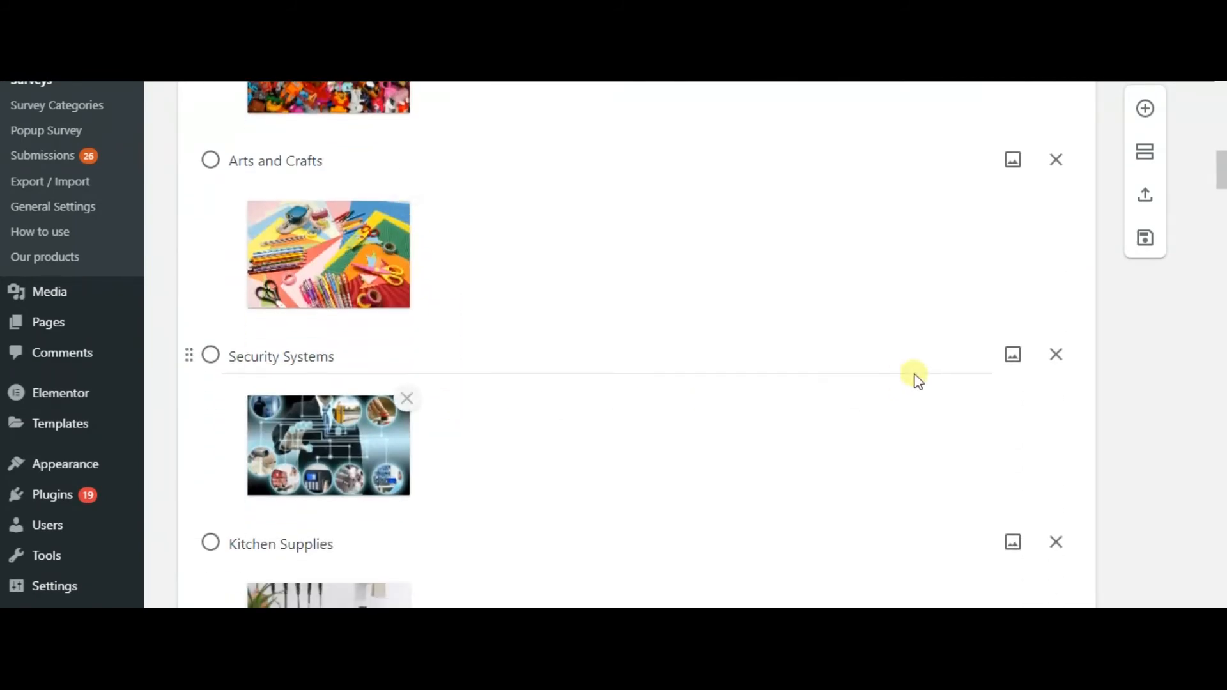
{"action": "scroll", "scroll_direction": "down", "scroll_amount": 3}
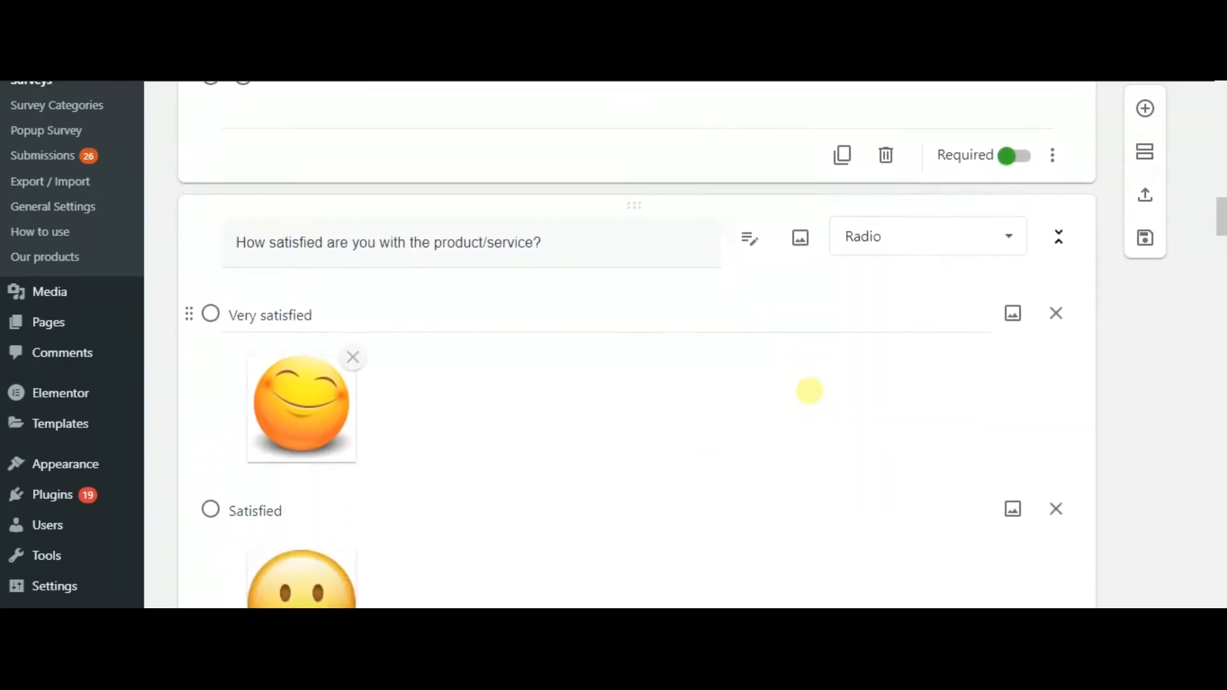
{"action": "scroll", "scroll_direction": "down", "scroll_amount": 3}
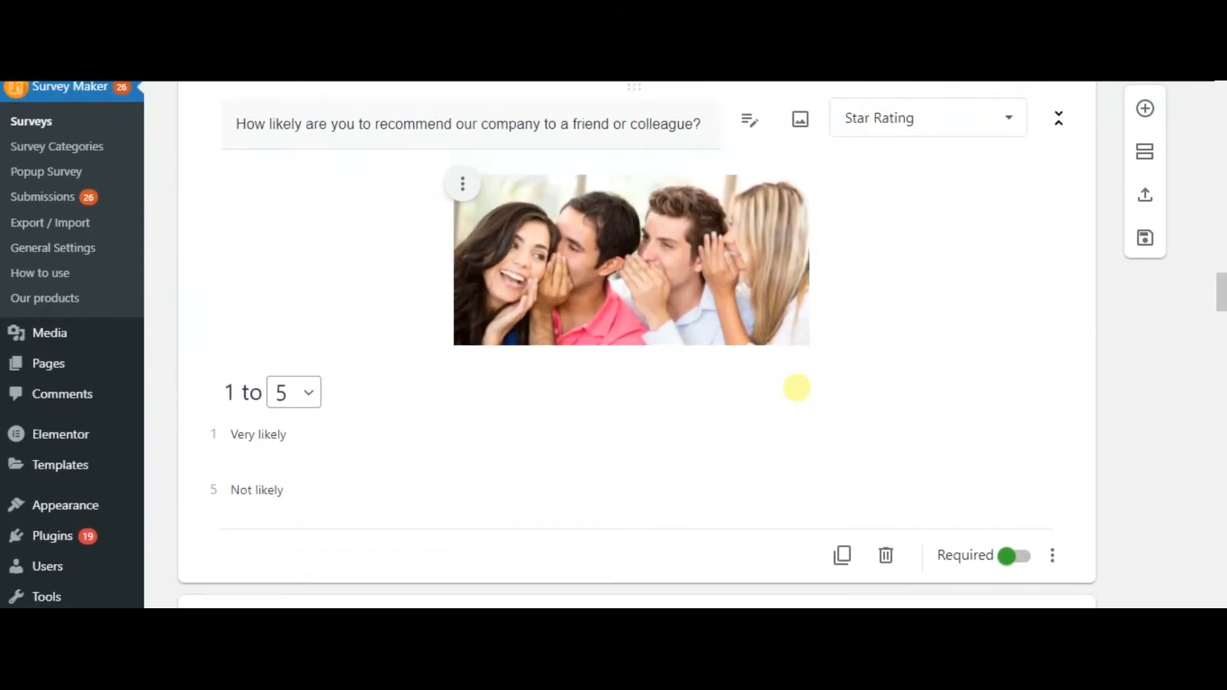
{"action": "scroll", "scroll_direction": "down", "scroll_amount": 3}
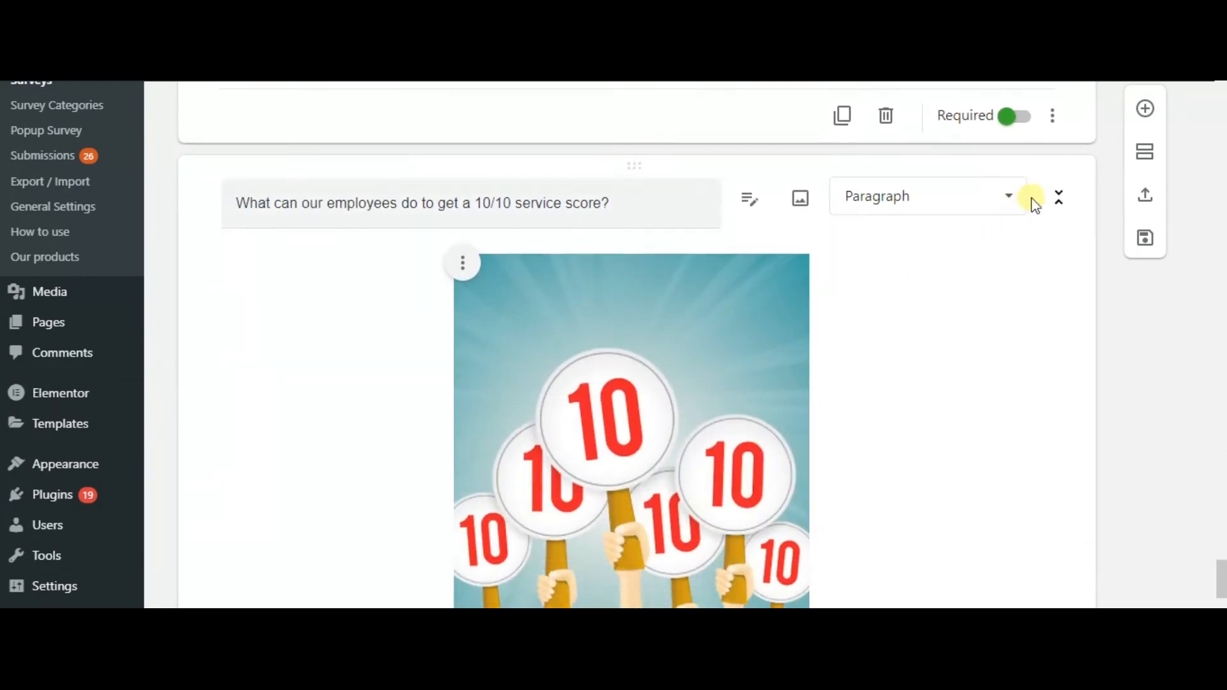
{"action": "mouse_move", "coordinate": [1144, 108]}
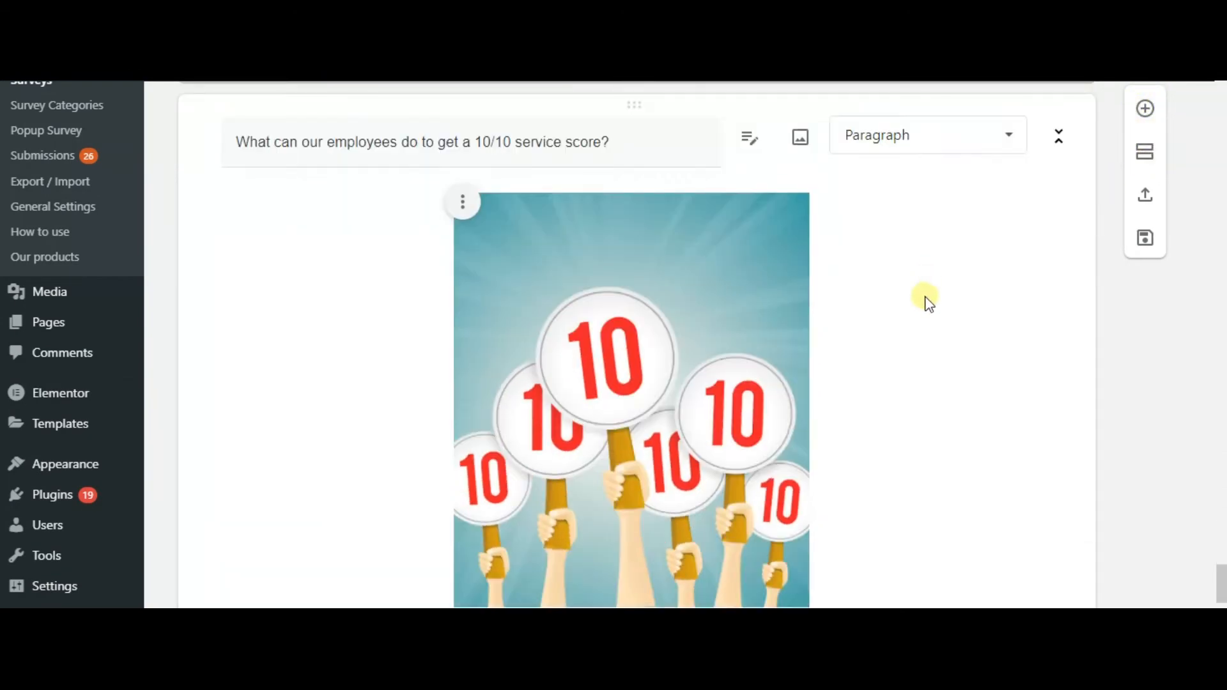
{"action": "scroll", "scroll_direction": "down", "scroll_amount": 3}
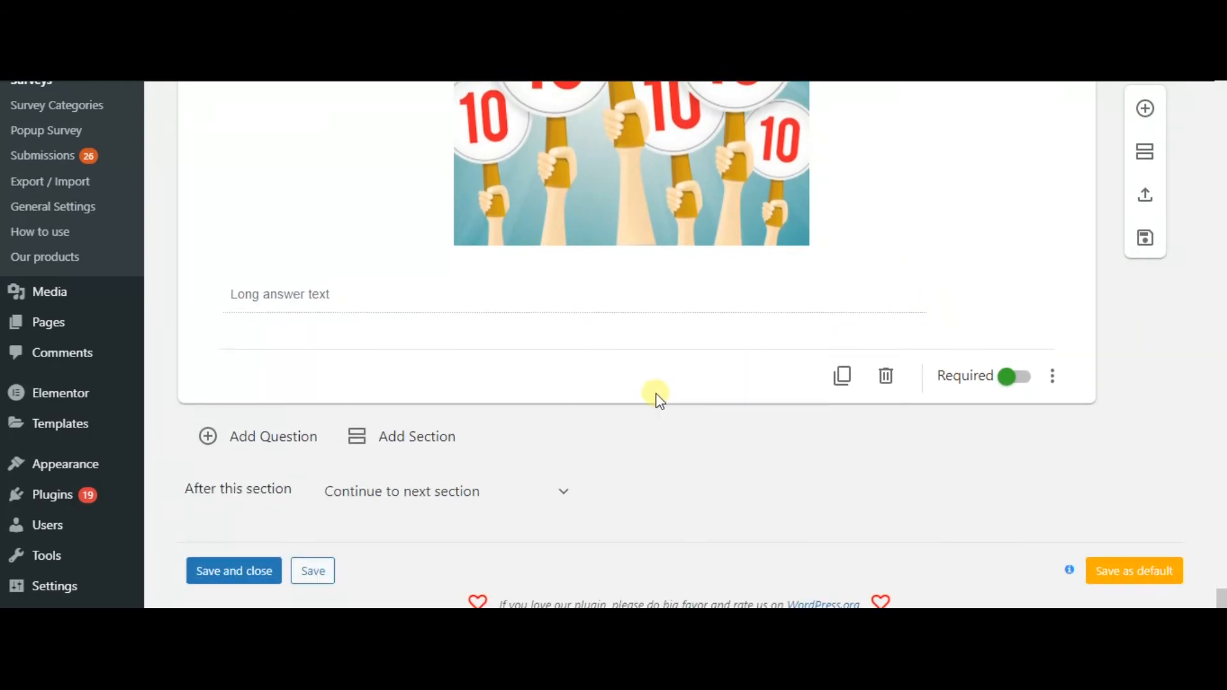
{"action": "mouse_move", "coordinate": [844, 429]}
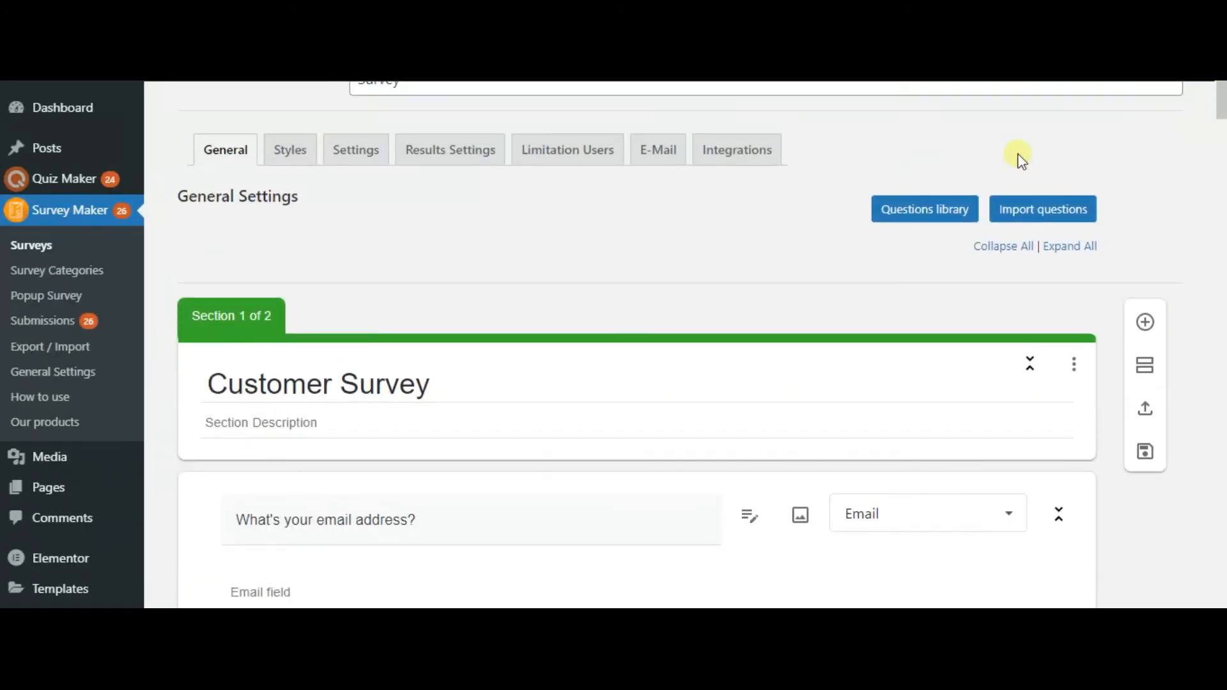
Look over the Styles tab: Classic Dark theme, colours, widths, answer and button styles
{"action": "left_click", "coordinate": [289, 149]}
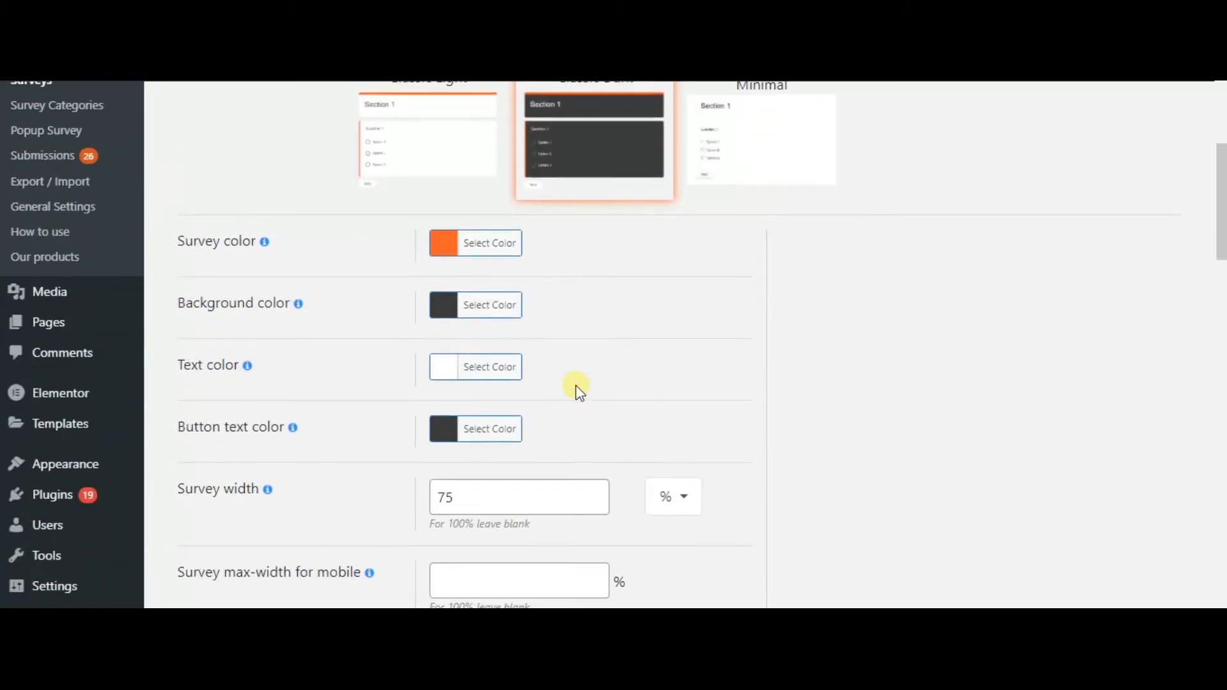
{"action": "scroll", "scroll_direction": "down", "scroll_amount": 3}
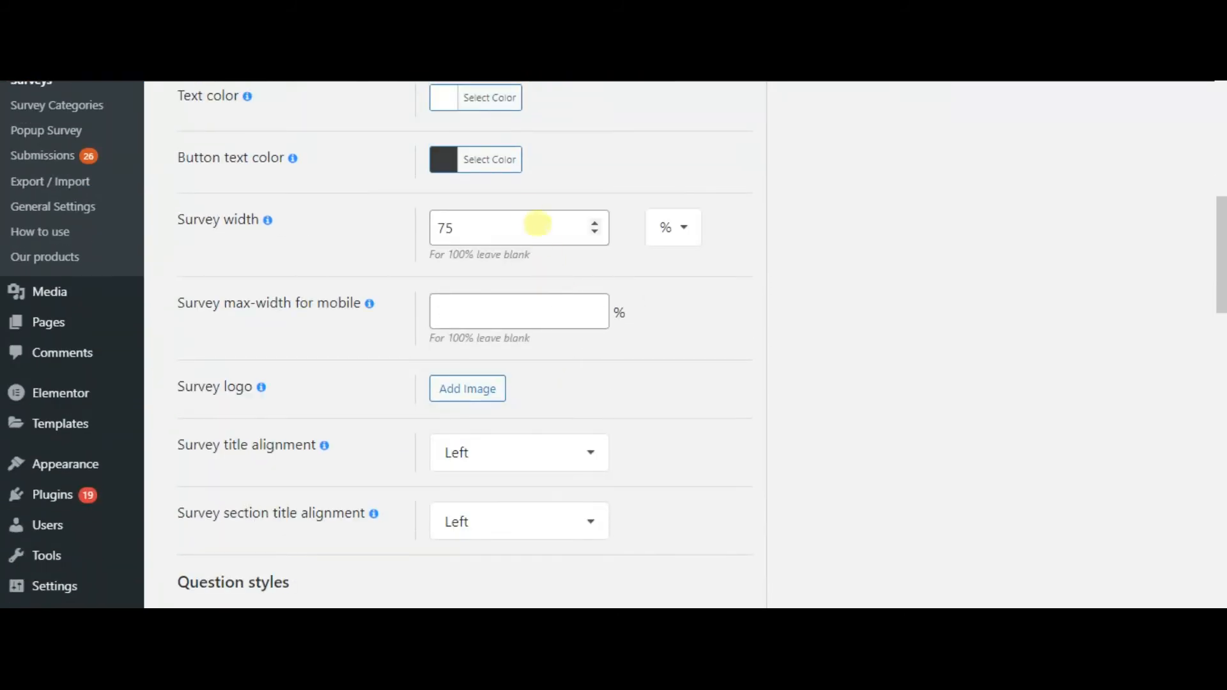
{"action": "scroll", "scroll_direction": "down", "scroll_amount": 3}
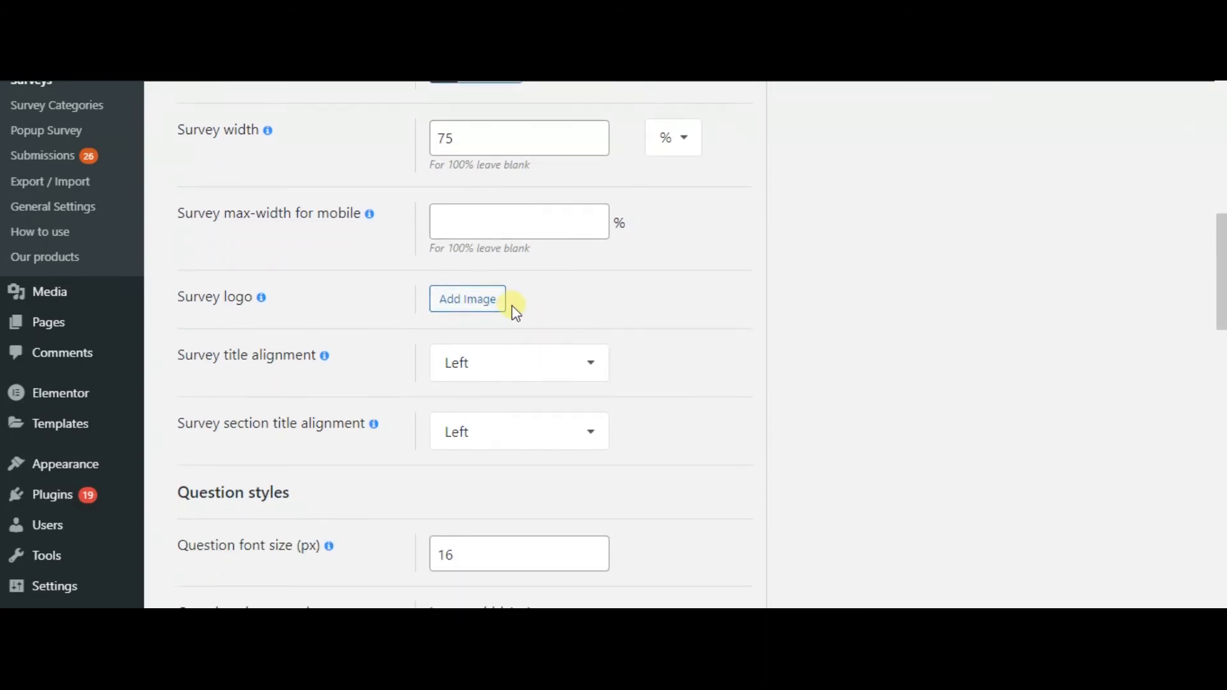
{"action": "scroll", "scroll_direction": "down", "scroll_amount": 3}
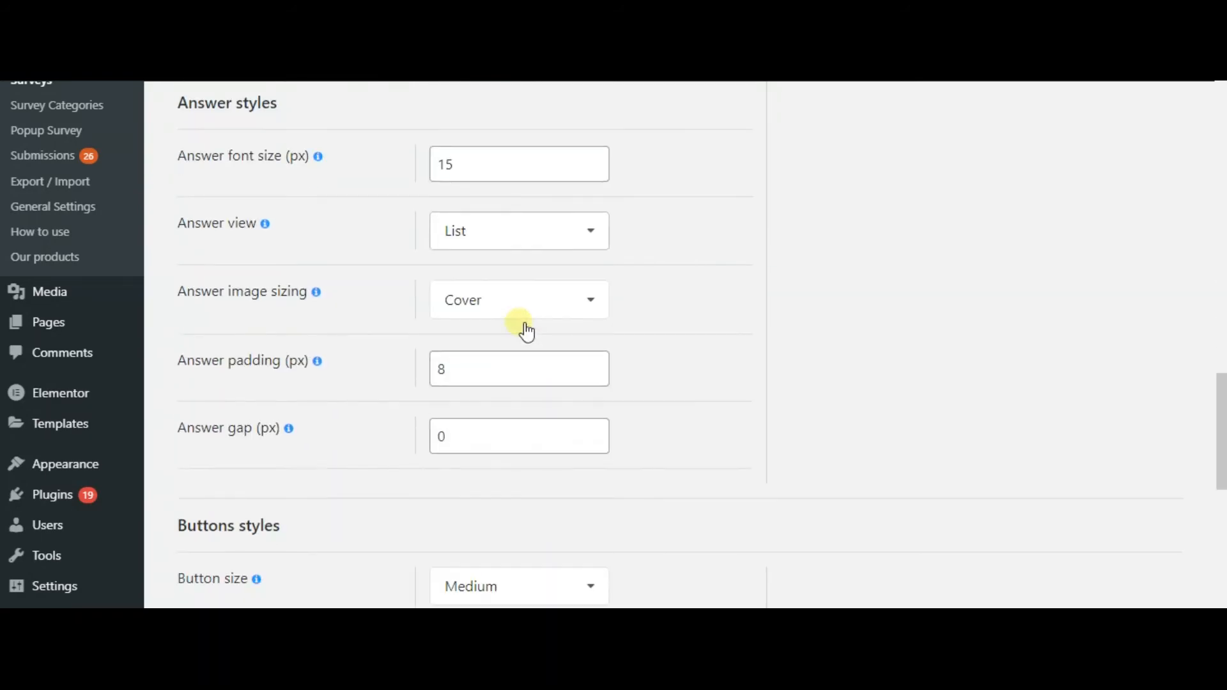
{"action": "scroll", "scroll_direction": "down", "scroll_amount": 3}
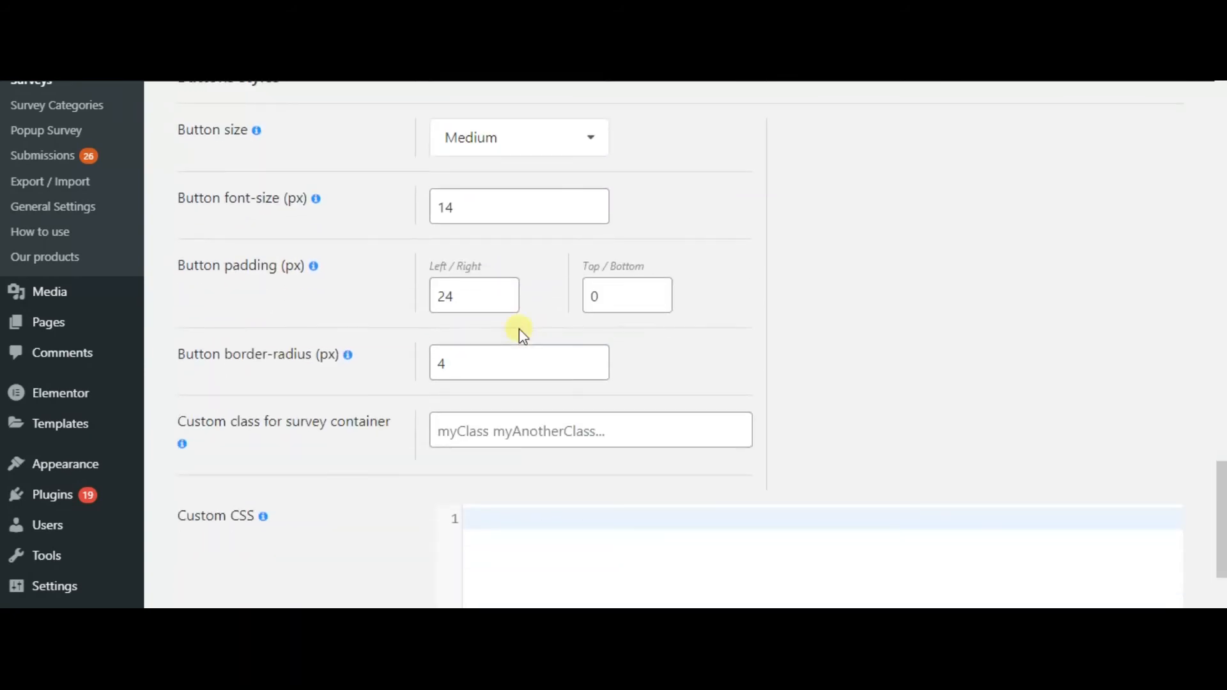
{"action": "scroll", "scroll_direction": "down", "scroll_amount": 3}
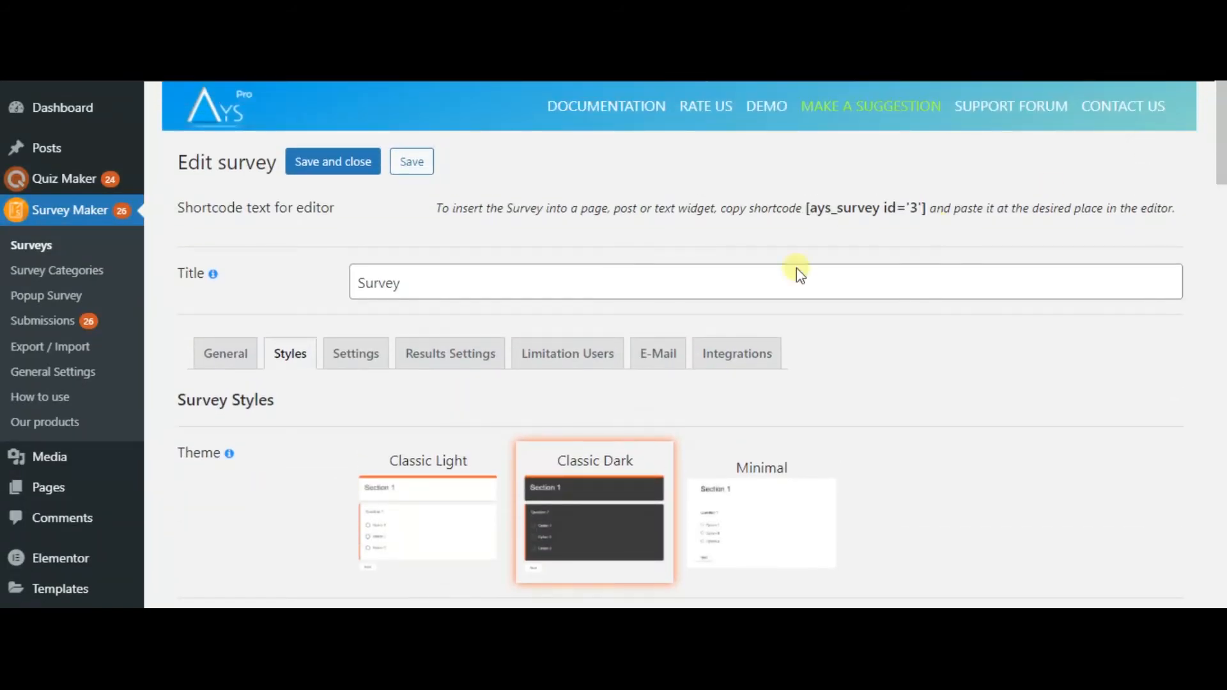
Scroll through the Settings tab's status, category and loader options
{"action": "left_click", "coordinate": [355, 352]}
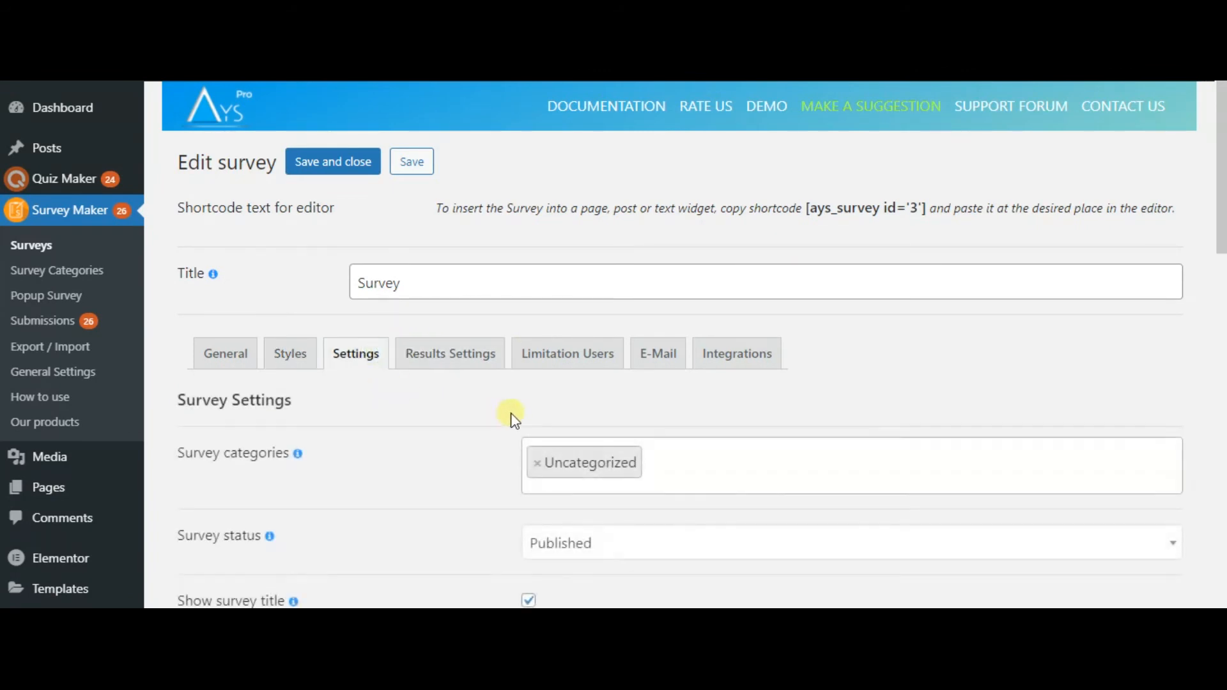
{"action": "scroll", "scroll_direction": "down", "scroll_amount": 3}
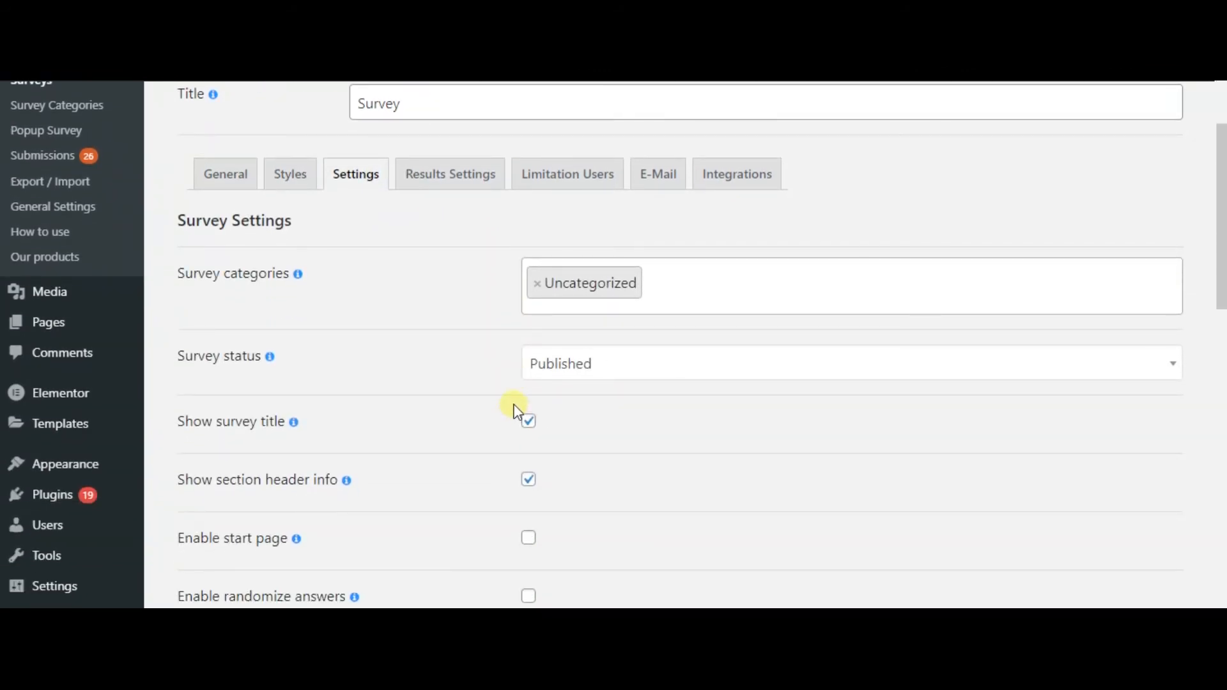
{"action": "scroll", "scroll_direction": "down", "scroll_amount": 3}
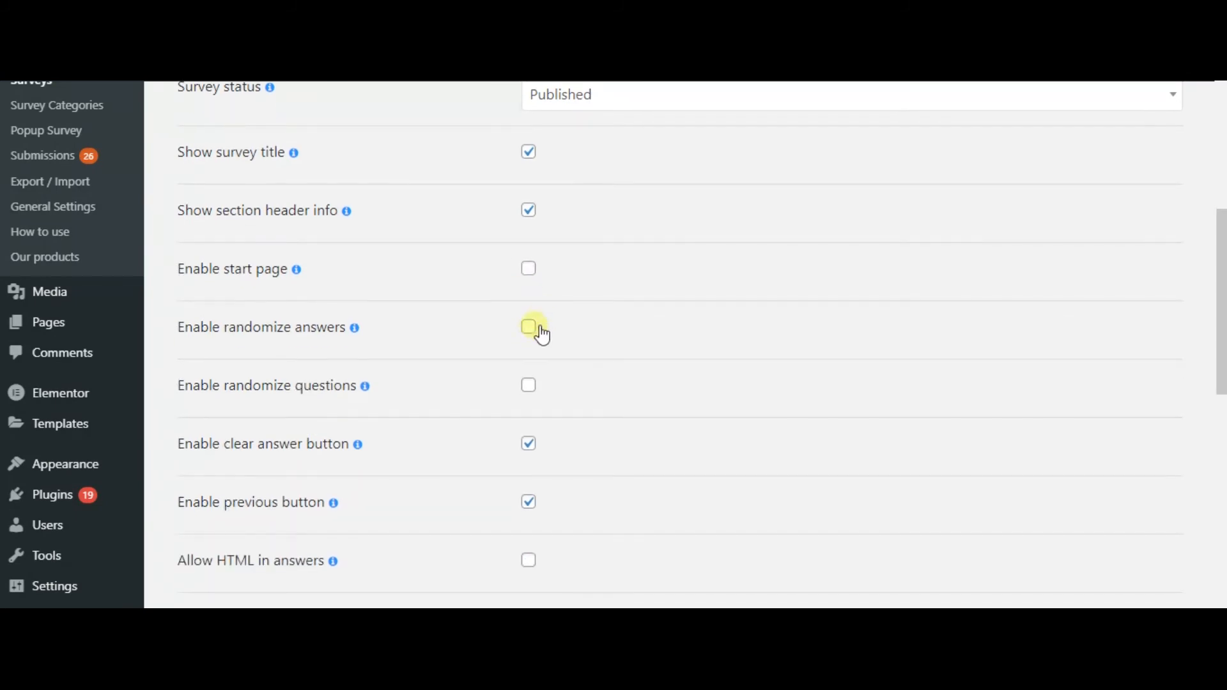
{"action": "scroll", "scroll_direction": "down", "scroll_amount": 3}
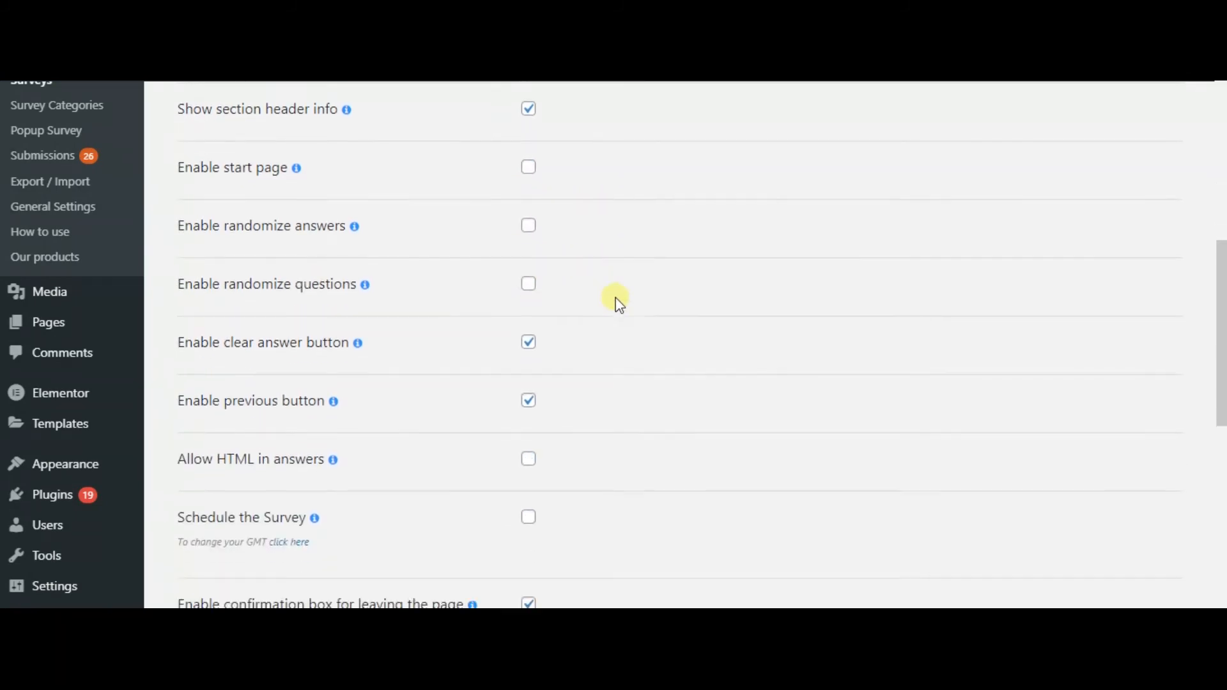
{"action": "scroll", "scroll_direction": "down", "scroll_amount": 3}
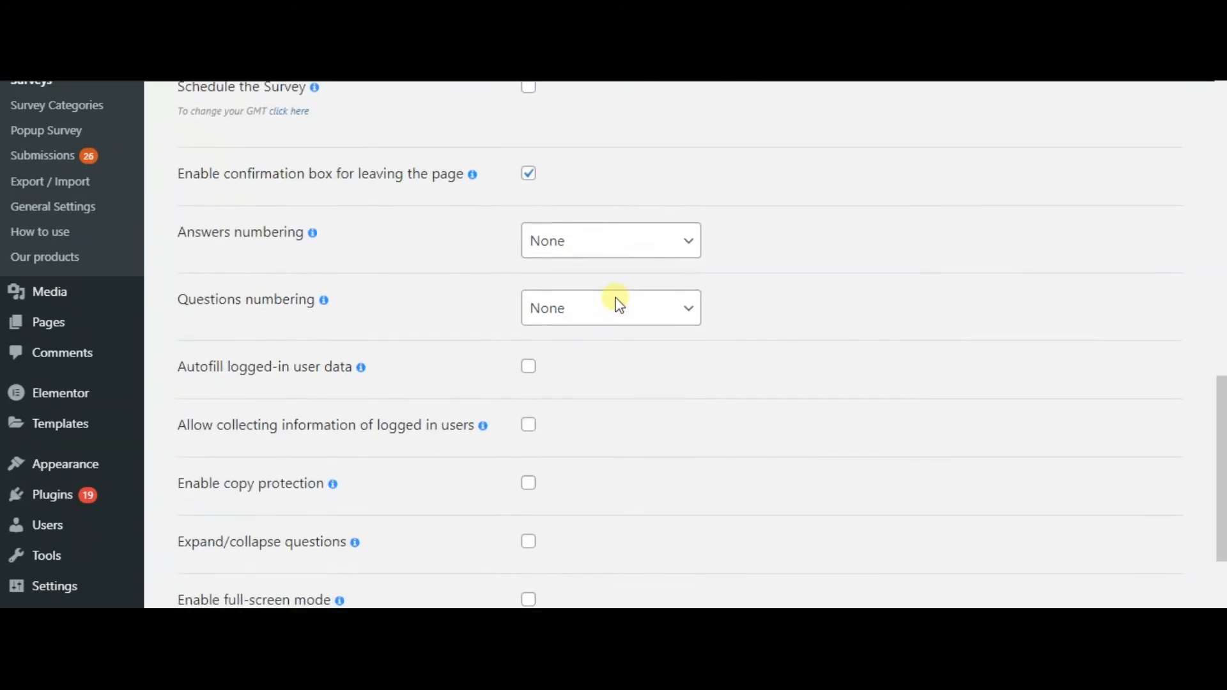
{"action": "scroll", "scroll_direction": "down", "scroll_amount": 3}
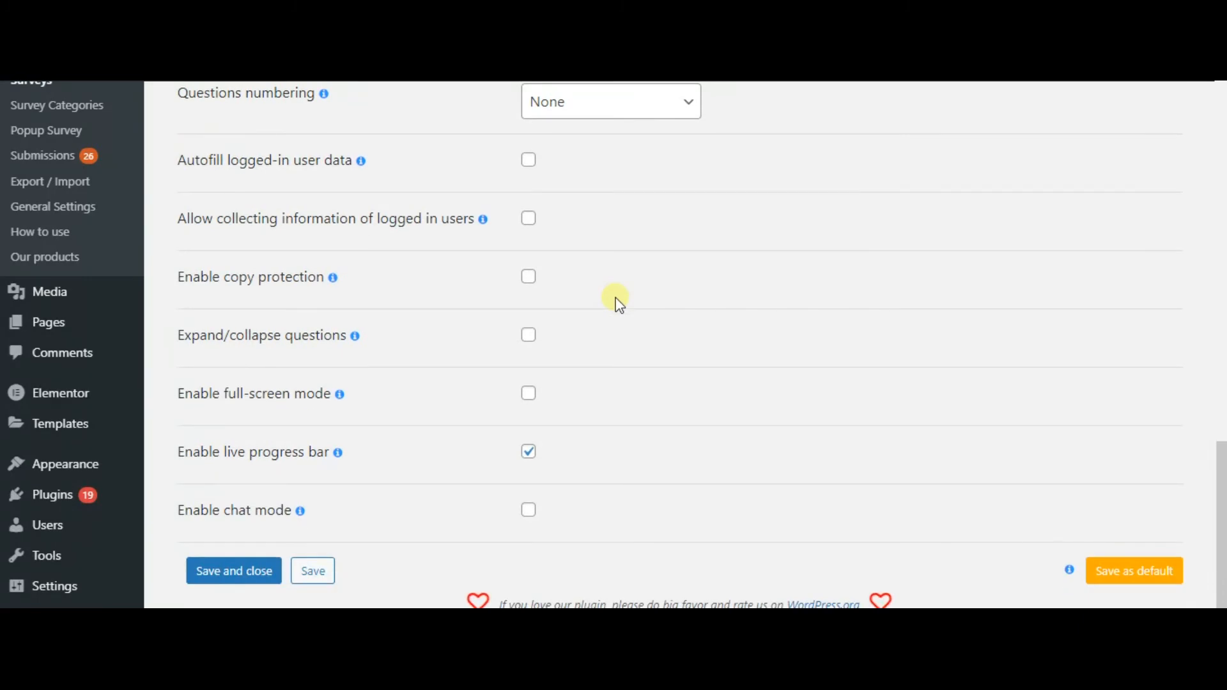
{"action": "left_click", "coordinate": [528, 510]}
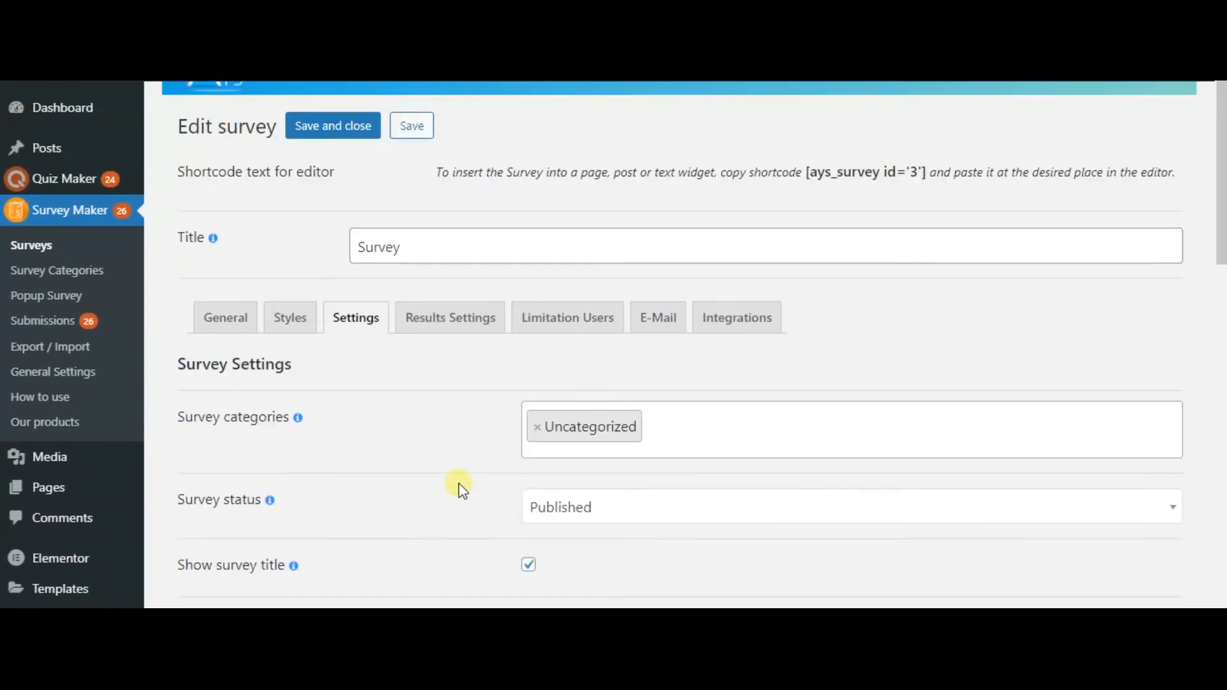
Open Results Settings and inspect the Thank you message editor
{"action": "left_click", "coordinate": [450, 317]}
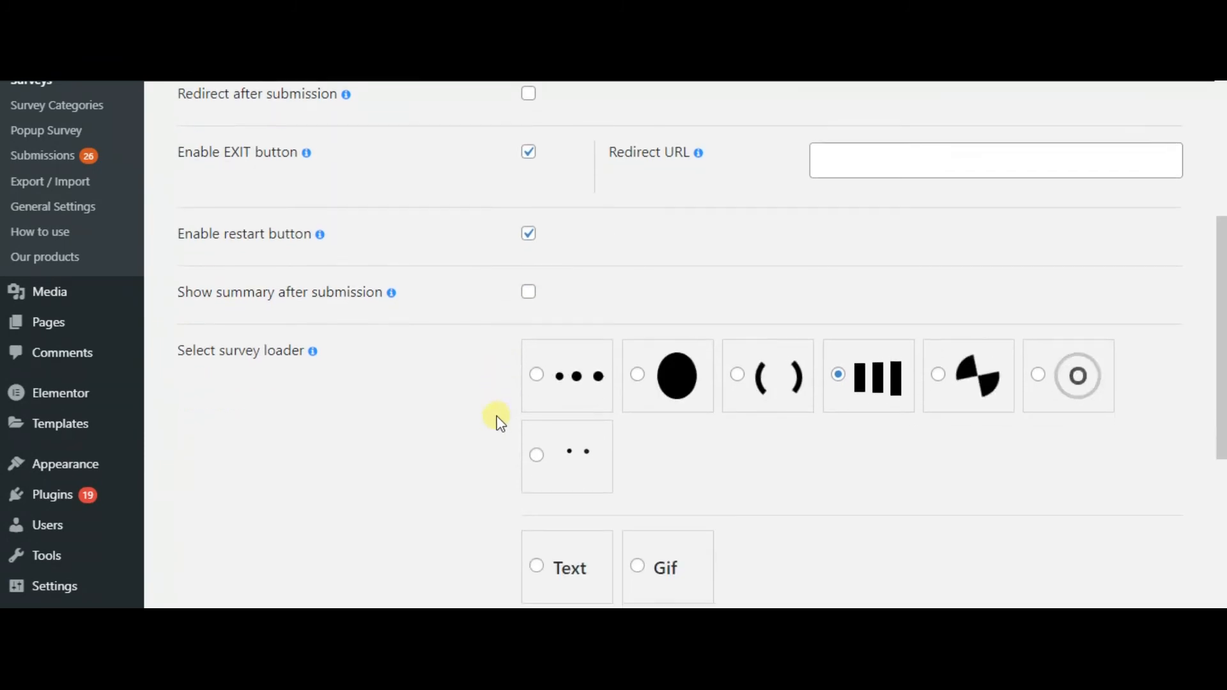
{"action": "scroll", "scroll_direction": "down", "scroll_amount": 3}
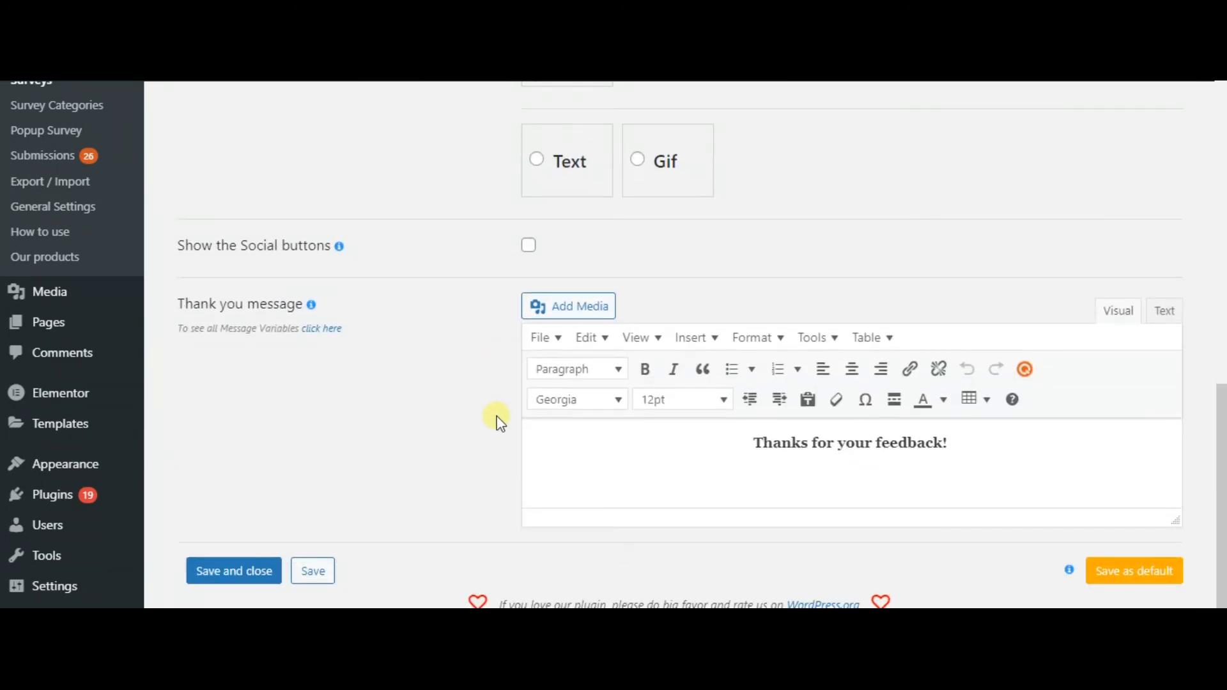
{"action": "left_click", "coordinate": [849, 443]}
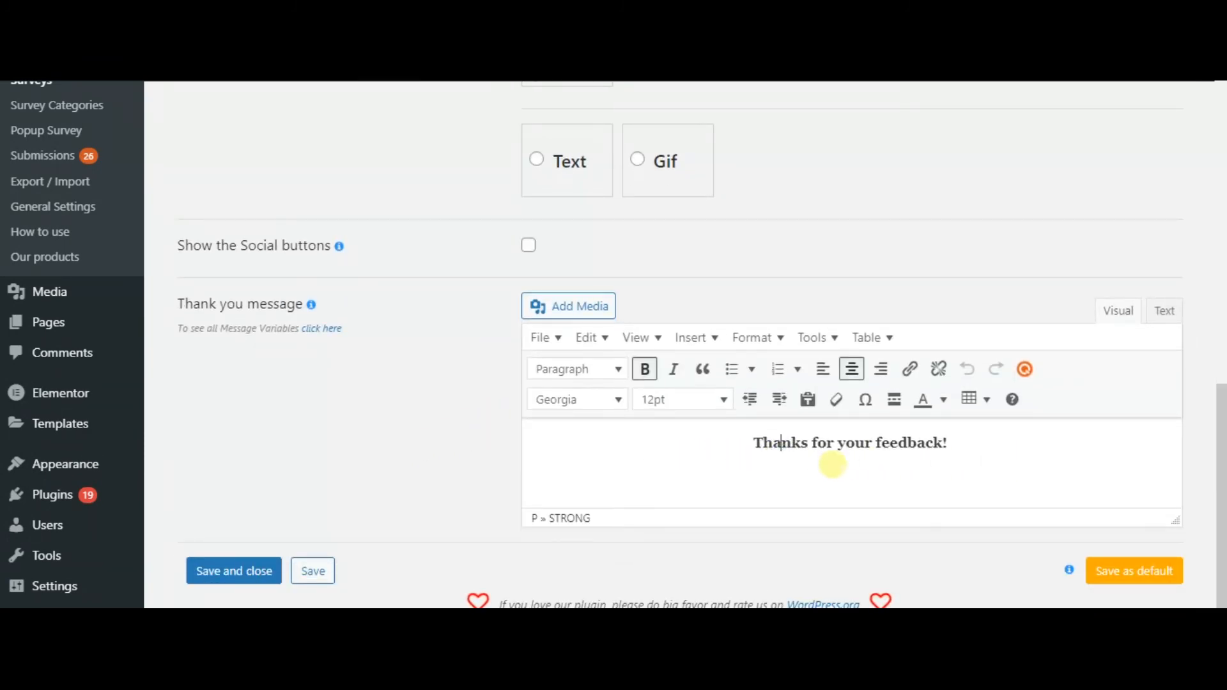
{"action": "scroll", "scroll_direction": "up", "scroll_amount": 3}
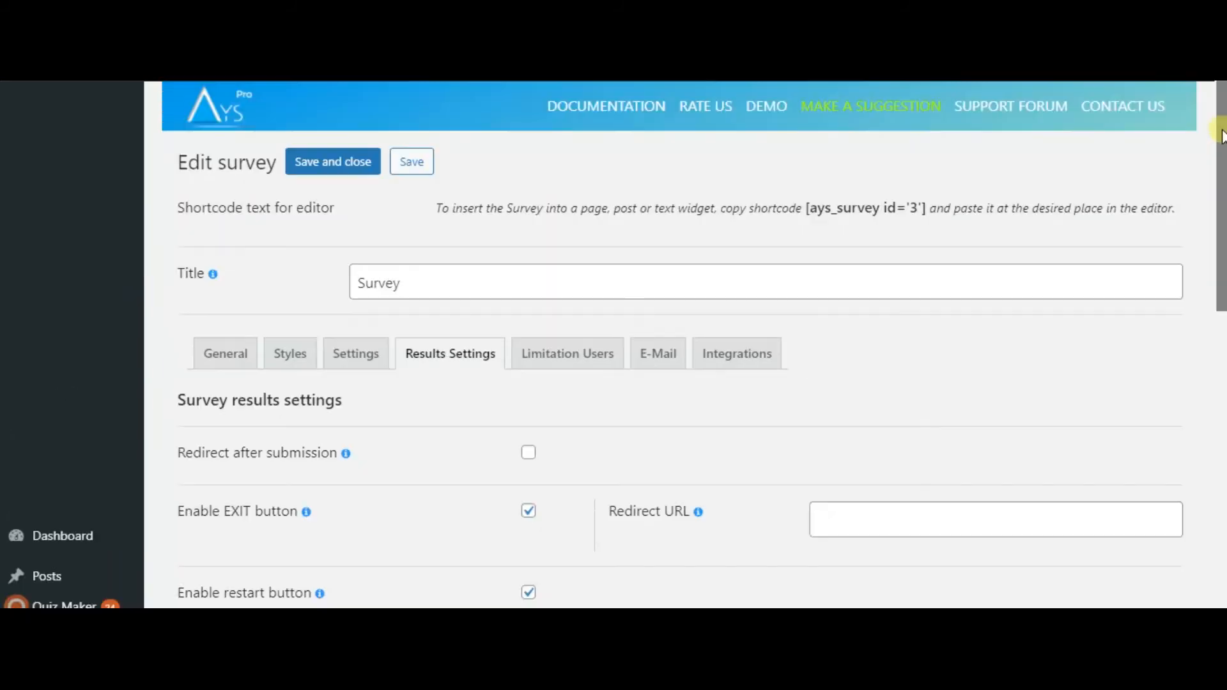
Look over the Limitation Users and E-Mail notification settings
{"action": "left_click", "coordinate": [567, 352]}
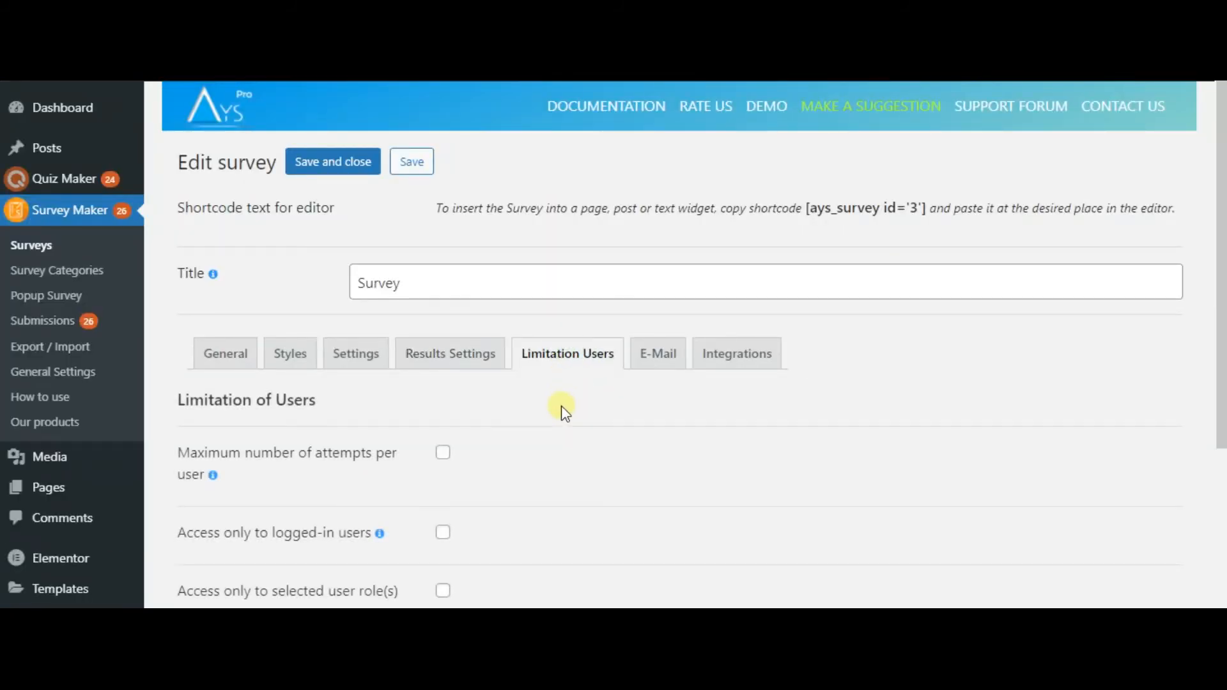
{"action": "scroll", "scroll_direction": "down", "scroll_amount": 3}
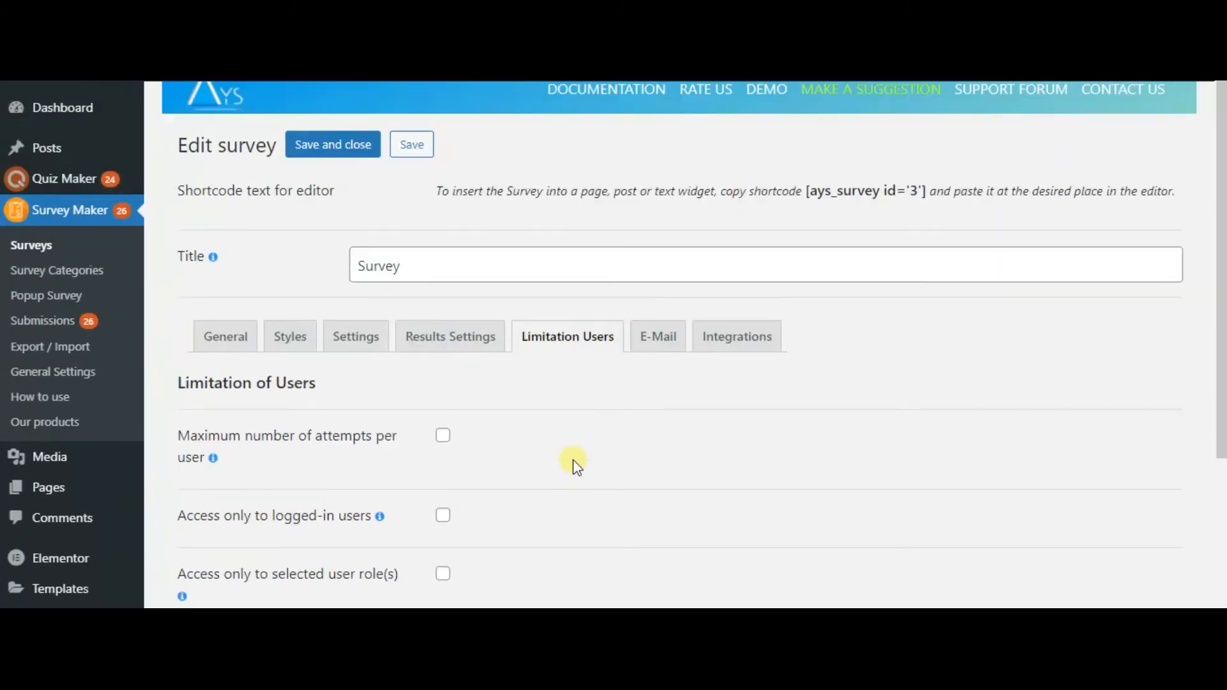
{"action": "left_click", "coordinate": [658, 336]}
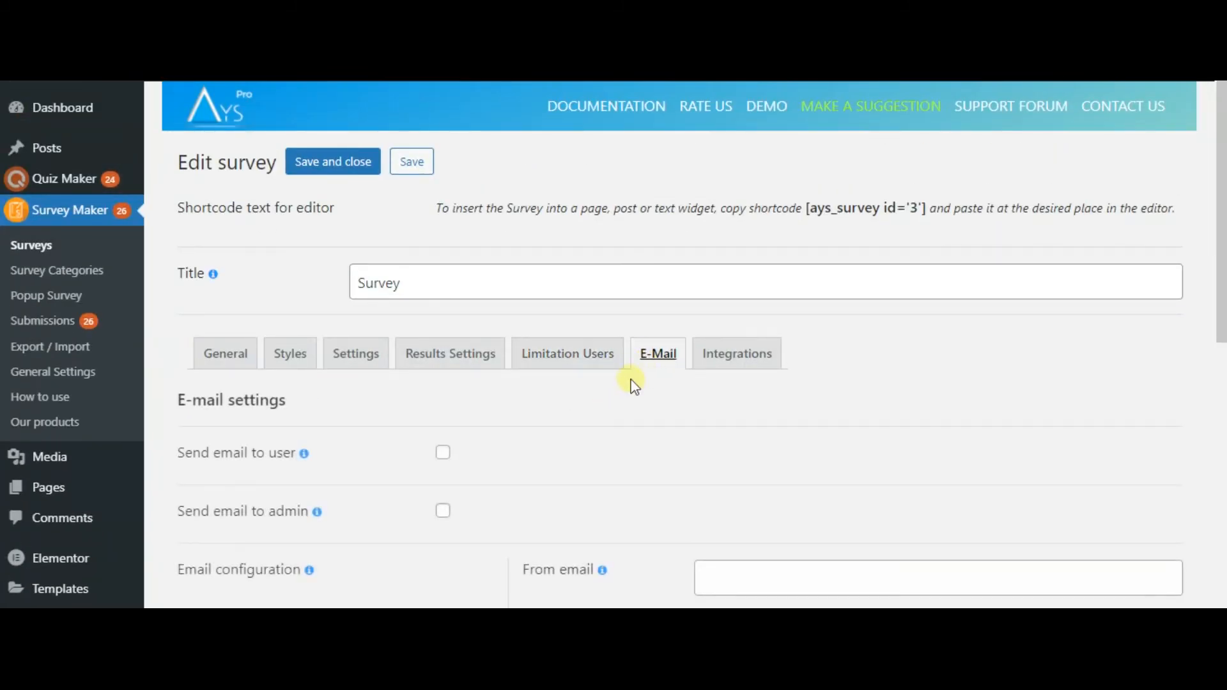
{"action": "scroll", "scroll_direction": "down", "scroll_amount": 3}
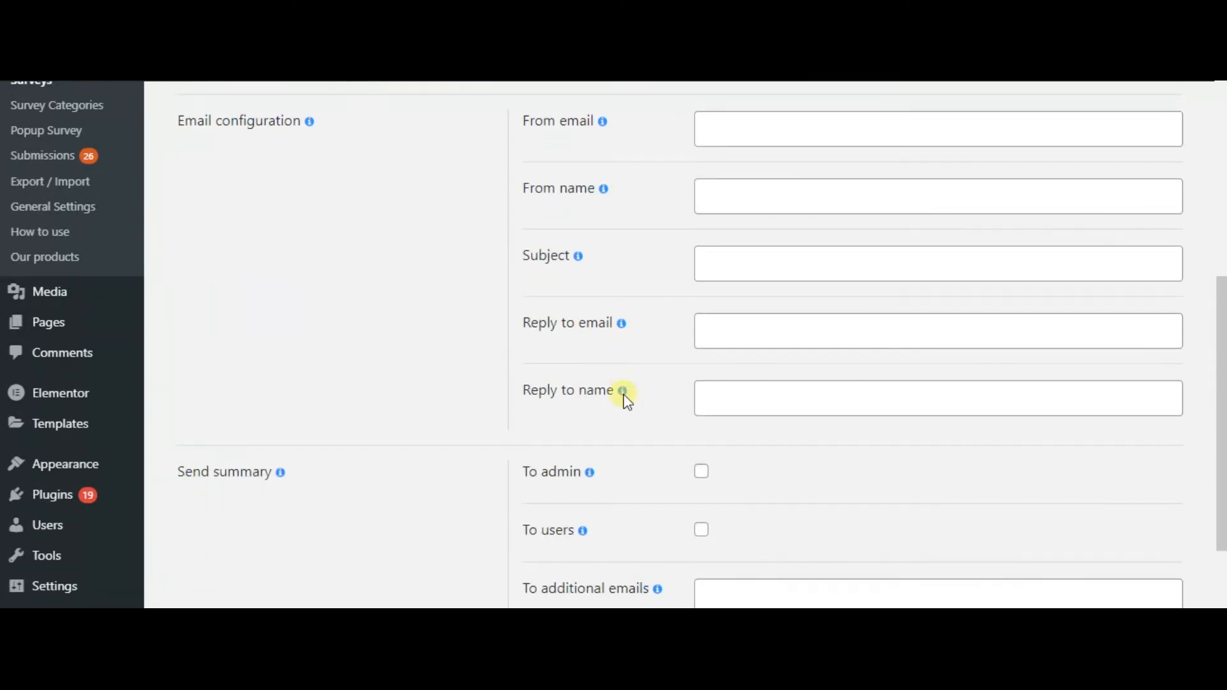
{"action": "scroll", "scroll_direction": "down", "scroll_amount": 3}
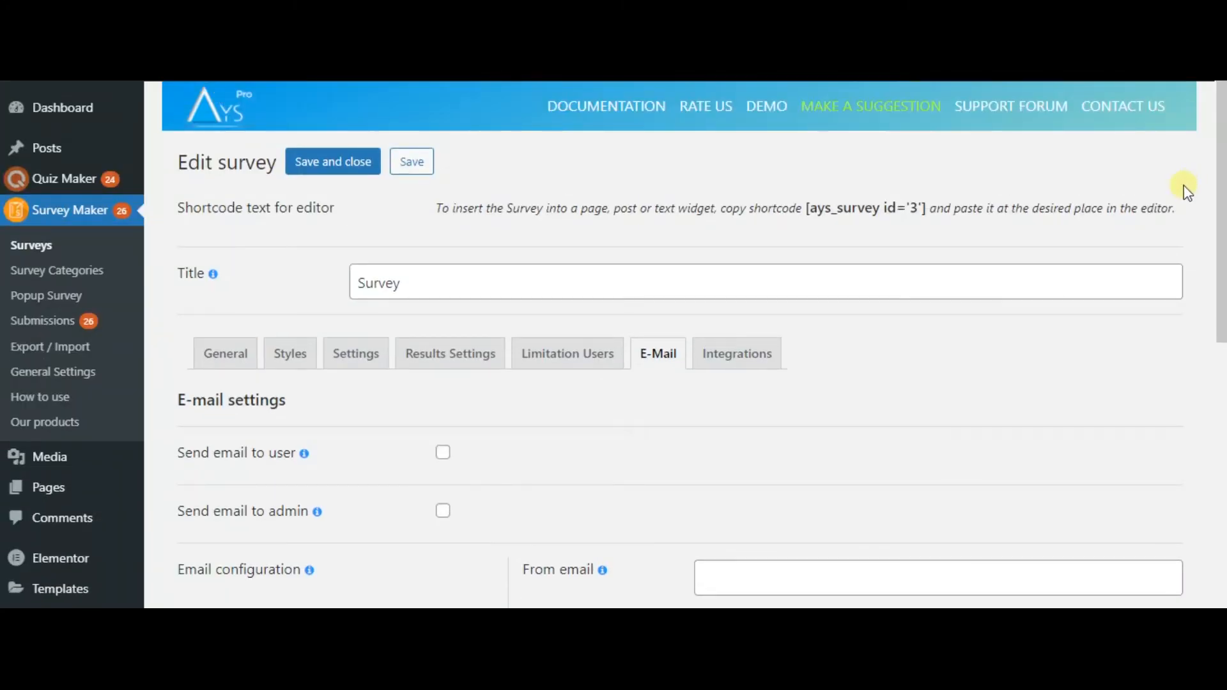
Open the Integrations settings and scroll through them
{"action": "left_click", "coordinate": [736, 353]}
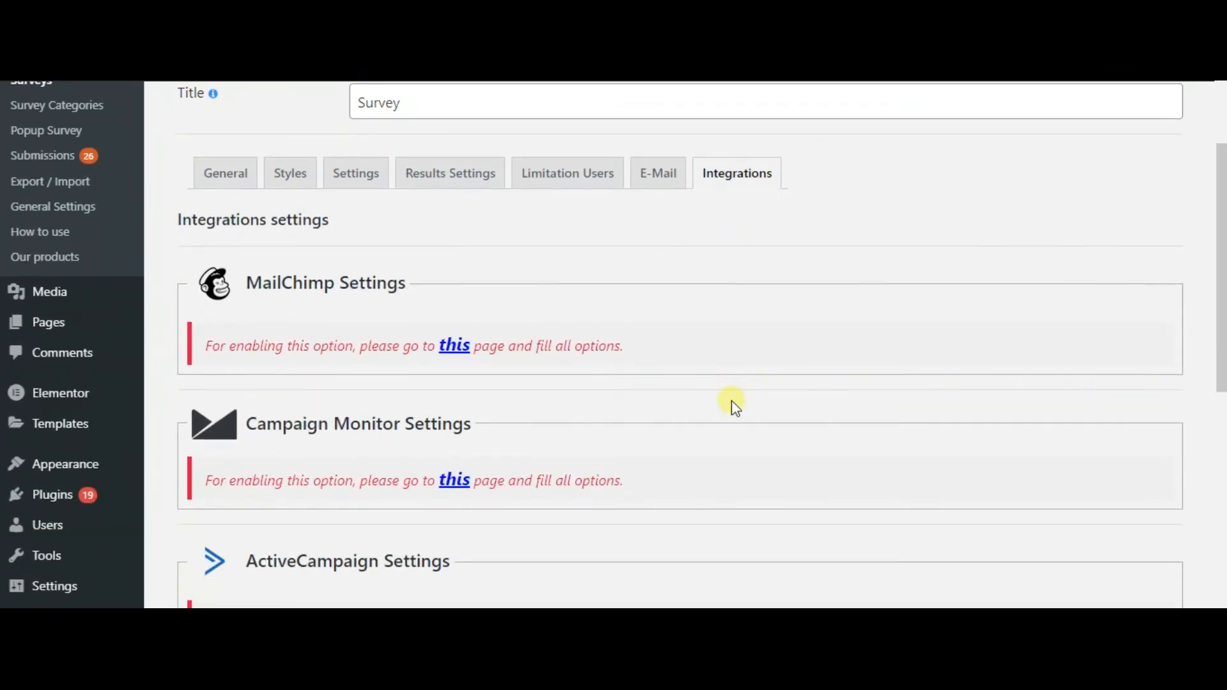
{"action": "scroll", "scroll_direction": "down", "scroll_amount": 3}
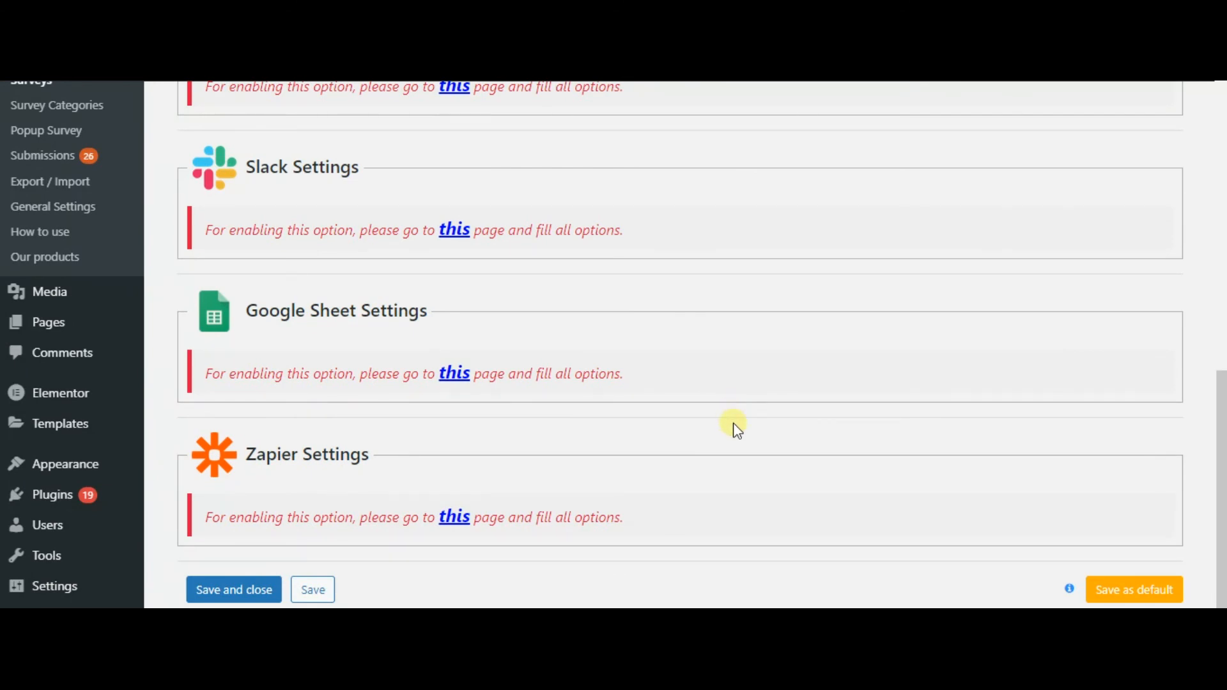
{"action": "scroll", "scroll_direction": "up", "scroll_amount": 3}
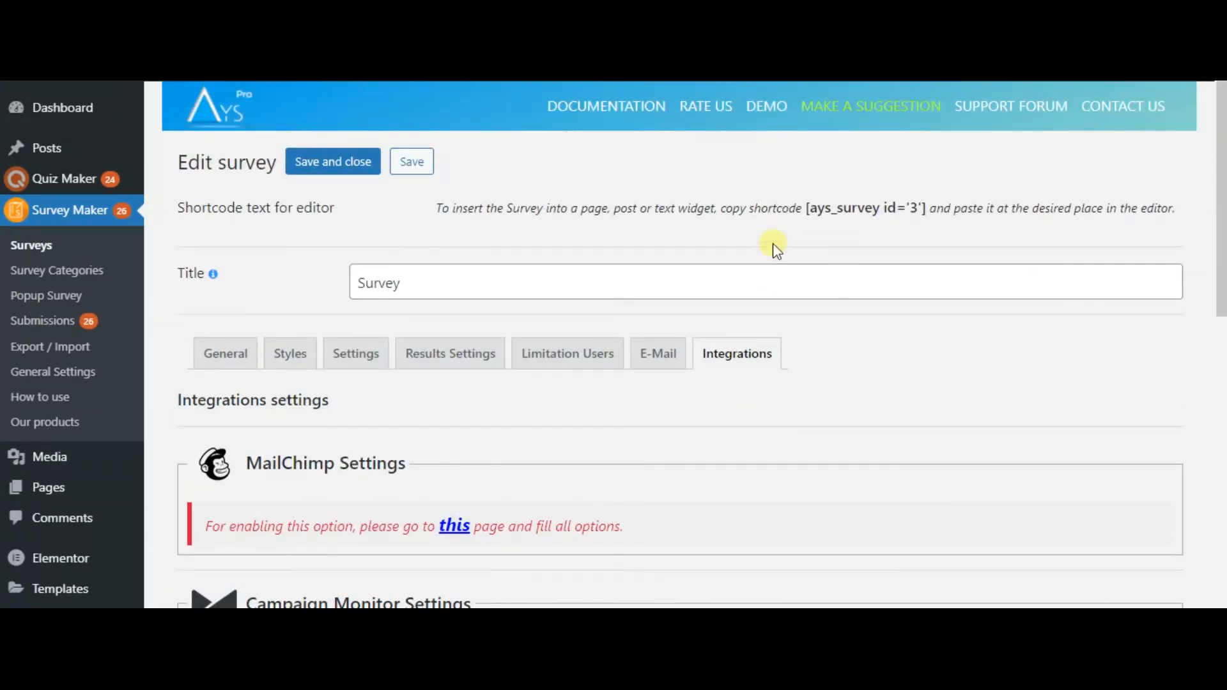
Copy the shortcode [ays_survey id='3'] and paste it into a new WordPress post
{"action": "double_click", "coordinate": [865, 208]}
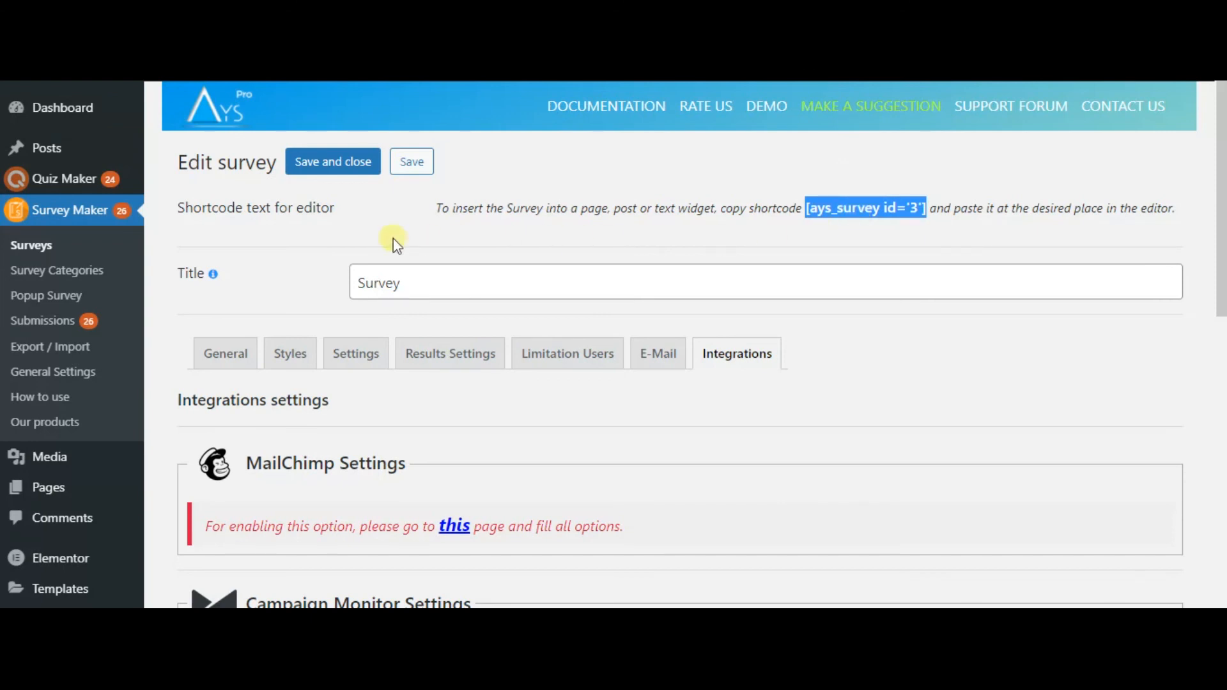
{"action": "mouse_move", "coordinate": [46, 147]}
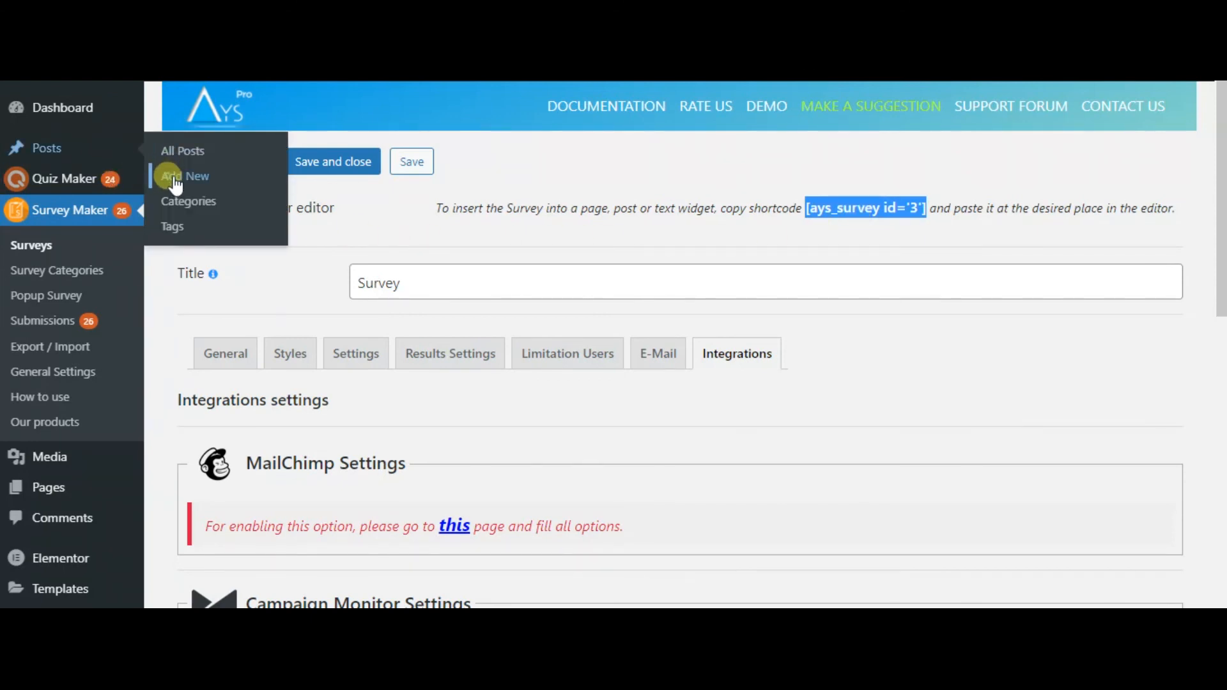
{"action": "left_click", "coordinate": [192, 175]}
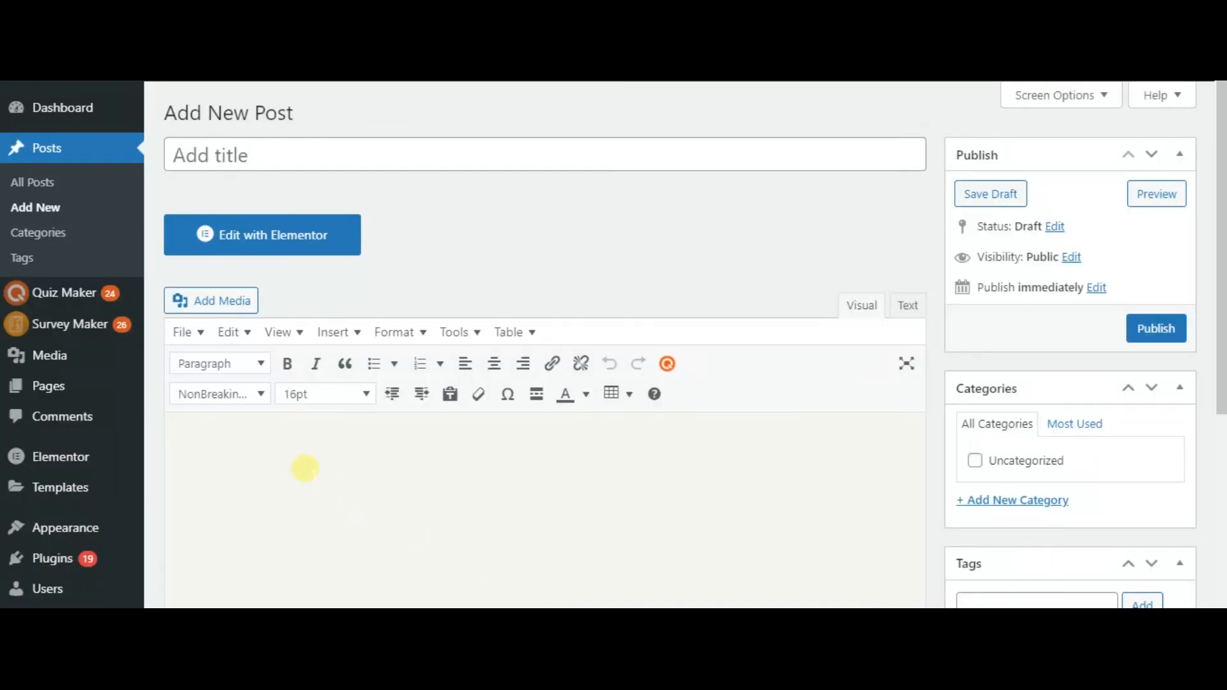
{"action": "key", "text": "ctrl+v"}
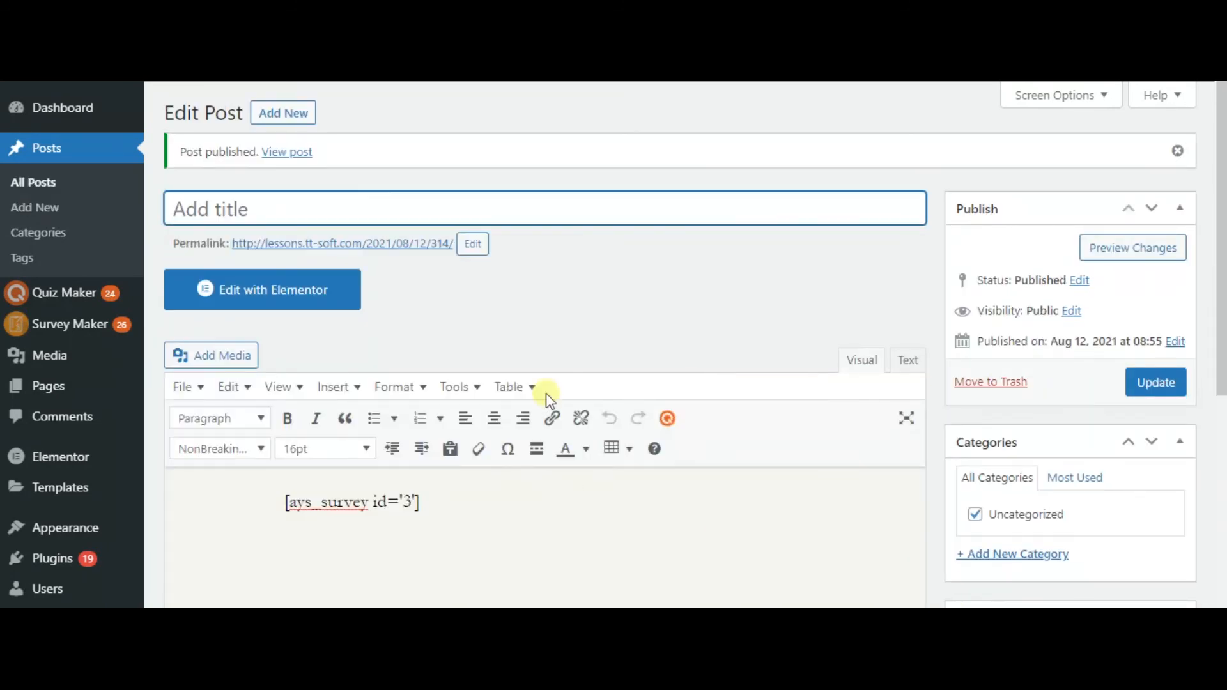
Open the published post and scroll to the ordered-items and satisfaction questions
{"action": "left_click", "coordinate": [286, 151]}
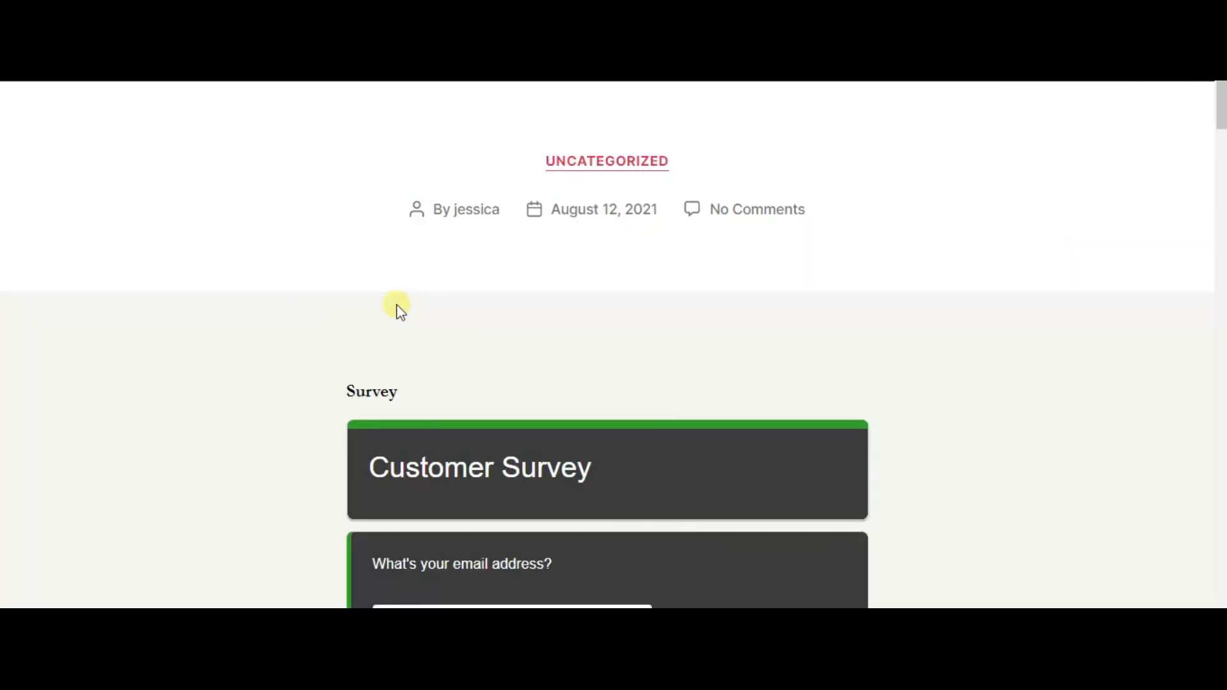
{"action": "scroll", "scroll_direction": "down", "scroll_amount": 3}
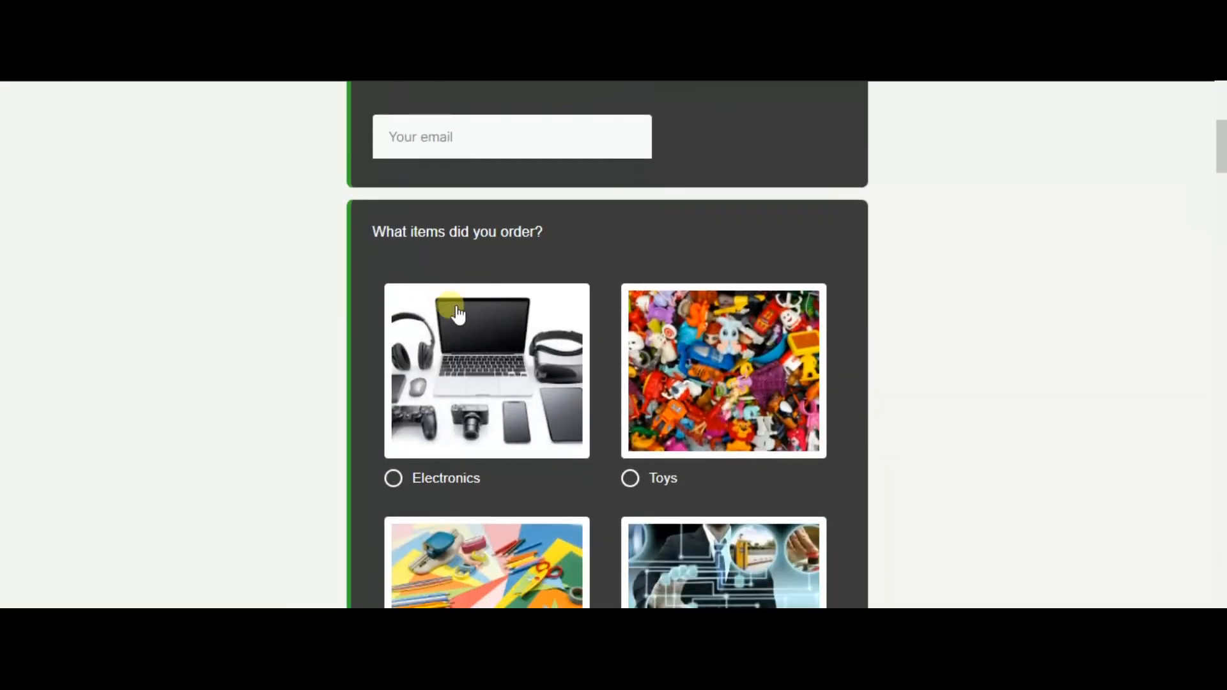
{"action": "scroll", "scroll_direction": "down", "scroll_amount": 3}
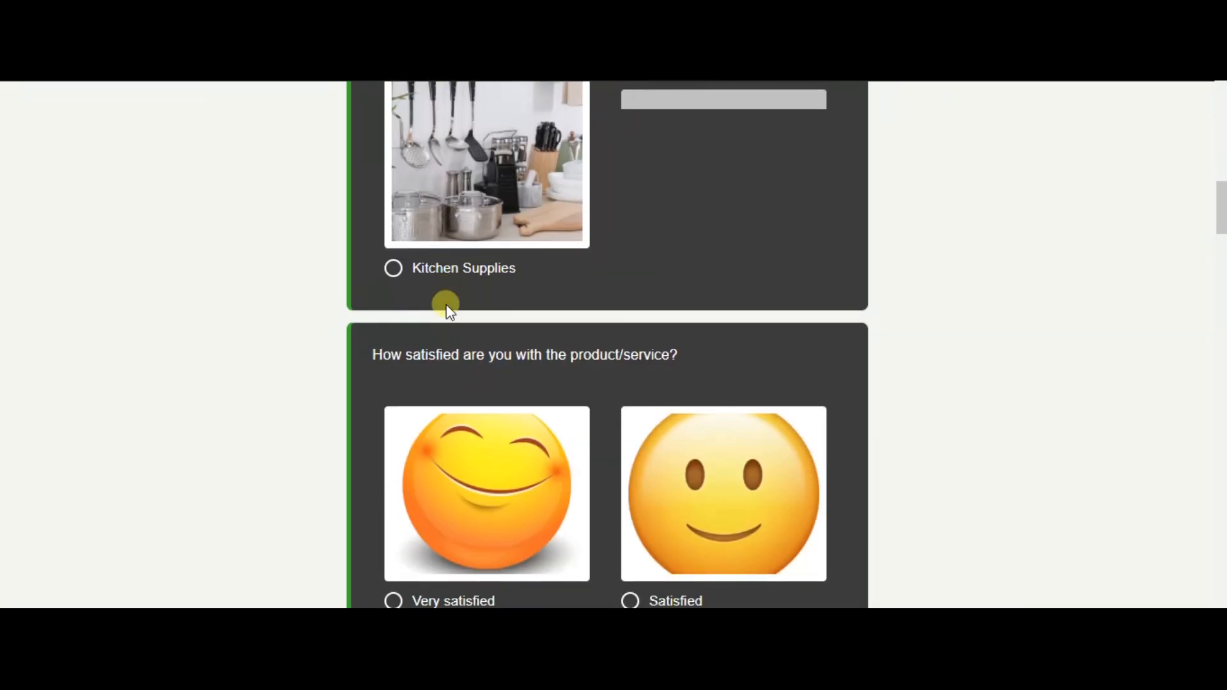